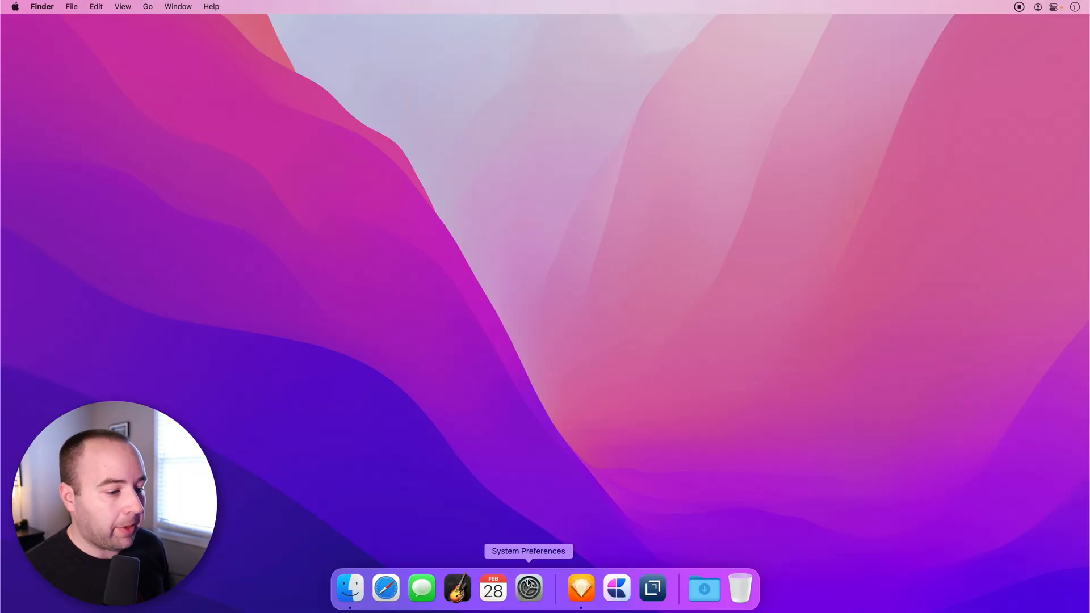
- Bring up System Preferences from the Dock and enter its General appearance section
{"action": "left_click", "coordinate": [528, 588]}
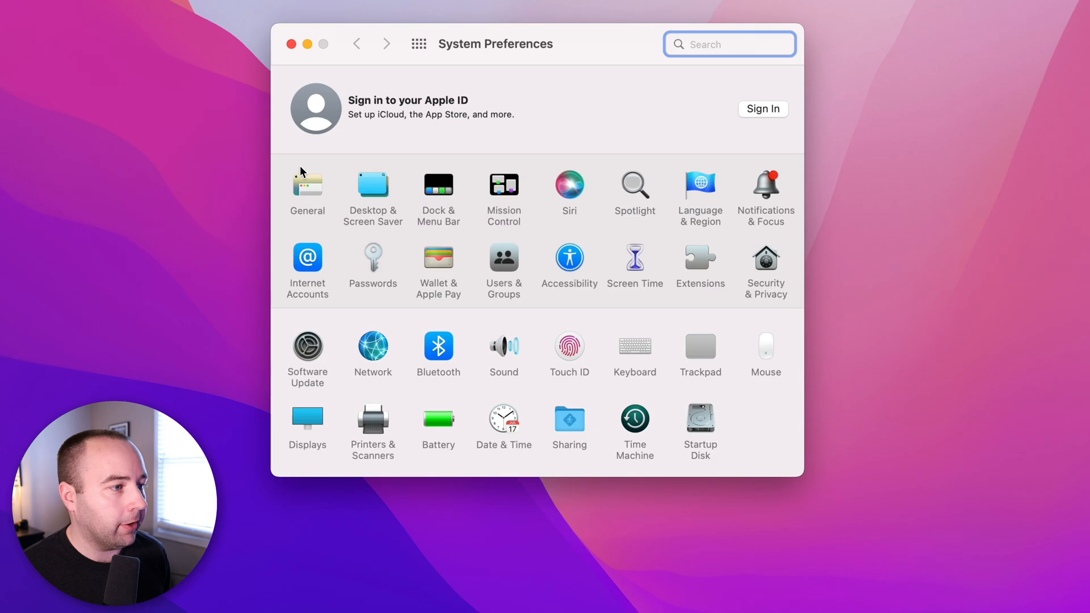
{"action": "left_click", "coordinate": [308, 188]}
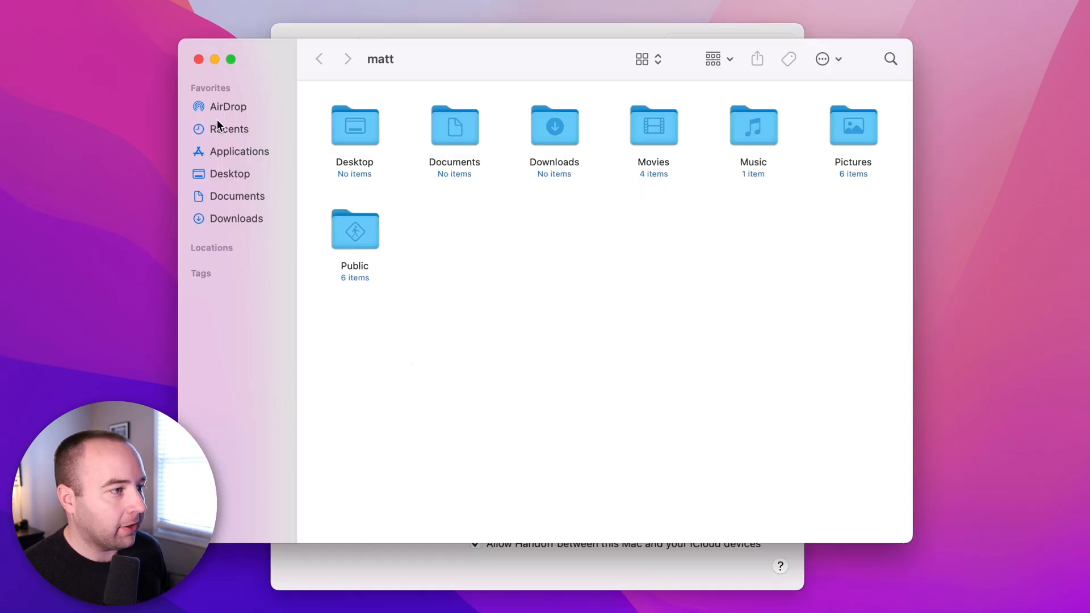
- Start a new Sketch document with a gradient circle and trigger its save dialog
{"action": "left_click", "coordinate": [354, 125]}
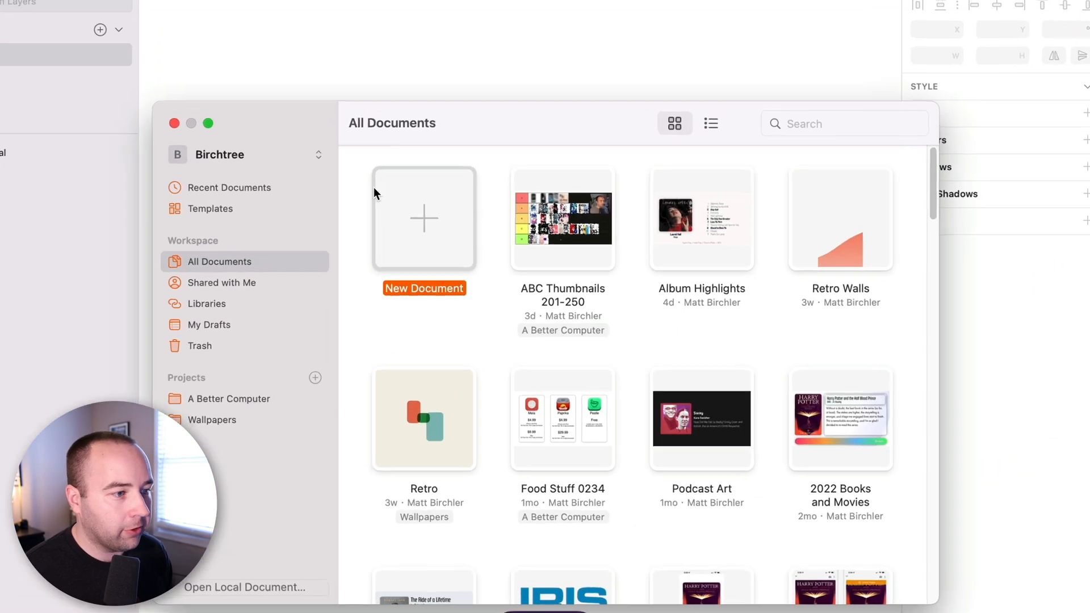
{"action": "left_click", "coordinate": [423, 218]}
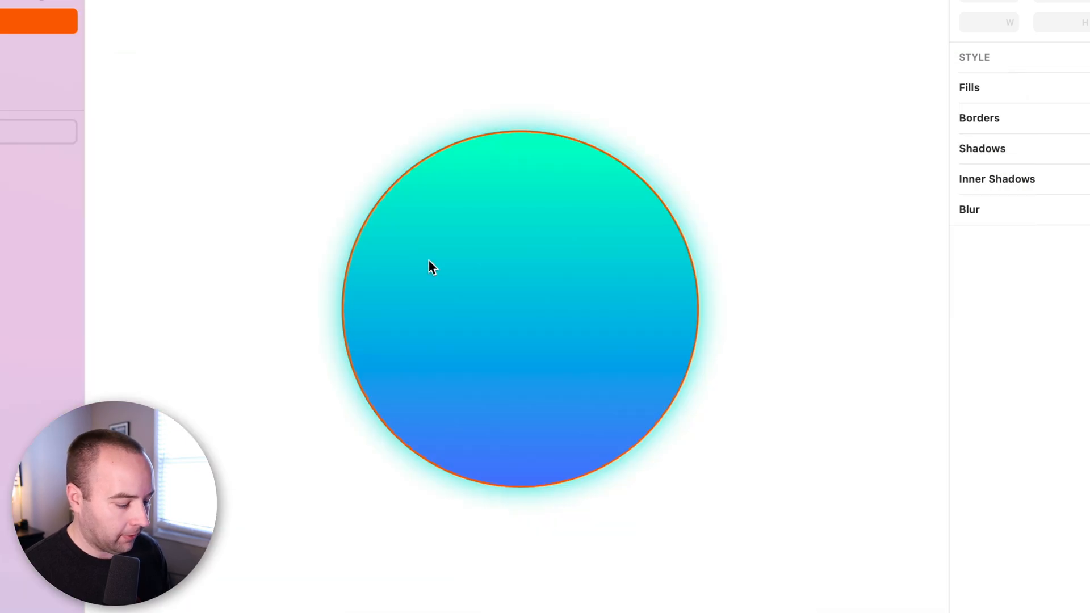
{"action": "key", "text": "cmd+s"}
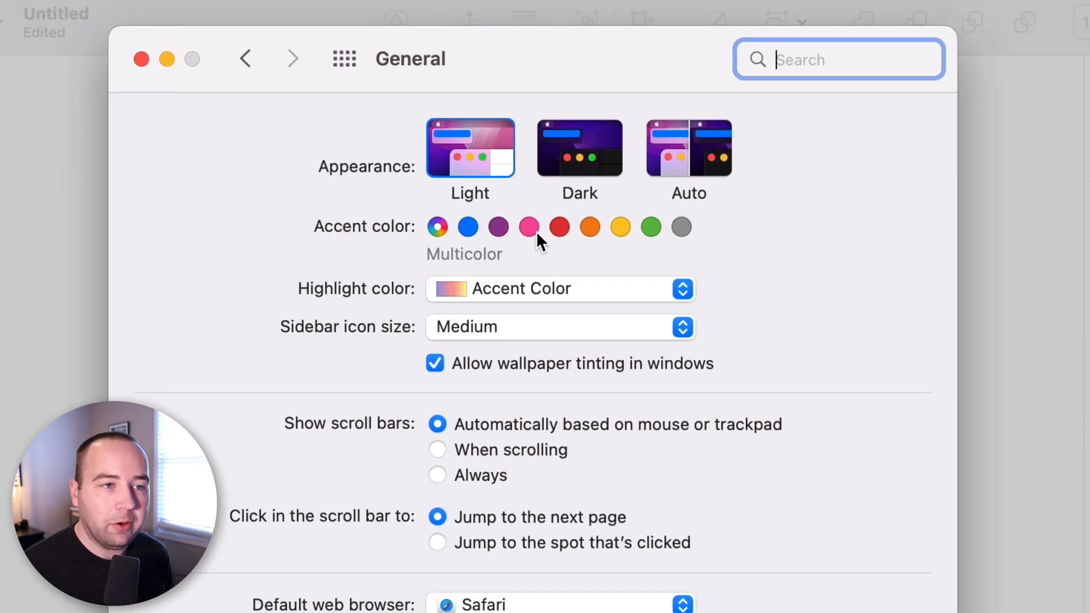
{"action": "mouse_move", "coordinate": [528, 226]}
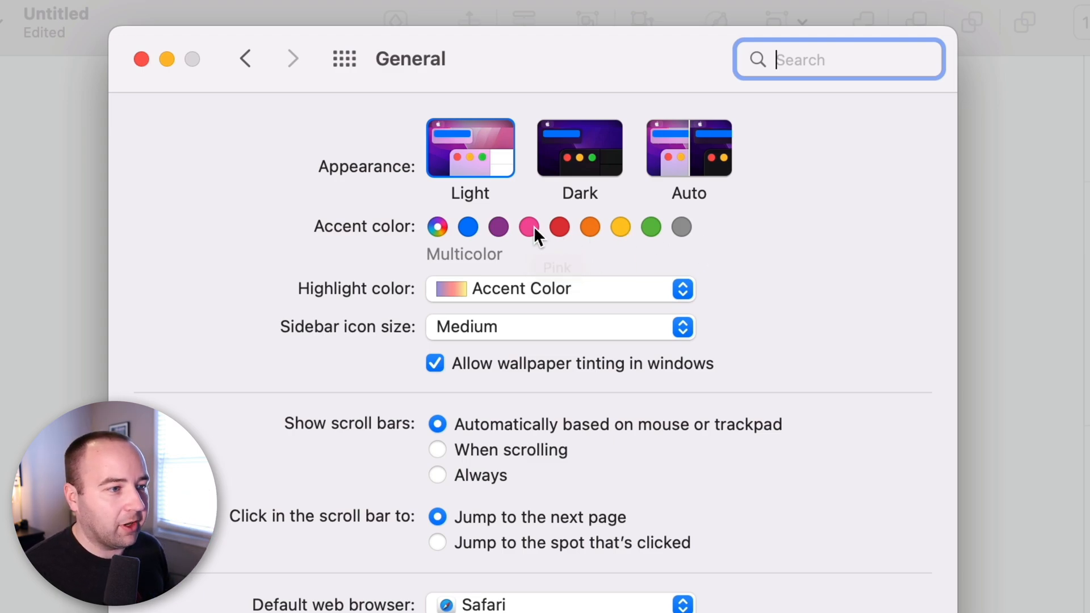
- Choose the pink accent swatch, then cancel the Sketch save dialog showing pink controls
{"action": "left_click", "coordinate": [529, 226]}
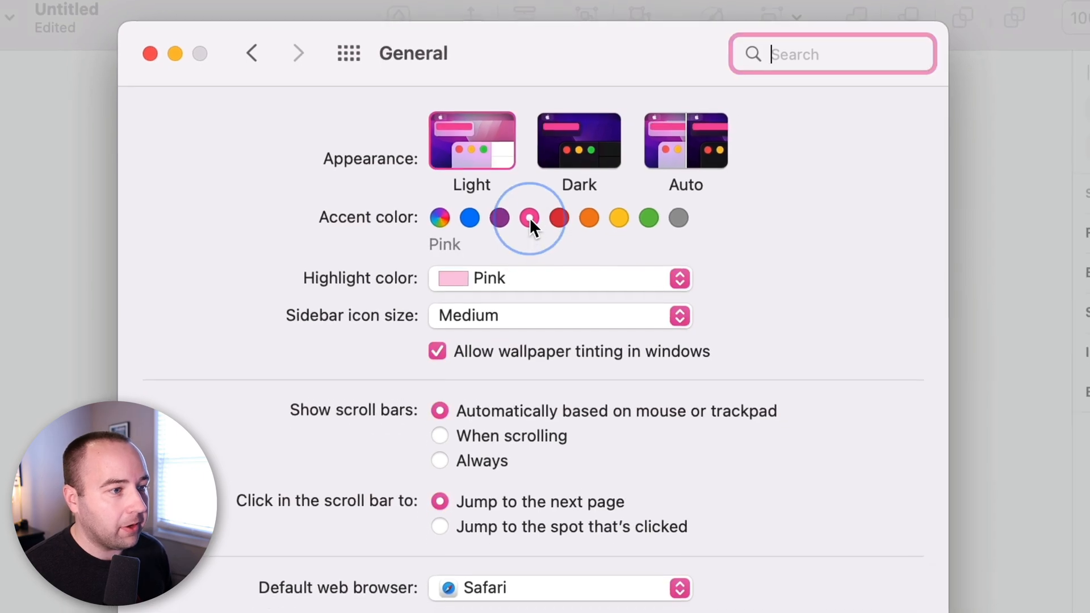
{"action": "scroll", "scroll_direction": "down", "scroll_amount": 3}
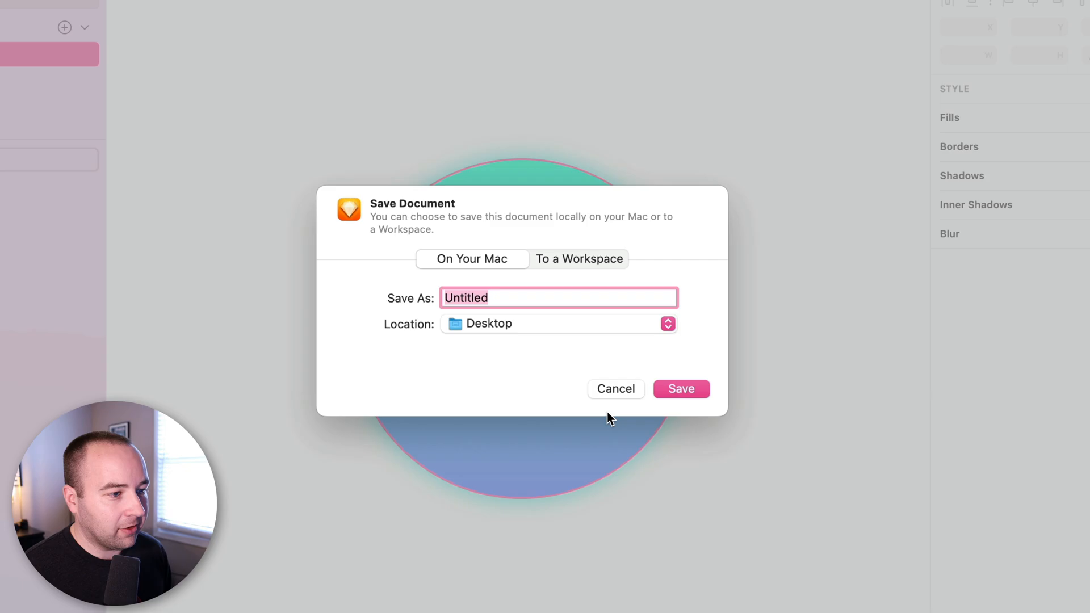
{"action": "left_click", "coordinate": [614, 388]}
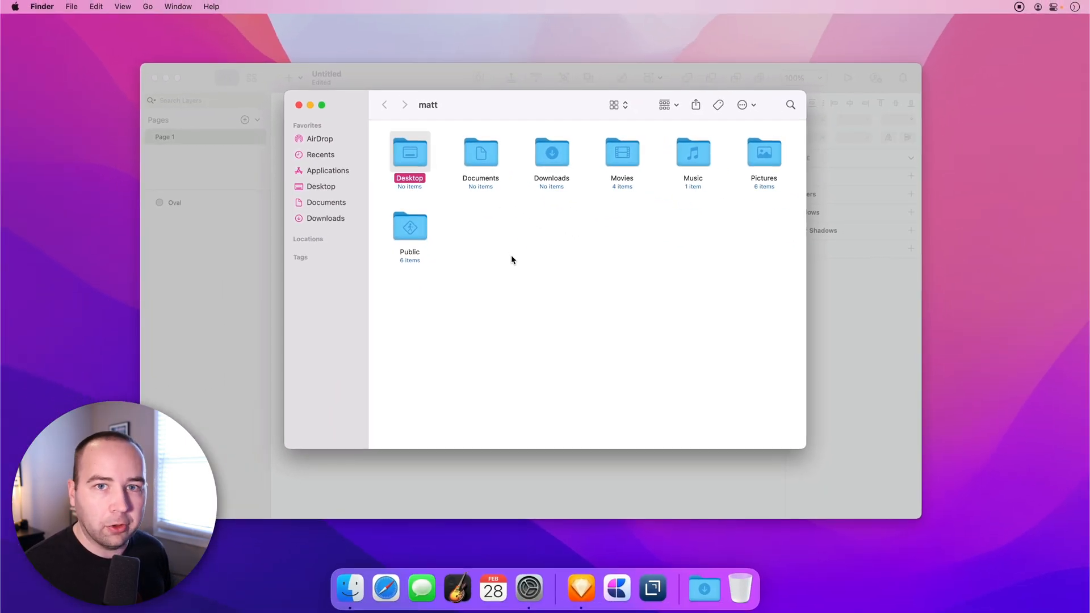
{"action": "mouse_move", "coordinate": [528, 591]}
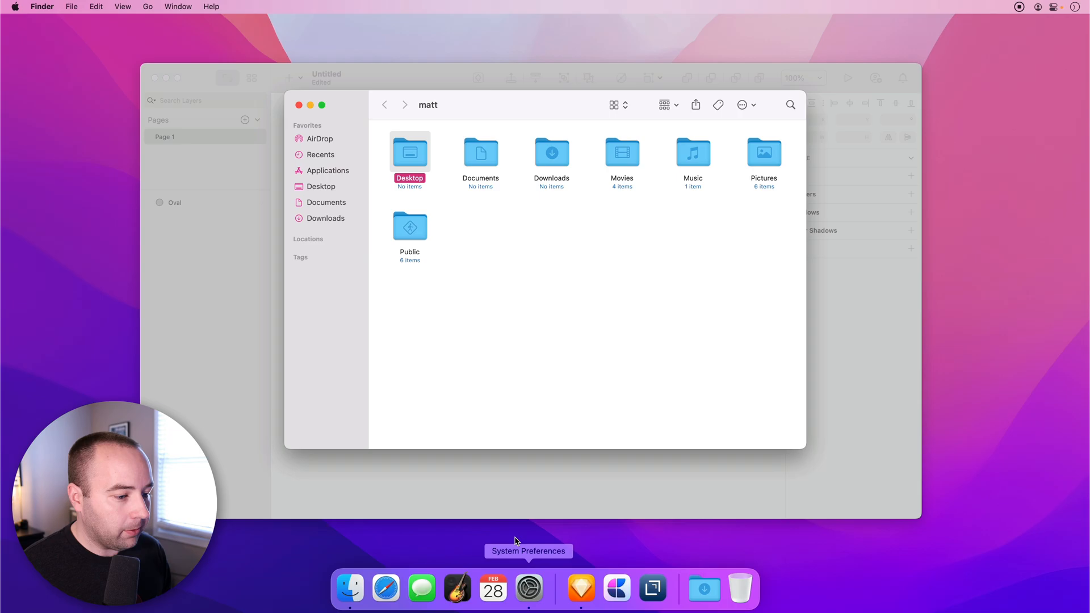
- Return to General and leave 'Allow wallpaper tinting in windows' unchecked after toggling it
{"action": "left_click", "coordinate": [528, 589]}
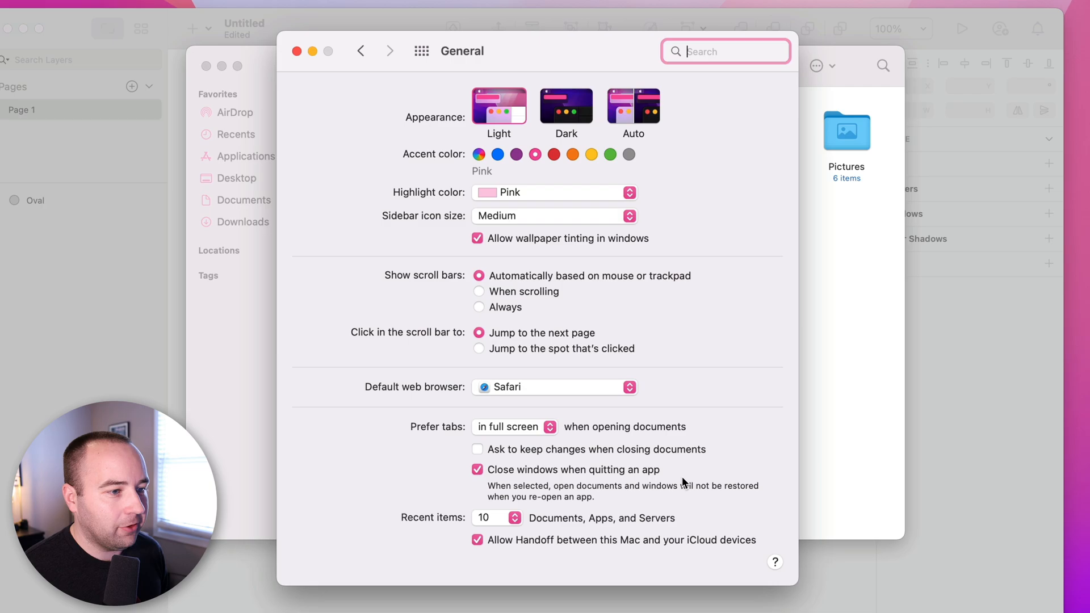
{"action": "left_click", "coordinate": [476, 237]}
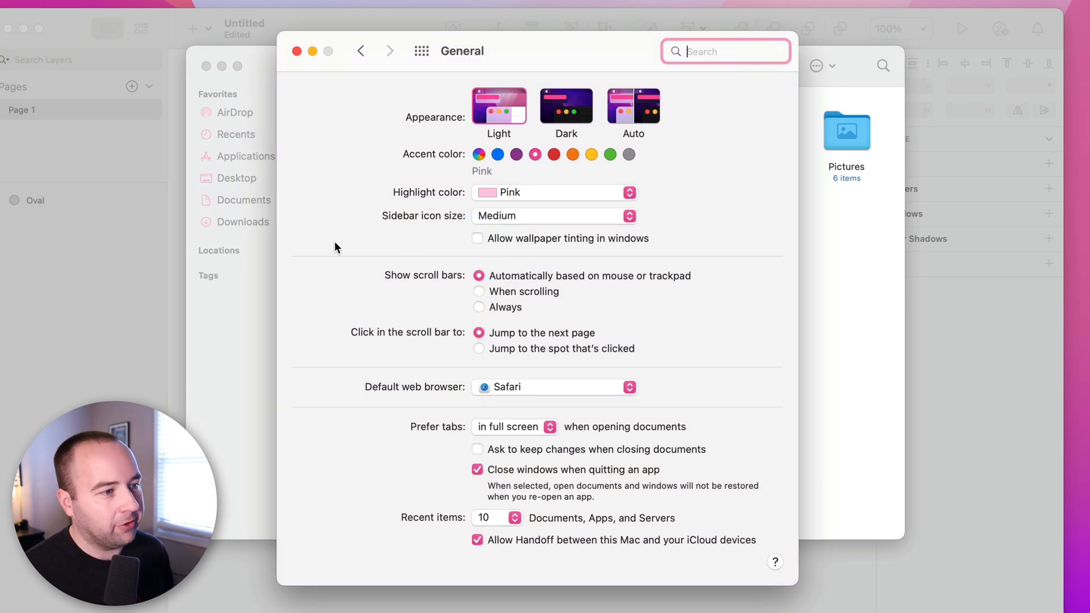
{"action": "left_click", "coordinate": [478, 237]}
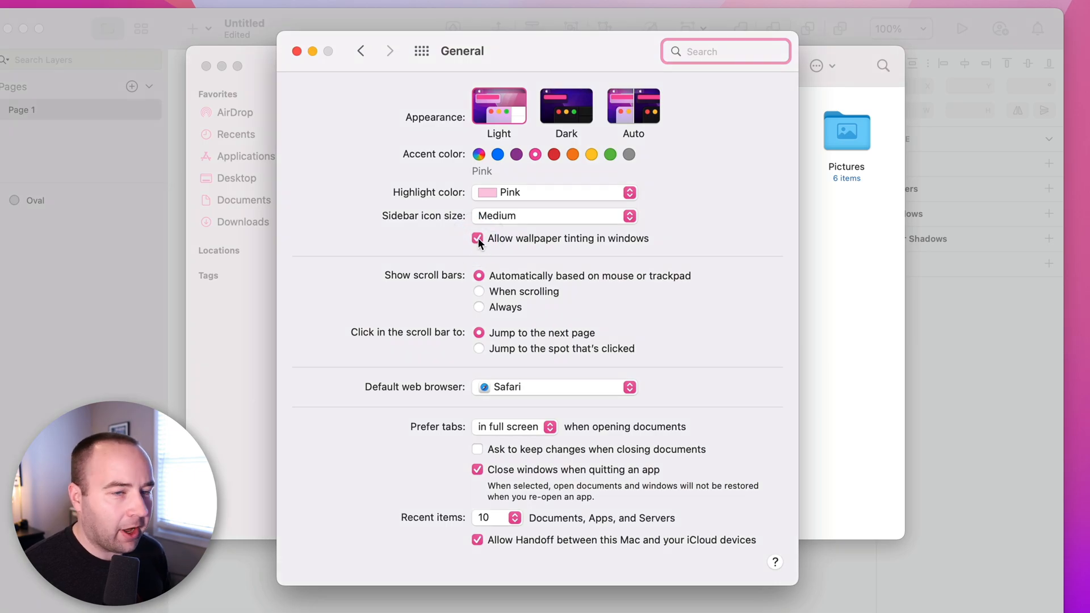
{"action": "left_click", "coordinate": [478, 239]}
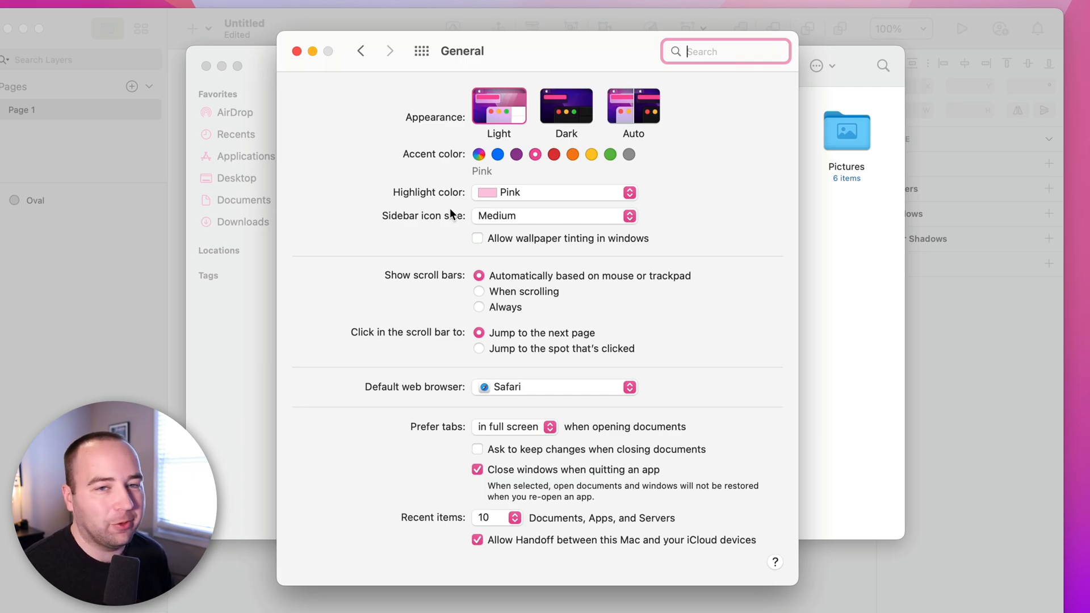
{"action": "mouse_move", "coordinate": [432, 259]}
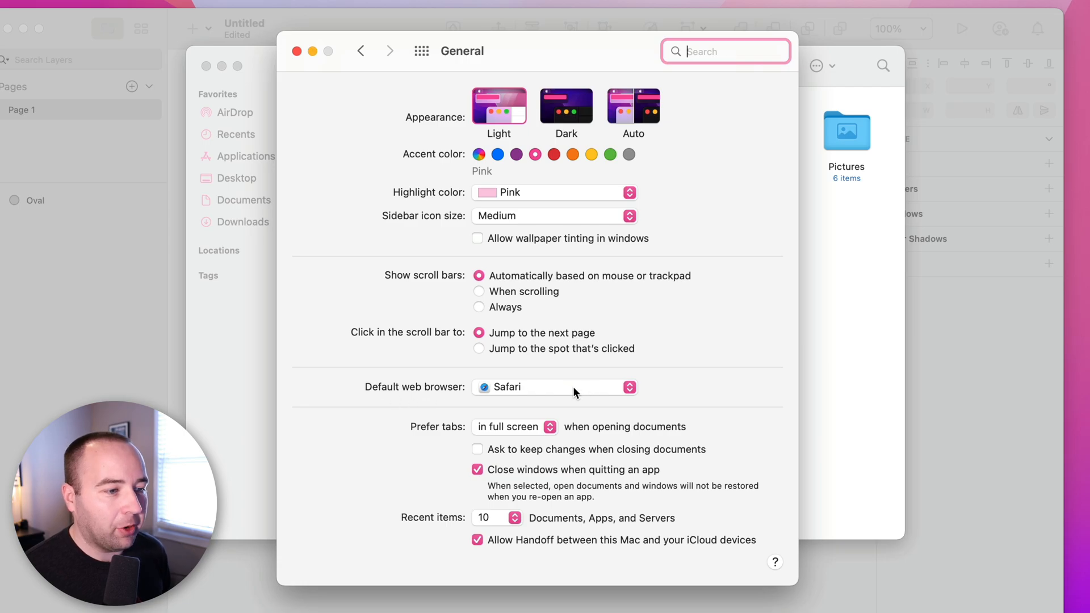
- Make Microsoft Edge the default web browser from the browser pop-up
{"action": "left_click", "coordinate": [554, 386]}
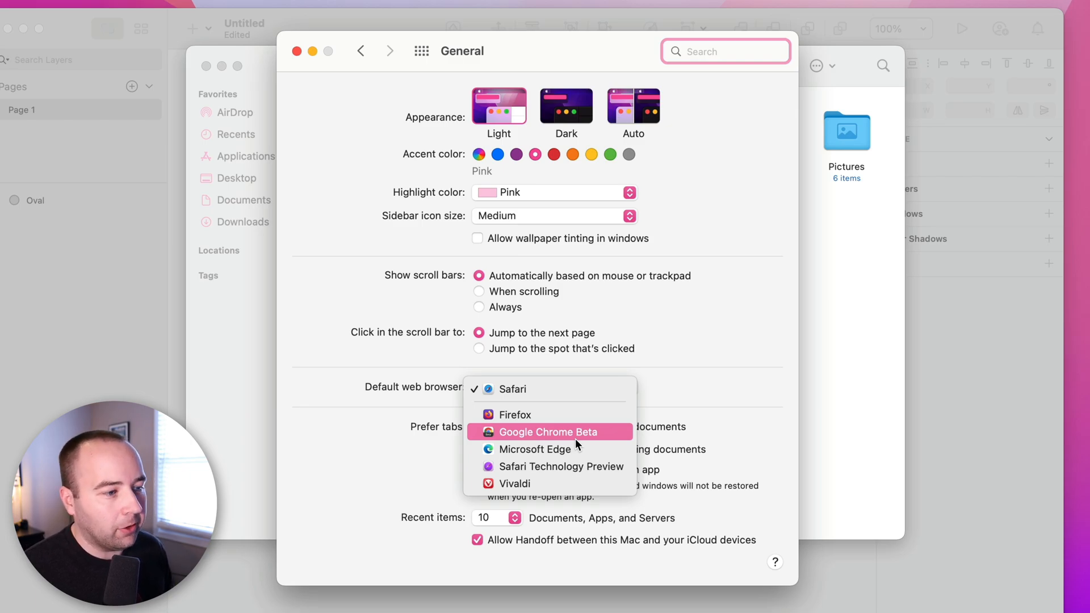
{"action": "left_click", "coordinate": [537, 450]}
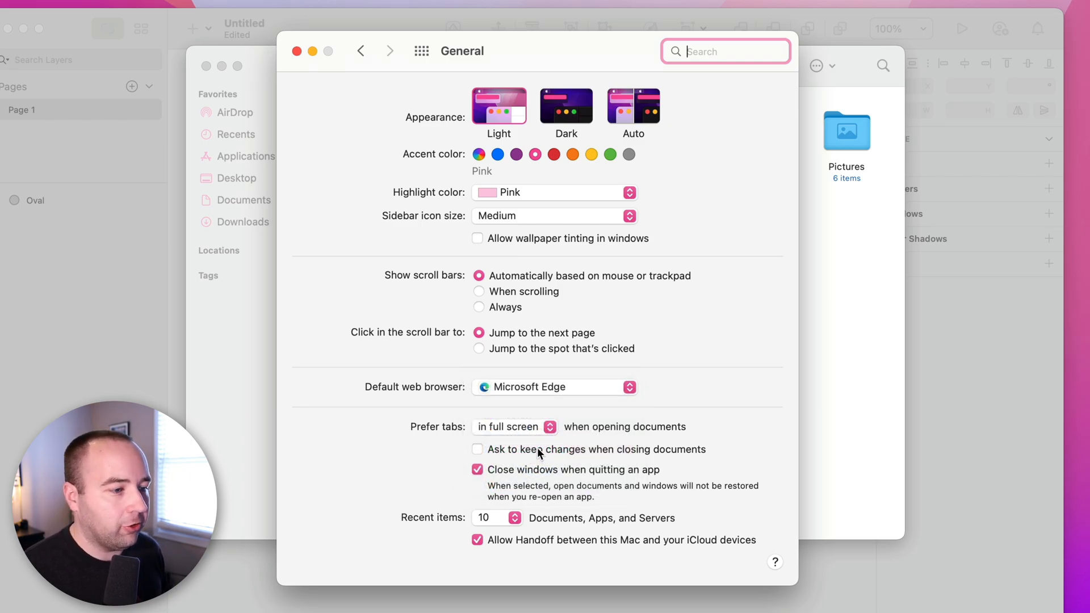
{"action": "left_click", "coordinate": [554, 387]}
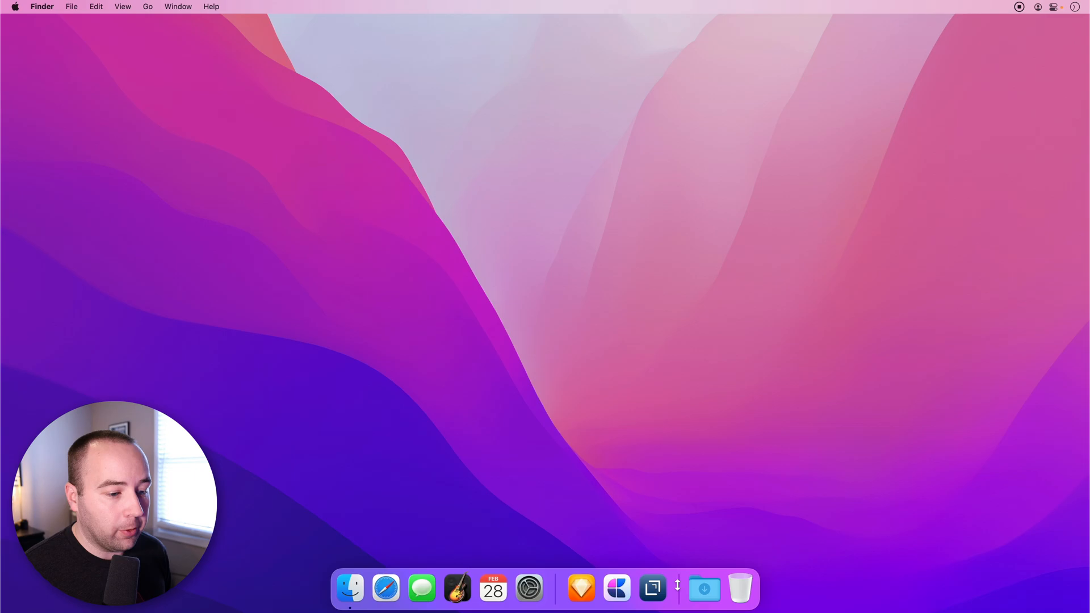
- Review the Dock's context-menu options for hiding, magnification and position, leaving it at the bottom
{"action": "right_click", "coordinate": [676, 590]}
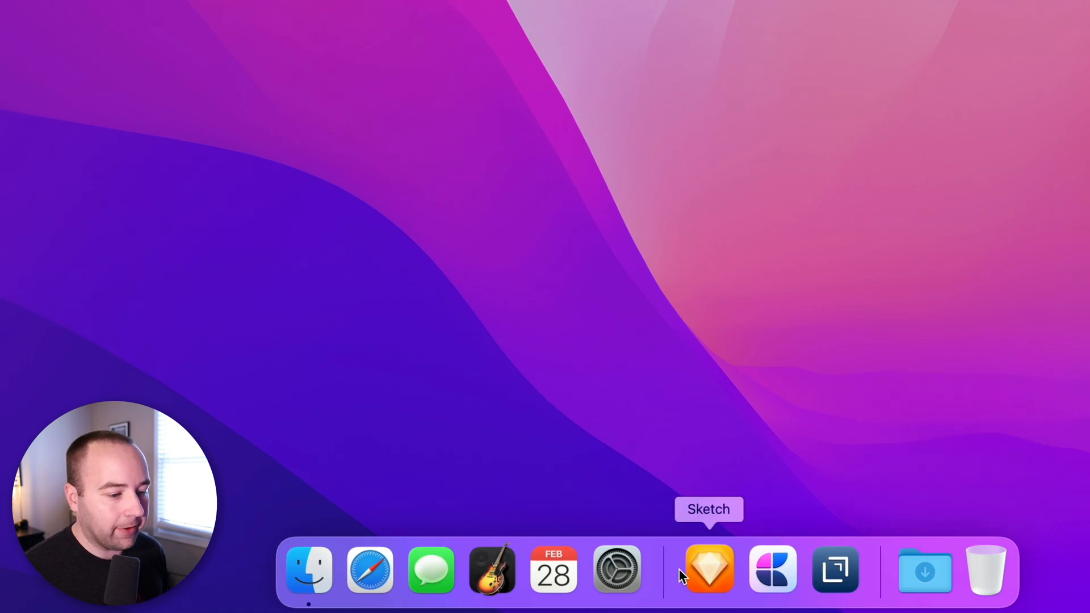
{"action": "mouse_move", "coordinate": [832, 569]}
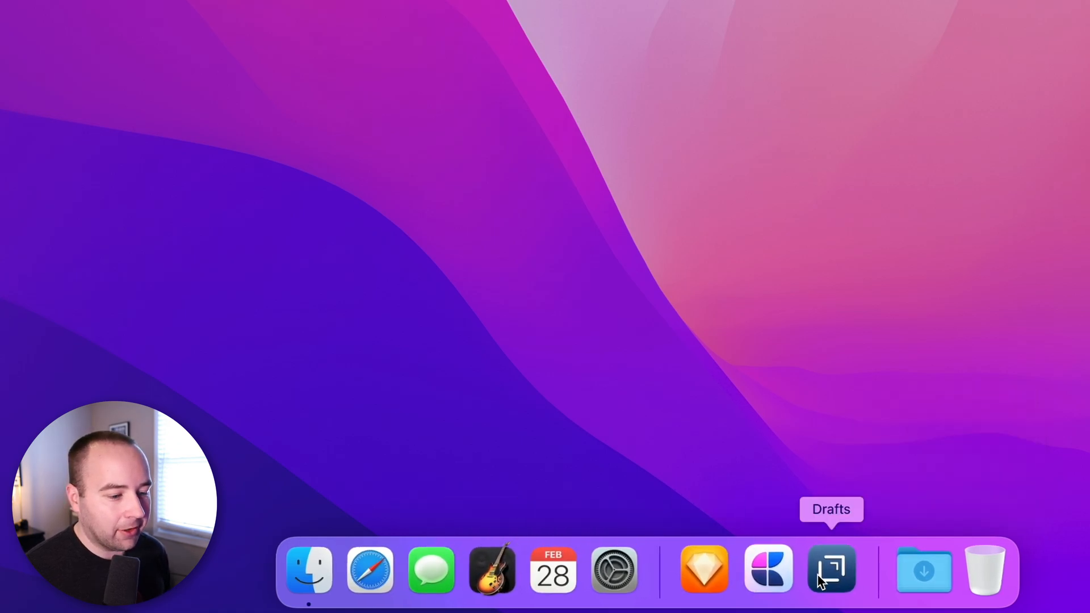
{"action": "right_click", "coordinate": [831, 569]}
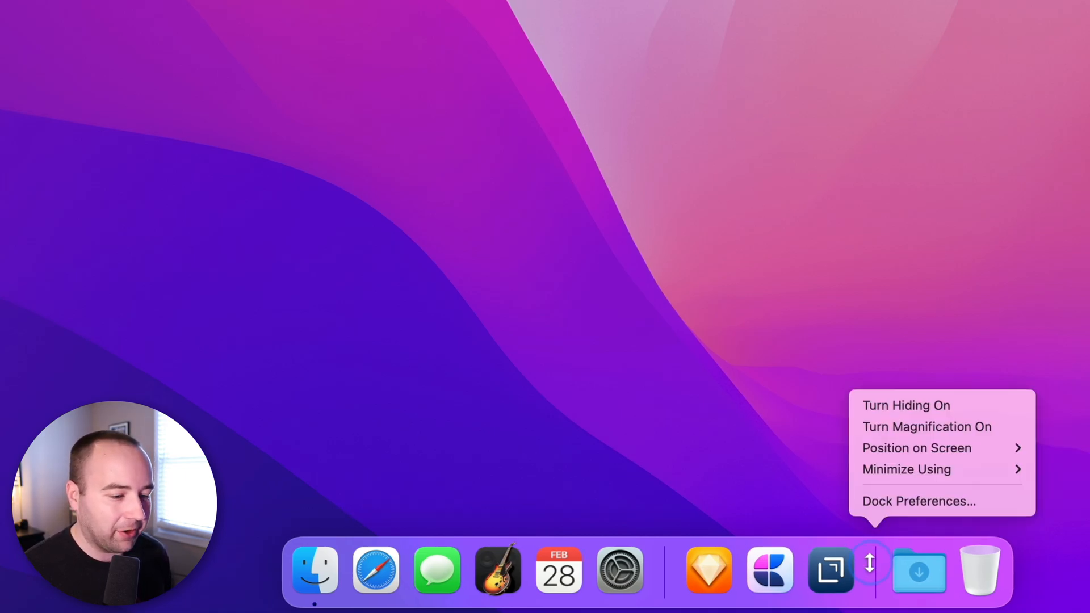
{"action": "mouse_move", "coordinate": [697, 528]}
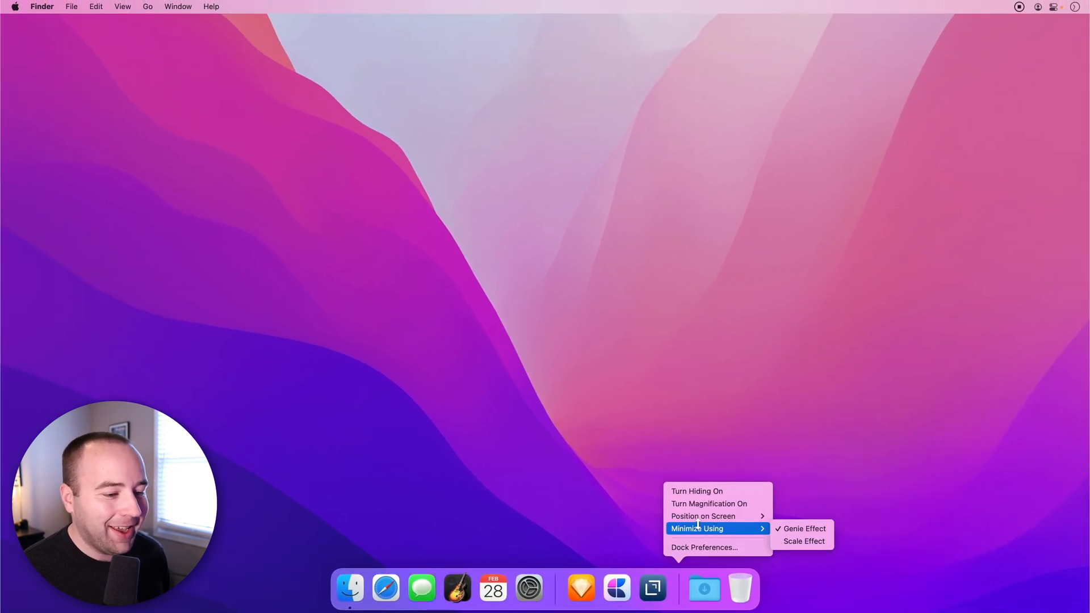
{"action": "mouse_move", "coordinate": [703, 515]}
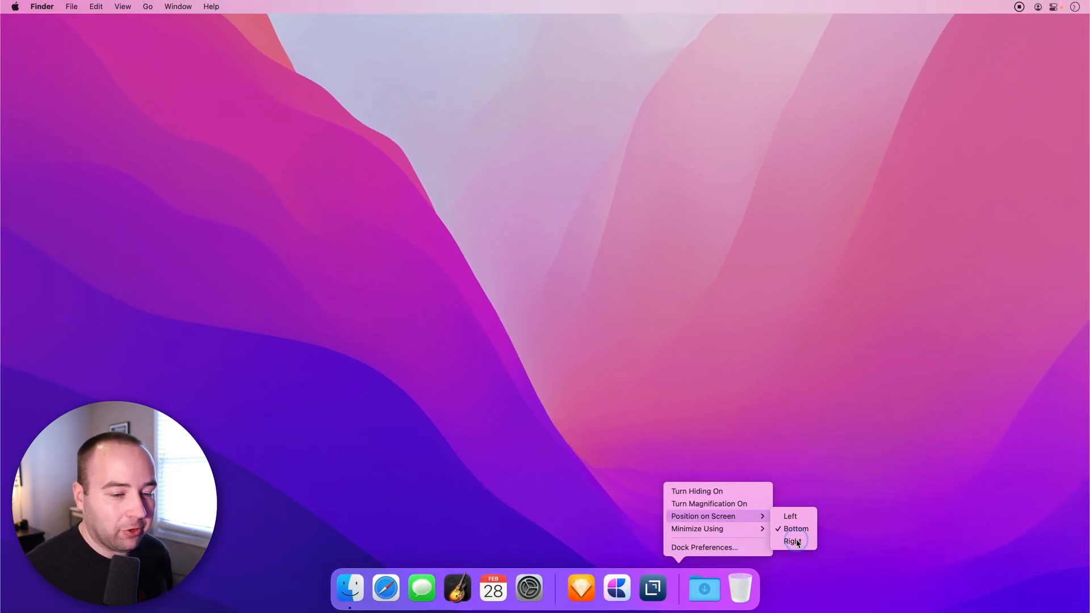
{"action": "left_click", "coordinate": [794, 541]}
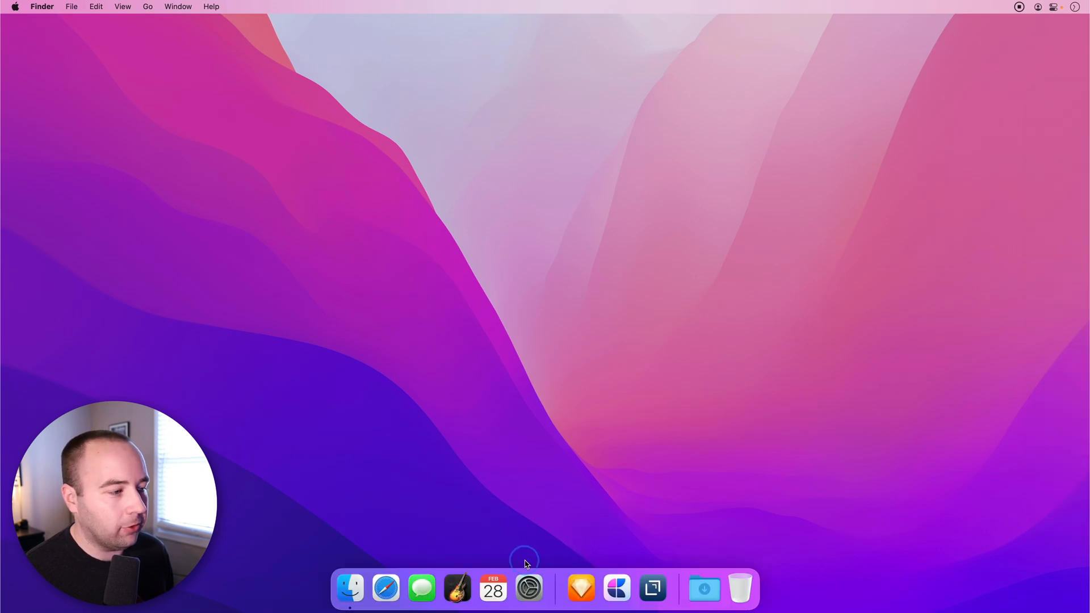
{"action": "mouse_move", "coordinate": [609, 493]}
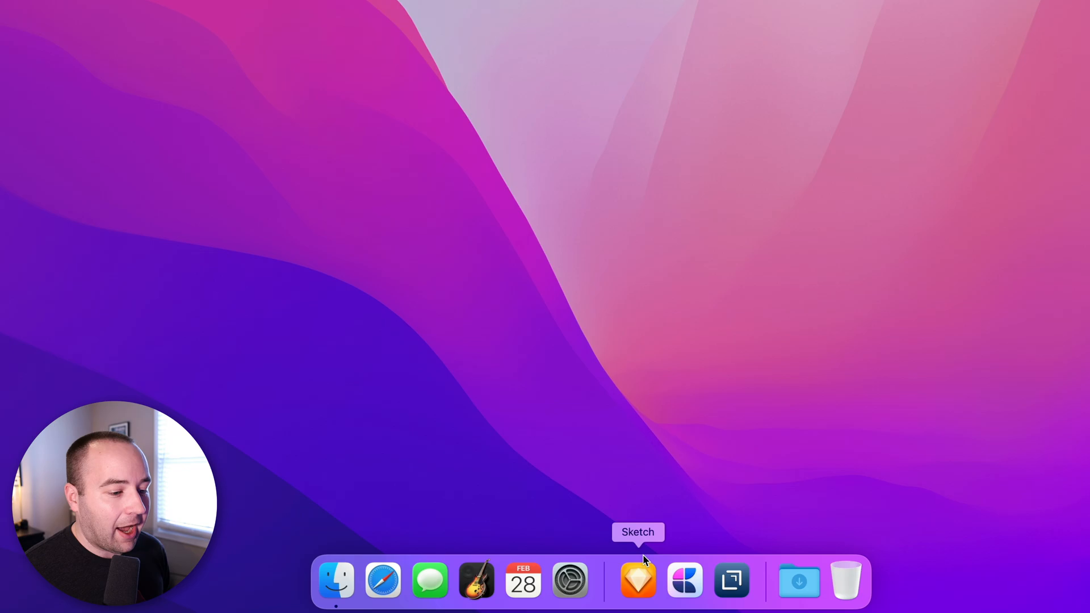
{"action": "mouse_move", "coordinate": [783, 579]}
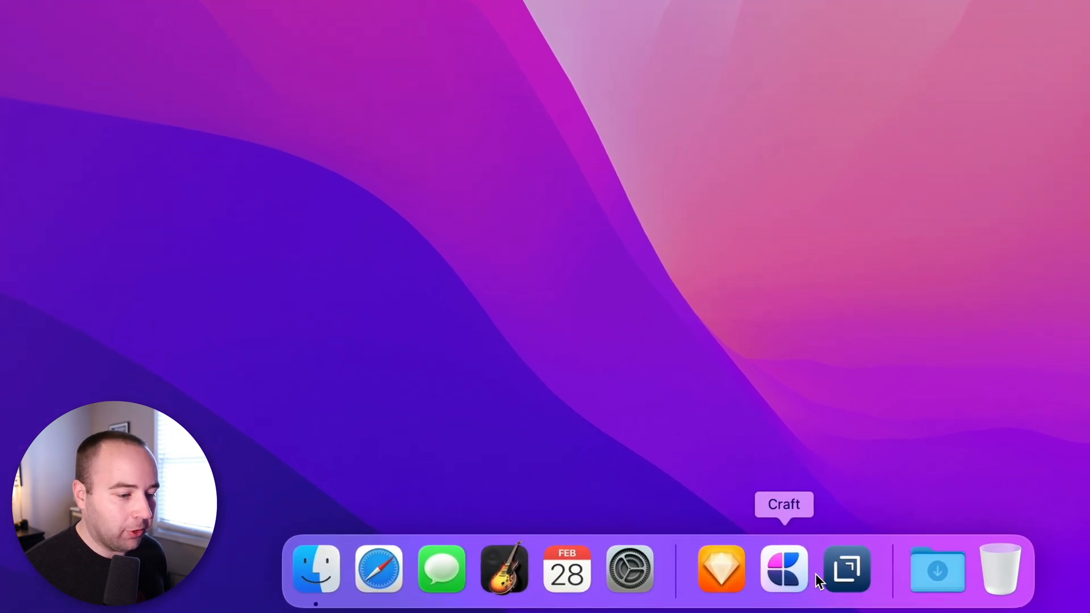
{"action": "mouse_move", "coordinate": [721, 570]}
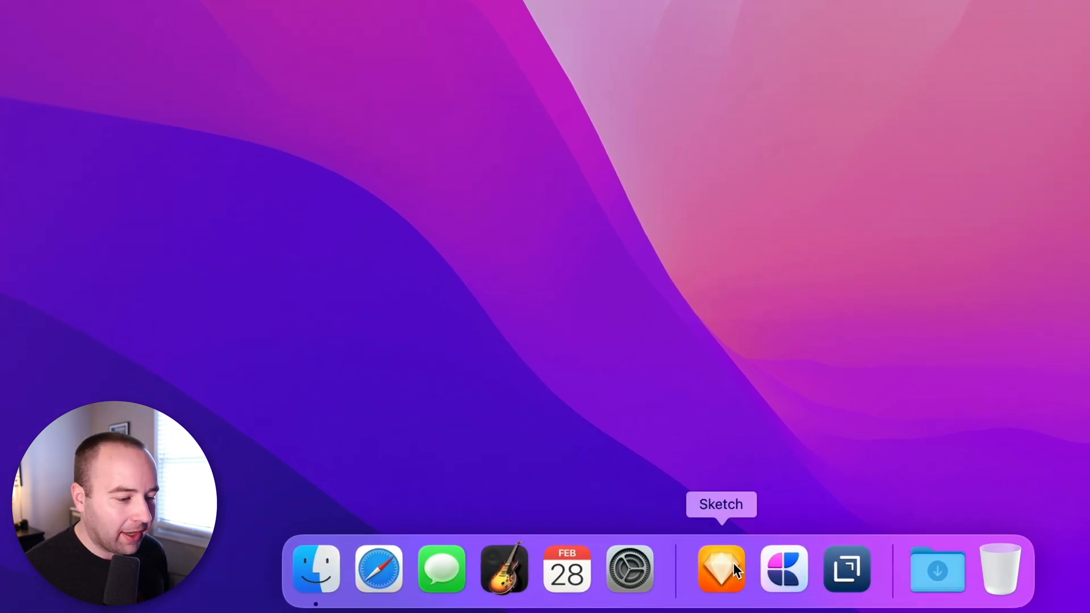
{"action": "mouse_move", "coordinate": [747, 549]}
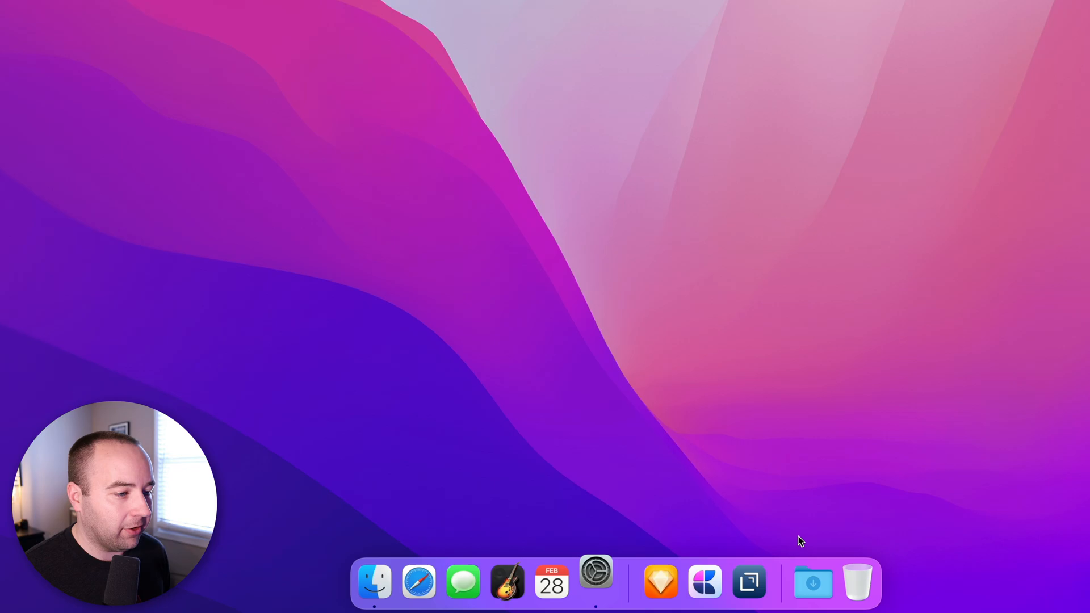
- Uncheck 'Show recent applications in Dock' in Dock & Menu Bar and go back to the overview
{"action": "left_click", "coordinate": [595, 582]}
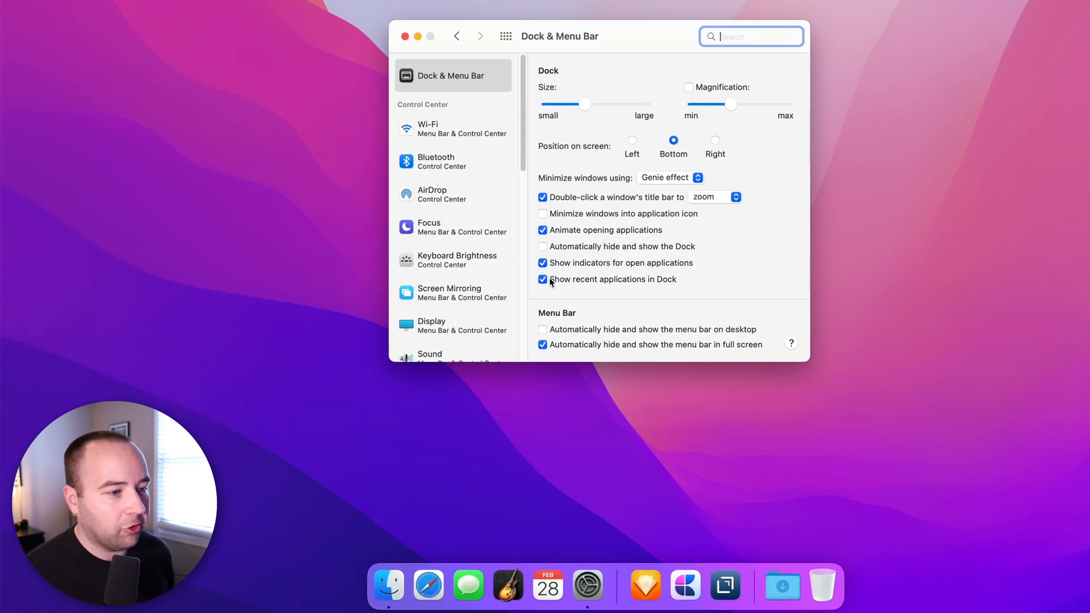
{"action": "left_click", "coordinate": [543, 279]}
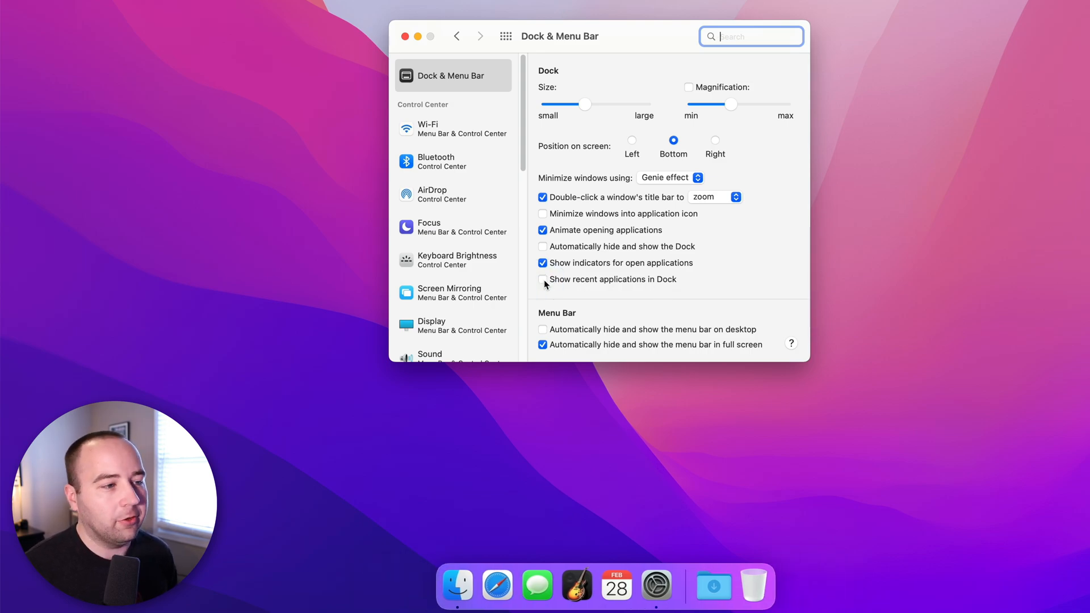
{"action": "left_click", "coordinate": [457, 35]}
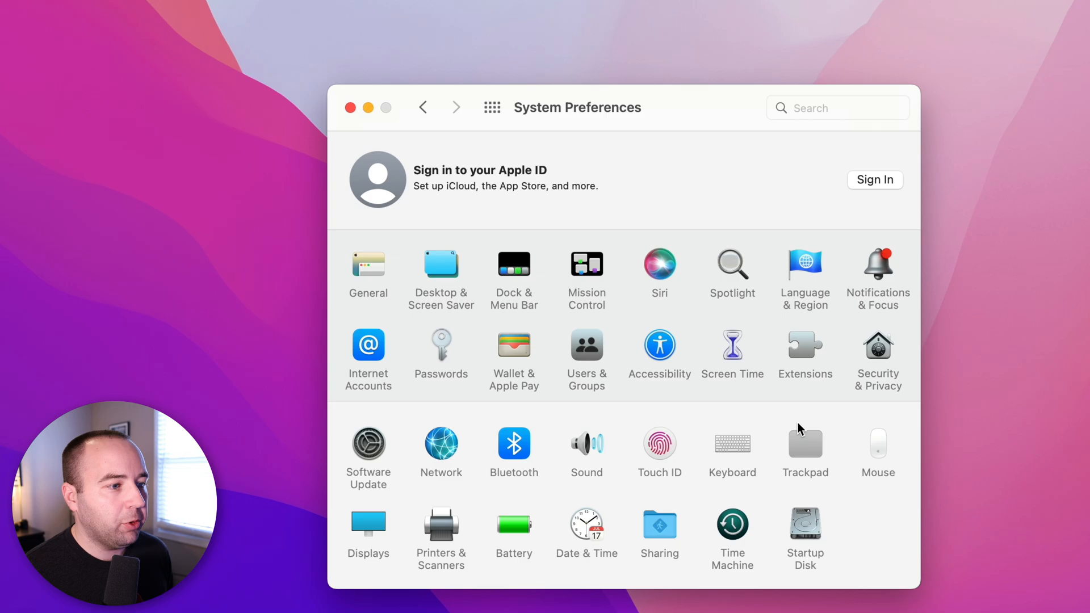
- Remove Steam and Google Chrome Beta from the user's Login Items in Users & Groups
{"action": "left_click", "coordinate": [586, 343]}
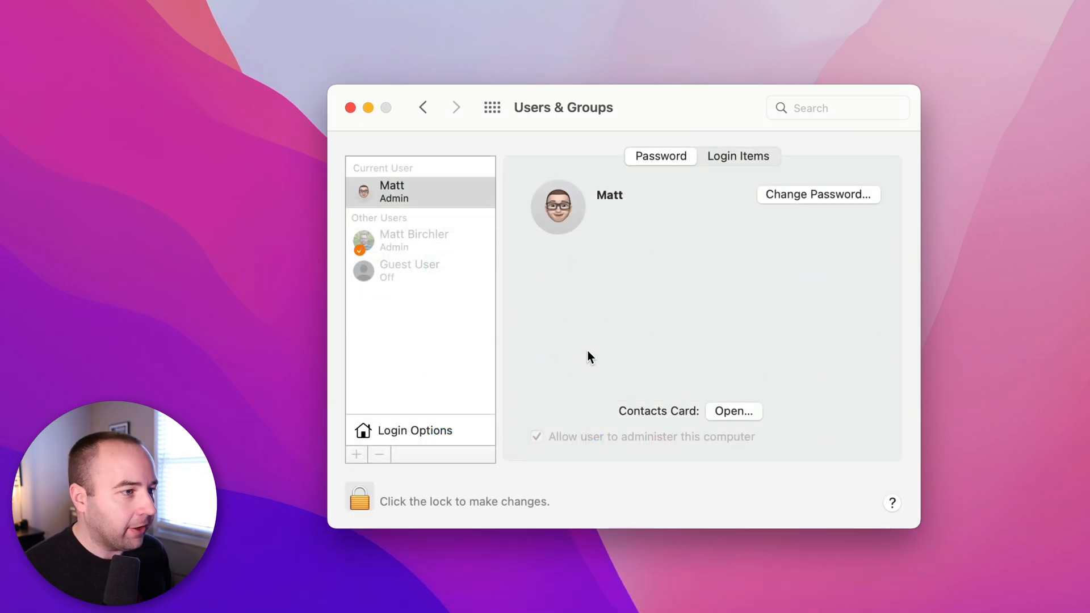
{"action": "mouse_move", "coordinate": [590, 350]}
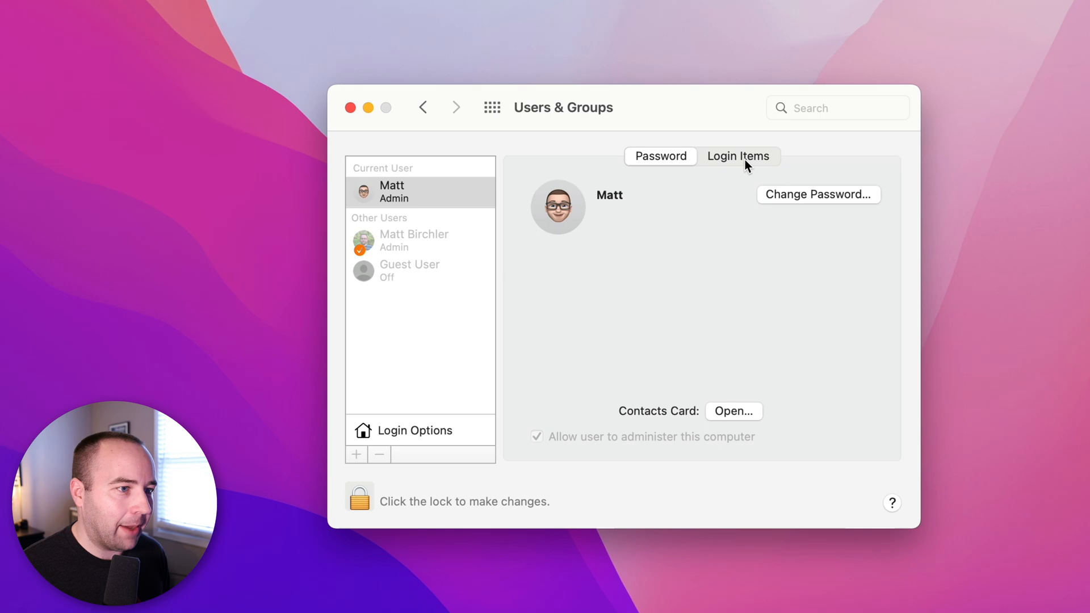
{"action": "left_click", "coordinate": [738, 155]}
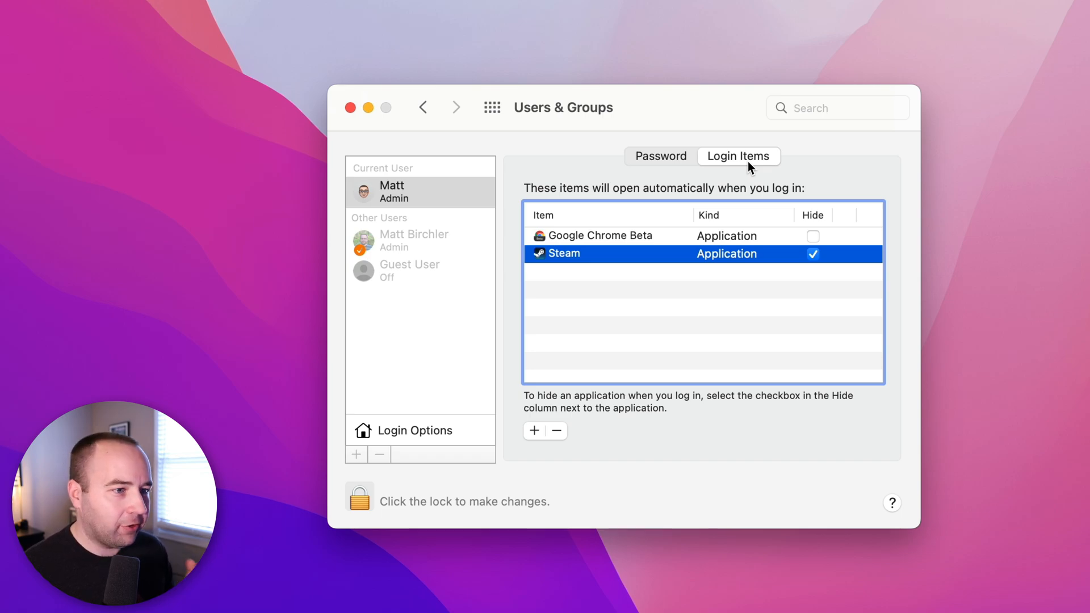
{"action": "mouse_move", "coordinate": [577, 460]}
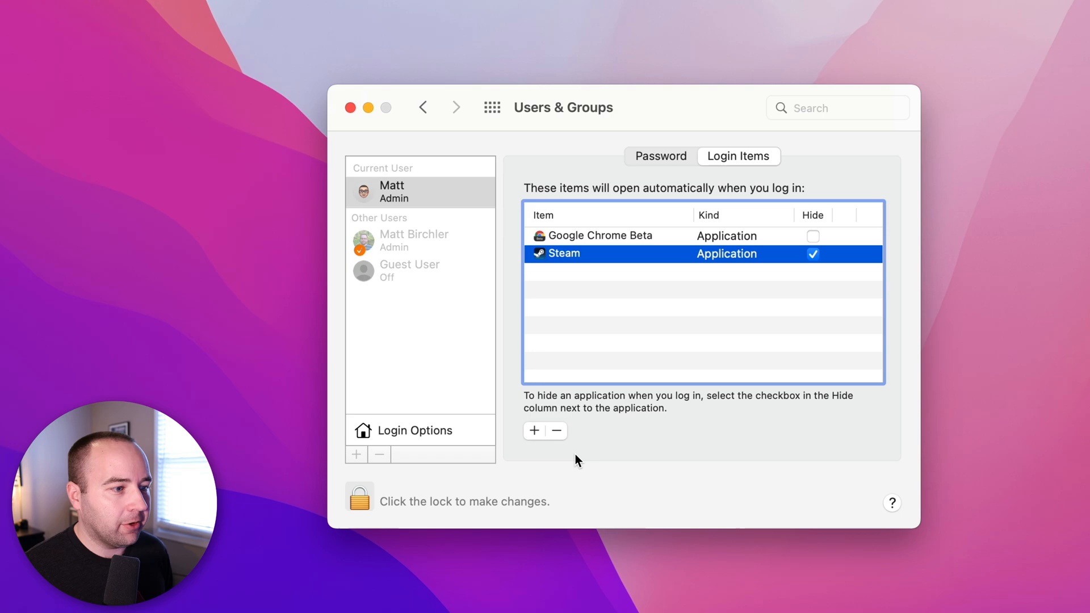
{"action": "mouse_move", "coordinate": [557, 430]}
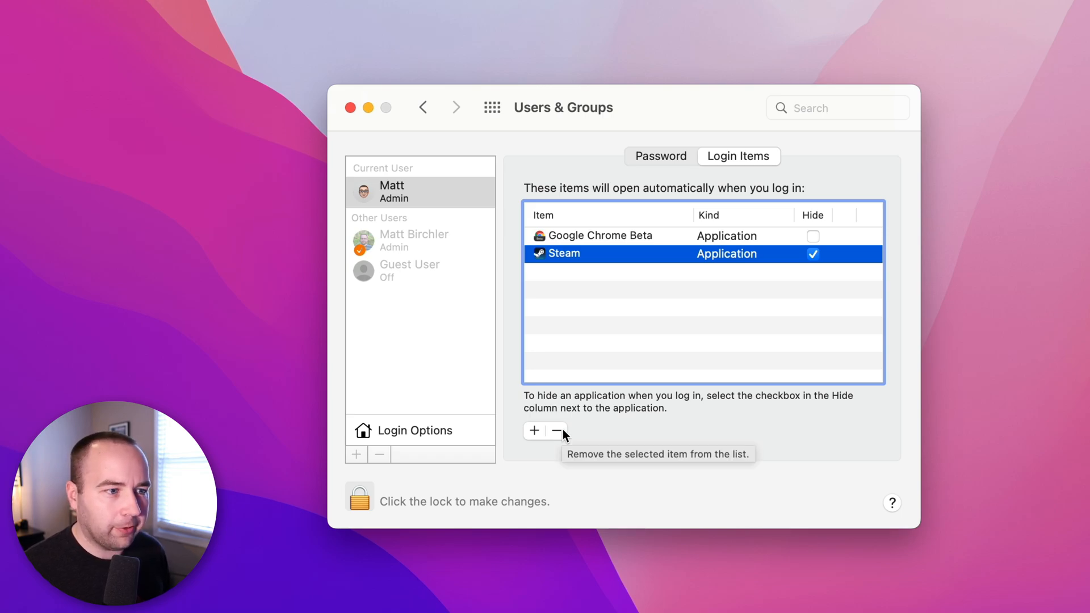
{"action": "left_click", "coordinate": [556, 430]}
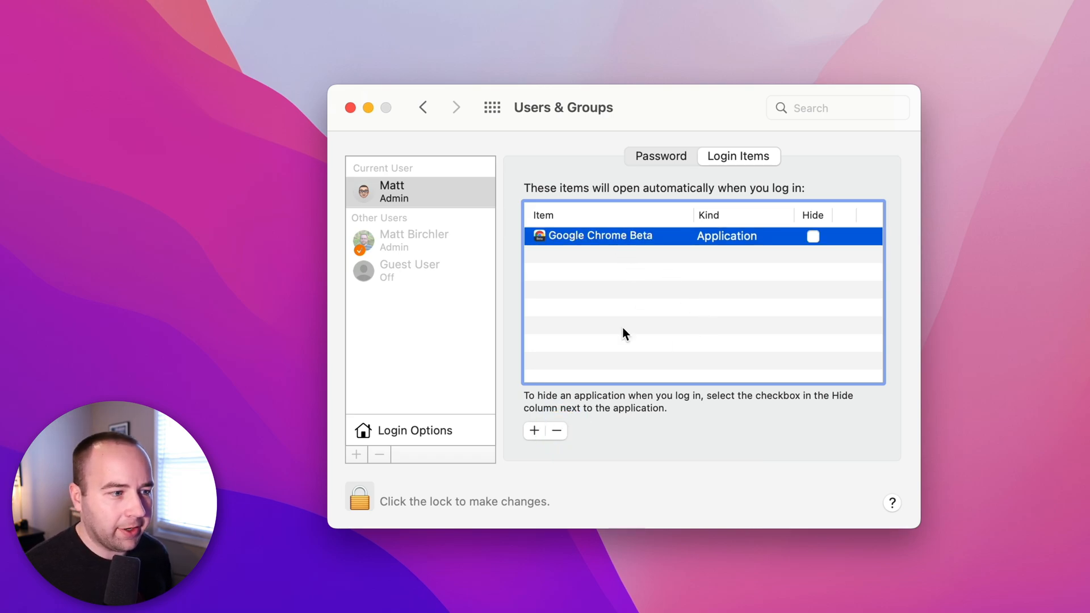
{"action": "left_click", "coordinate": [557, 431]}
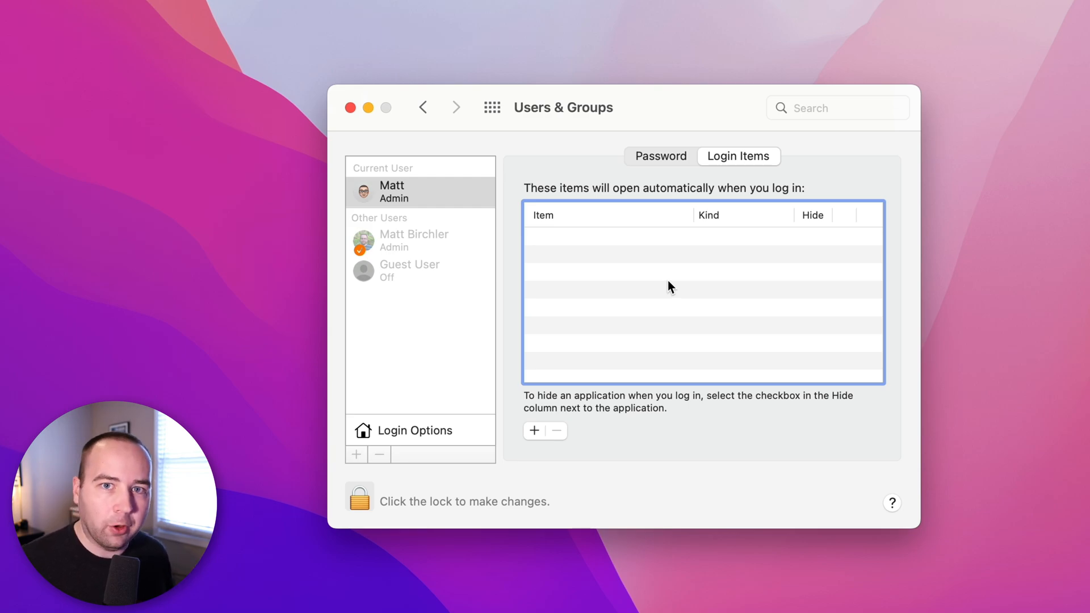
{"action": "mouse_move", "coordinate": [663, 283]}
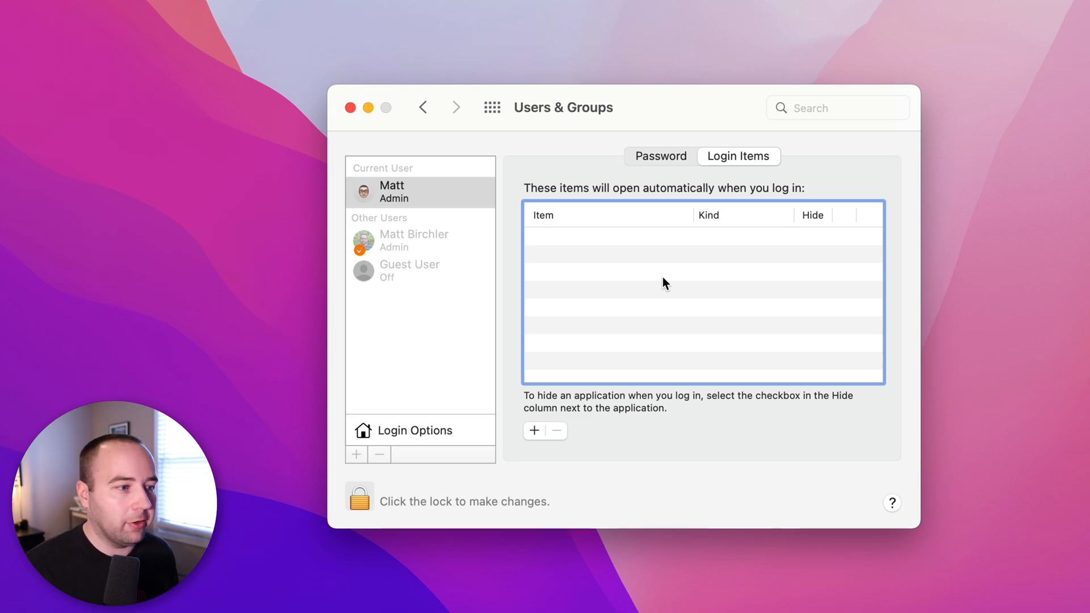
{"action": "mouse_move", "coordinate": [639, 330]}
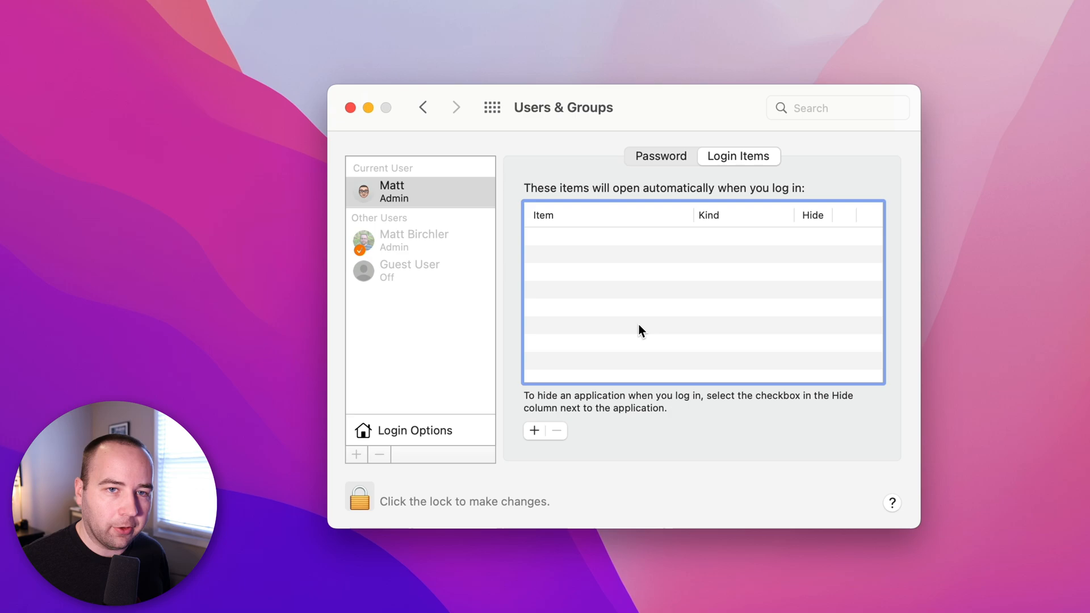
{"action": "mouse_move", "coordinate": [657, 292]}
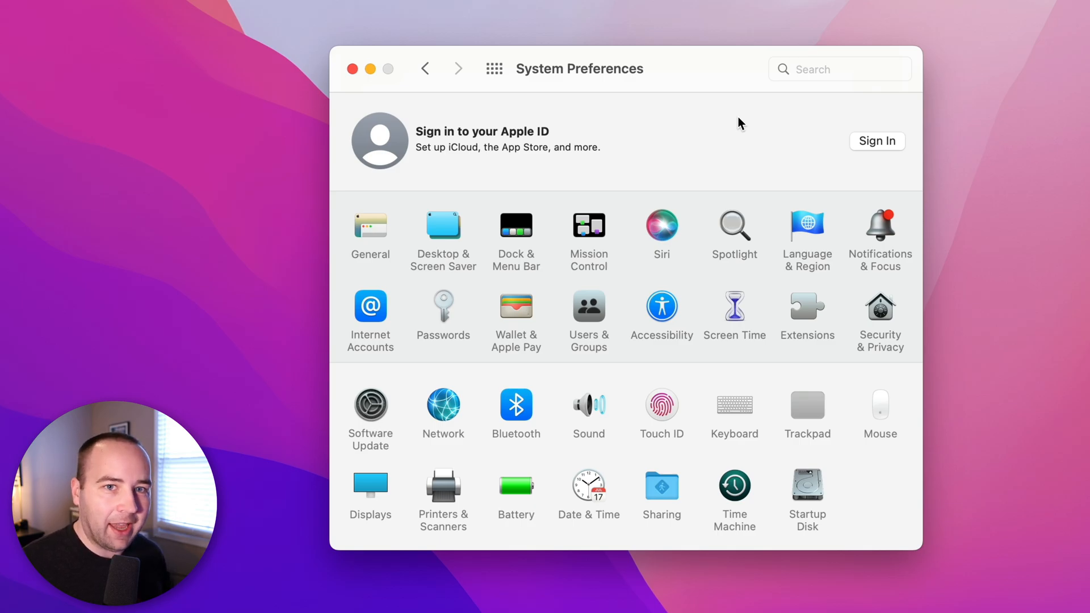
{"action": "mouse_move", "coordinate": [873, 318]}
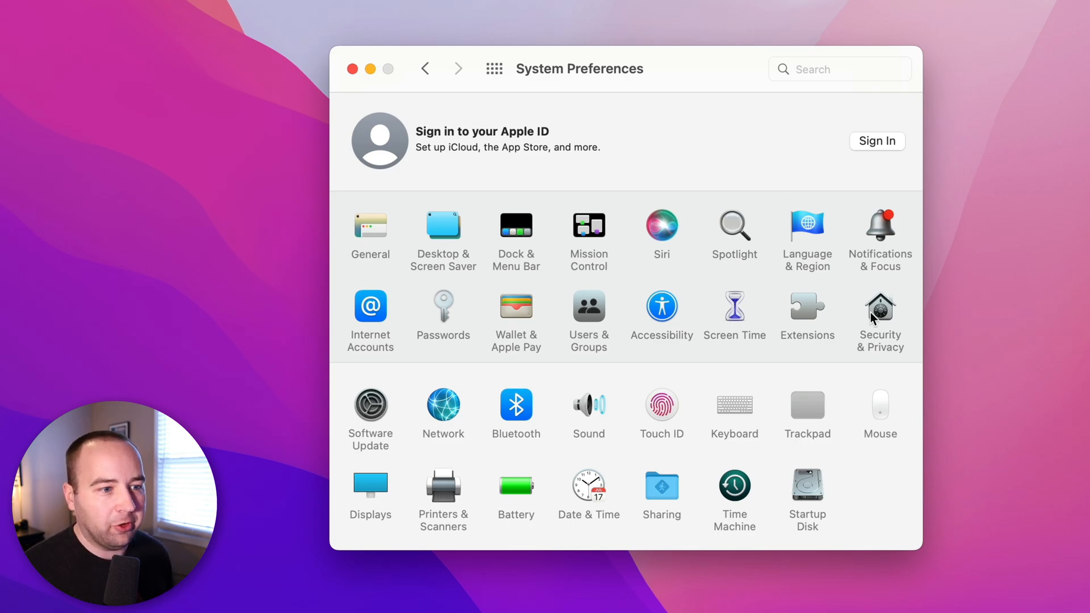
- Unlock Security & Privacy, keep 'App Store and identified developers' allowed, and return to the overview
{"action": "left_click", "coordinate": [879, 307]}
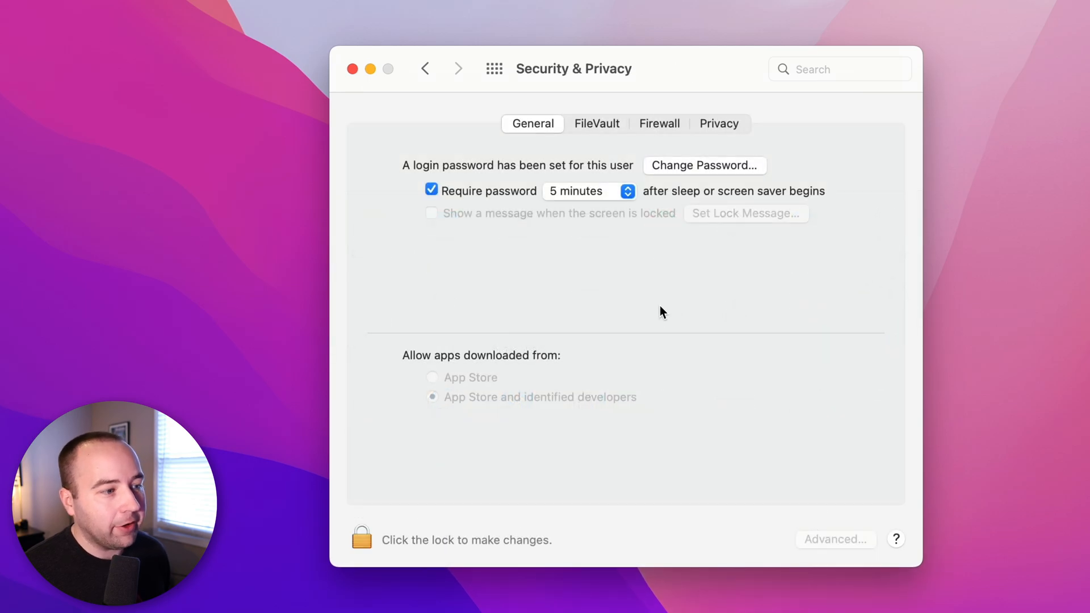
{"action": "mouse_move", "coordinate": [543, 366]}
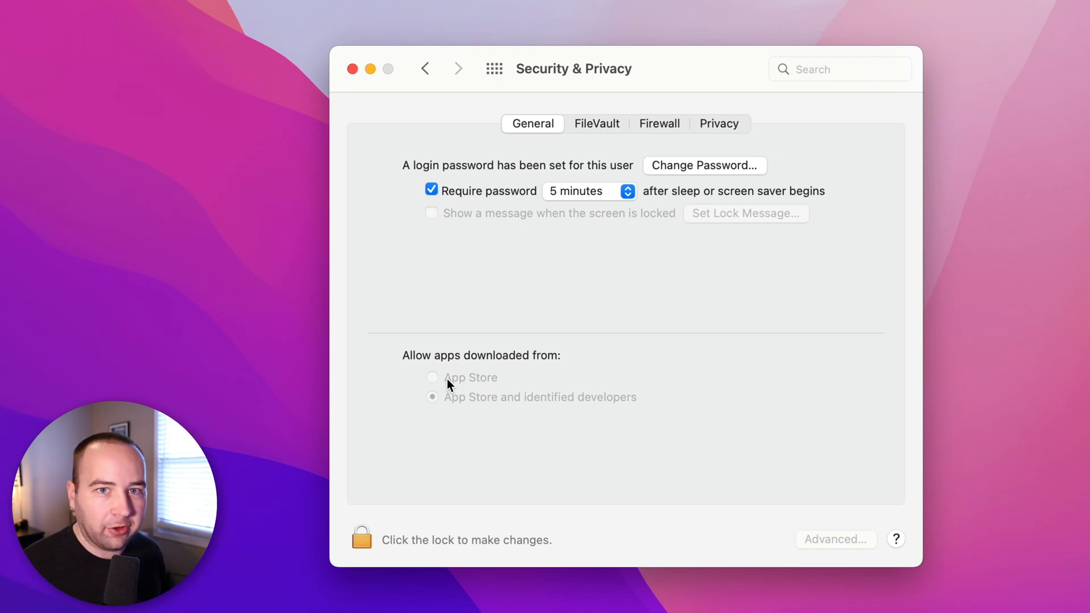
{"action": "left_click", "coordinate": [360, 539]}
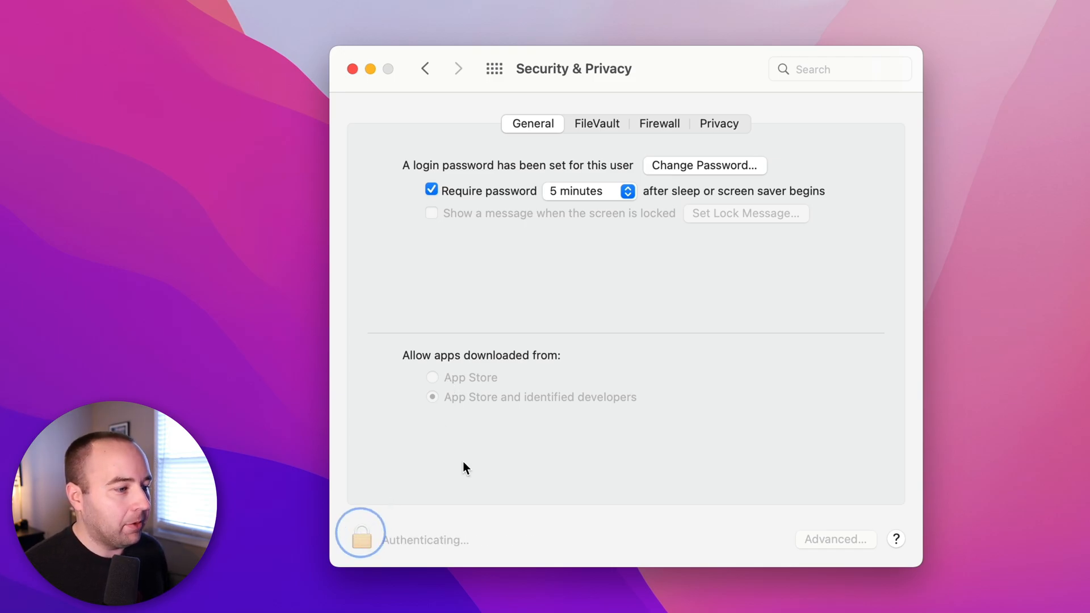
{"action": "left_click", "coordinate": [360, 534]}
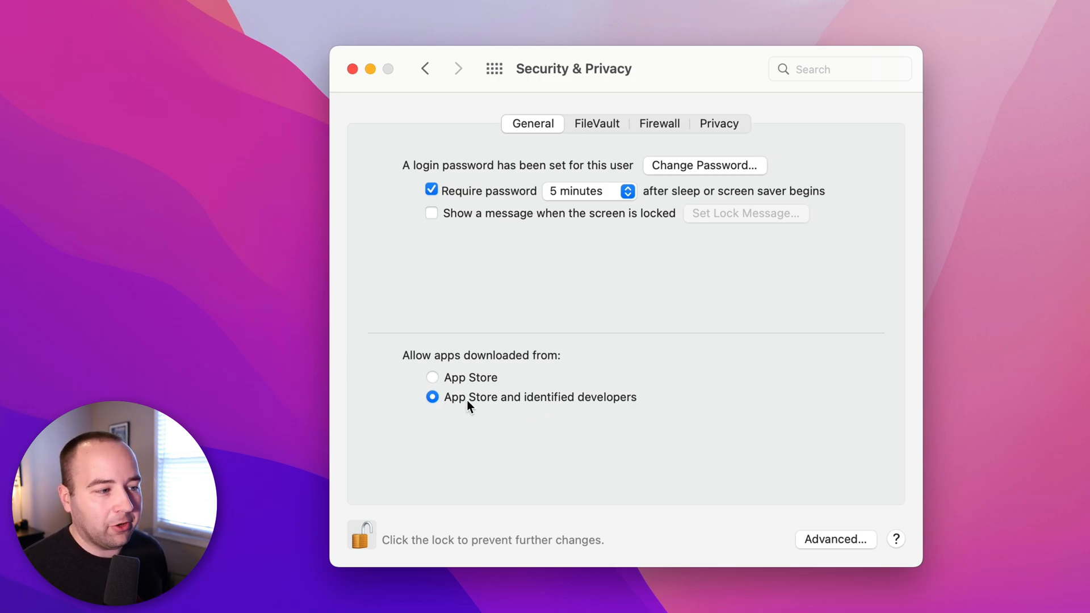
{"action": "mouse_move", "coordinate": [453, 409]}
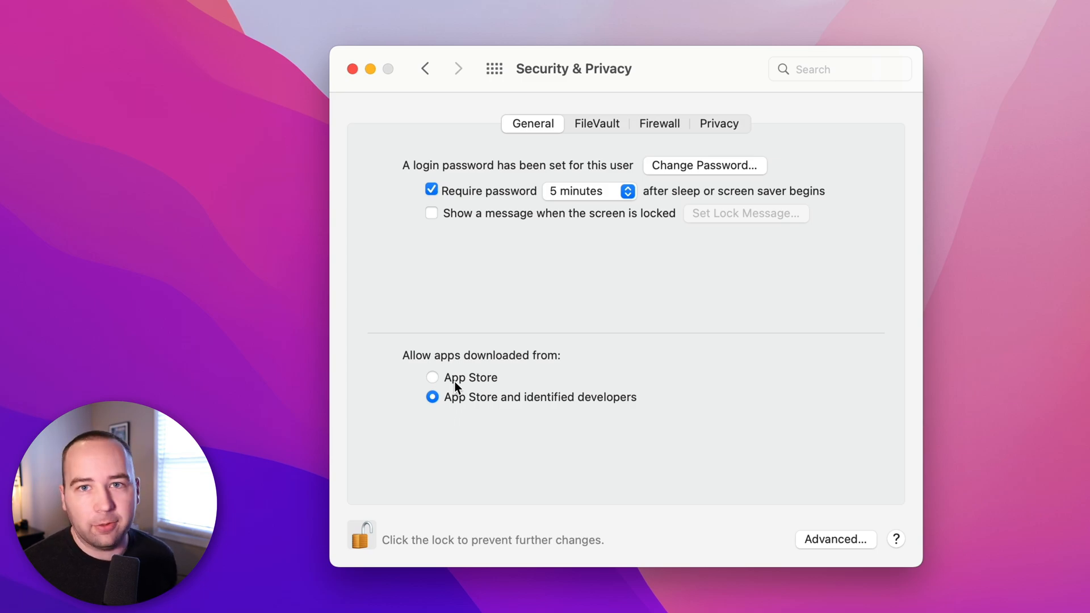
{"action": "mouse_move", "coordinate": [461, 408]}
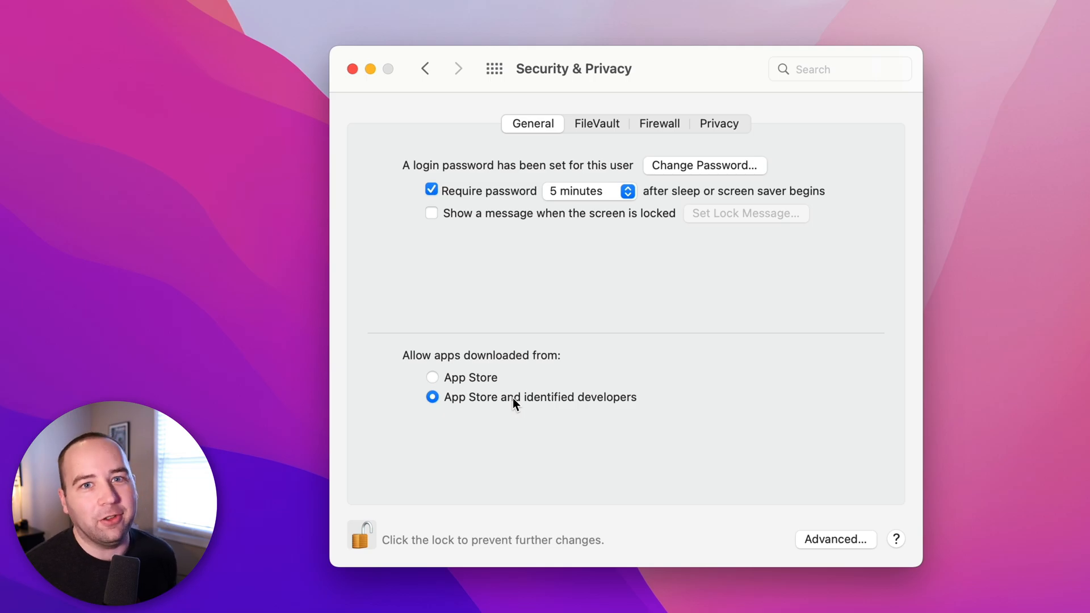
{"action": "left_click", "coordinate": [425, 68]}
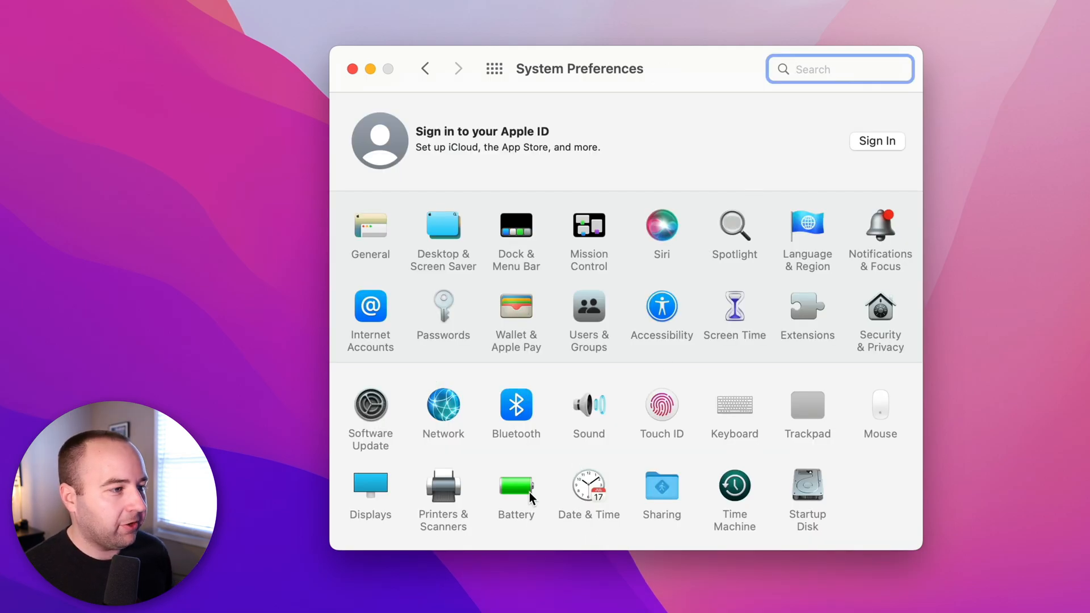
{"action": "mouse_move", "coordinate": [495, 498]}
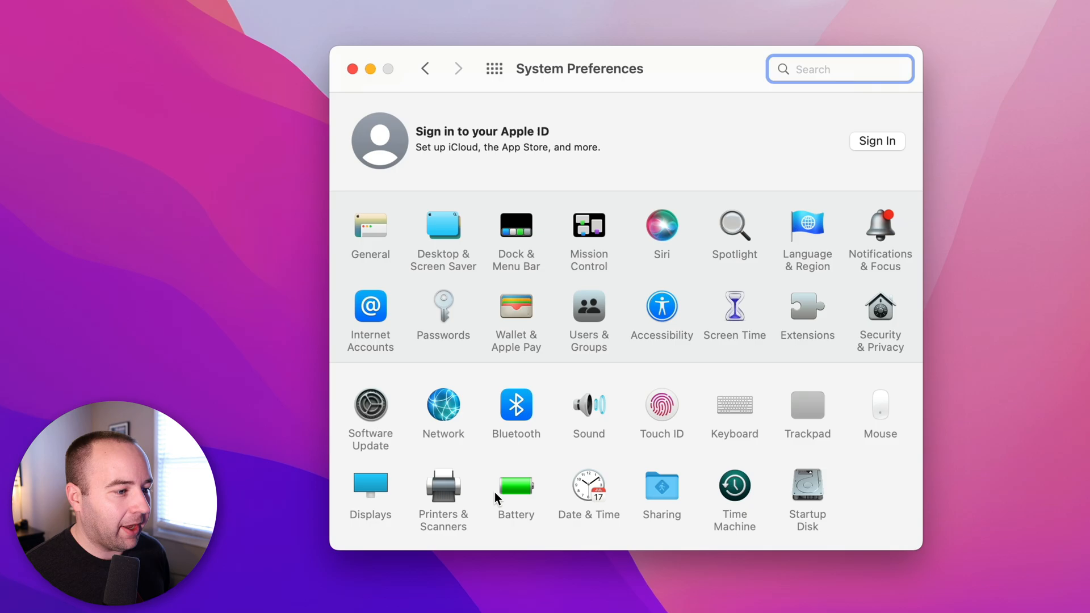
- Review the Keyboard pane's key repeat and backlight settings, then move on to Trackpad
{"action": "left_click", "coordinate": [734, 406]}
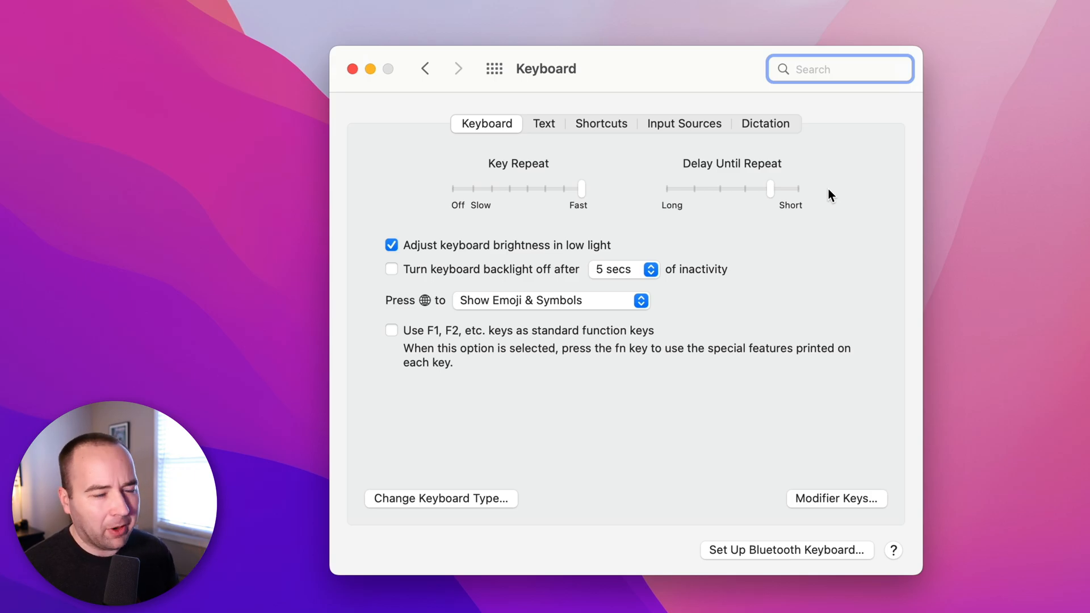
{"action": "mouse_move", "coordinate": [582, 126]}
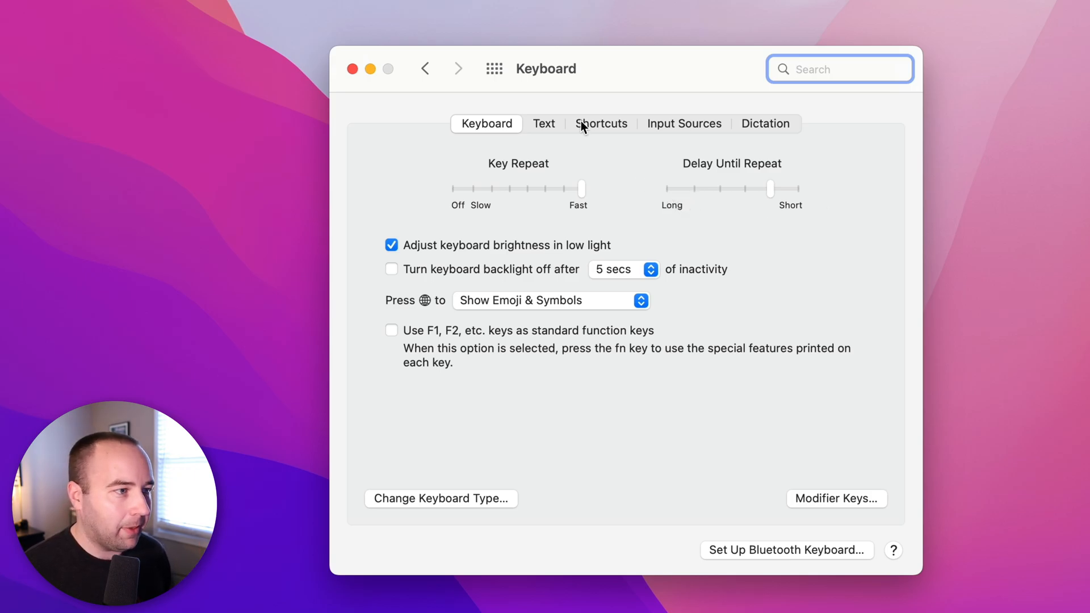
{"action": "left_click", "coordinate": [494, 68]}
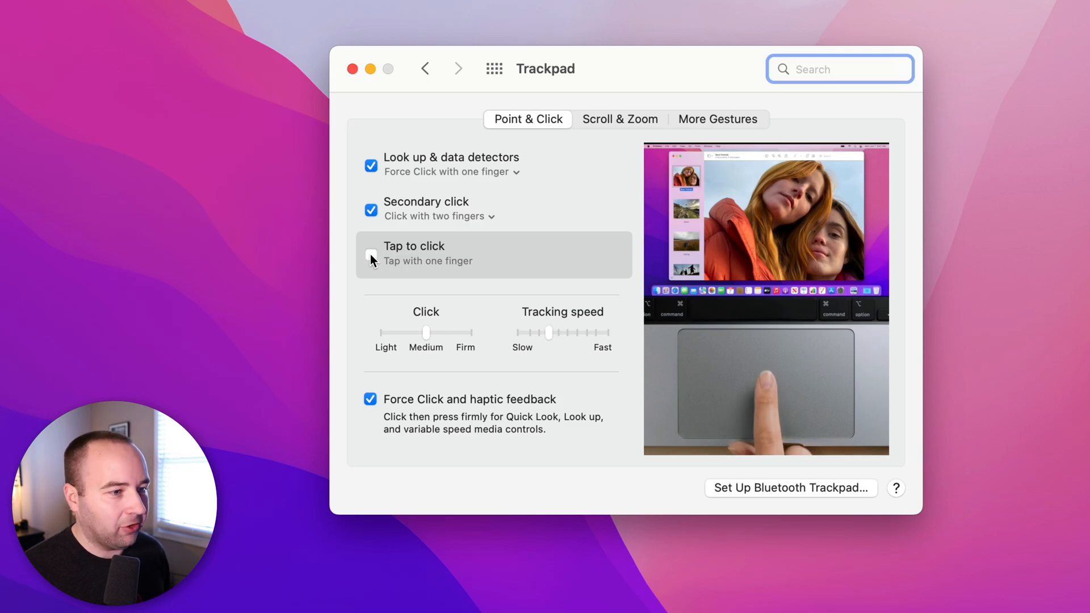
- Enable 'Tap to click' under Point & Click and switch to the Battery usage history
{"action": "left_click", "coordinate": [371, 253]}
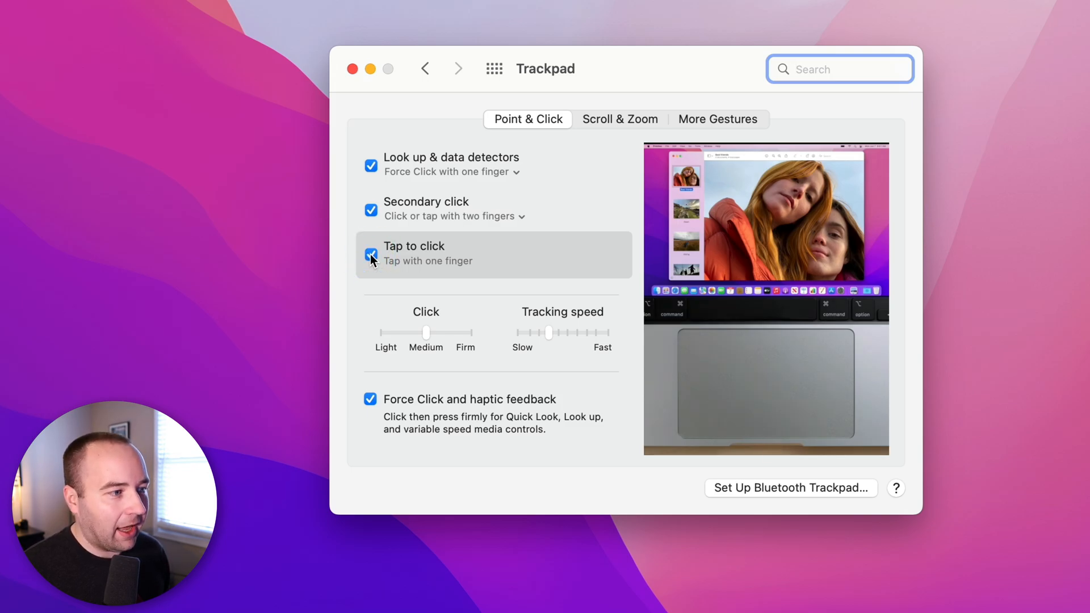
{"action": "left_click", "coordinate": [494, 68]}
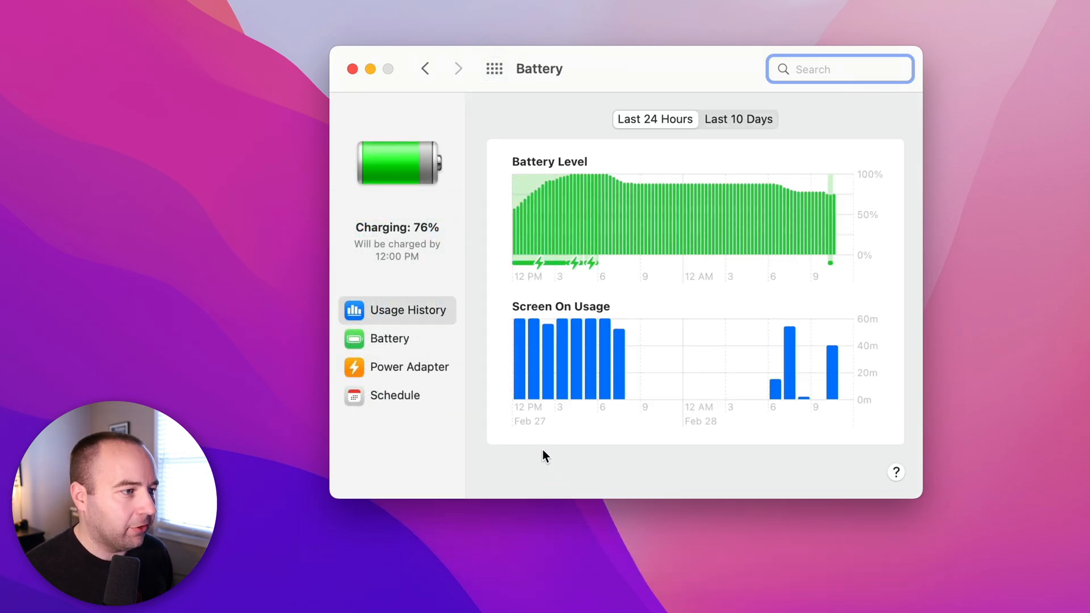
{"action": "mouse_move", "coordinate": [513, 414]}
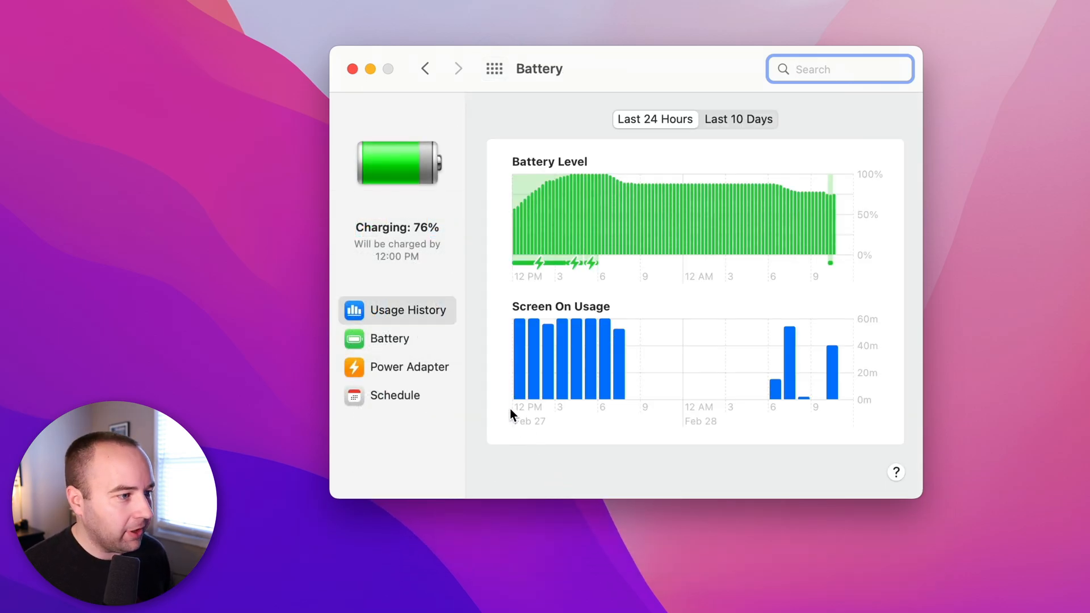
- Set the Power Adapter 'Turn display off after' to 3 hours and return to the full settings list
{"action": "left_click", "coordinate": [389, 339]}
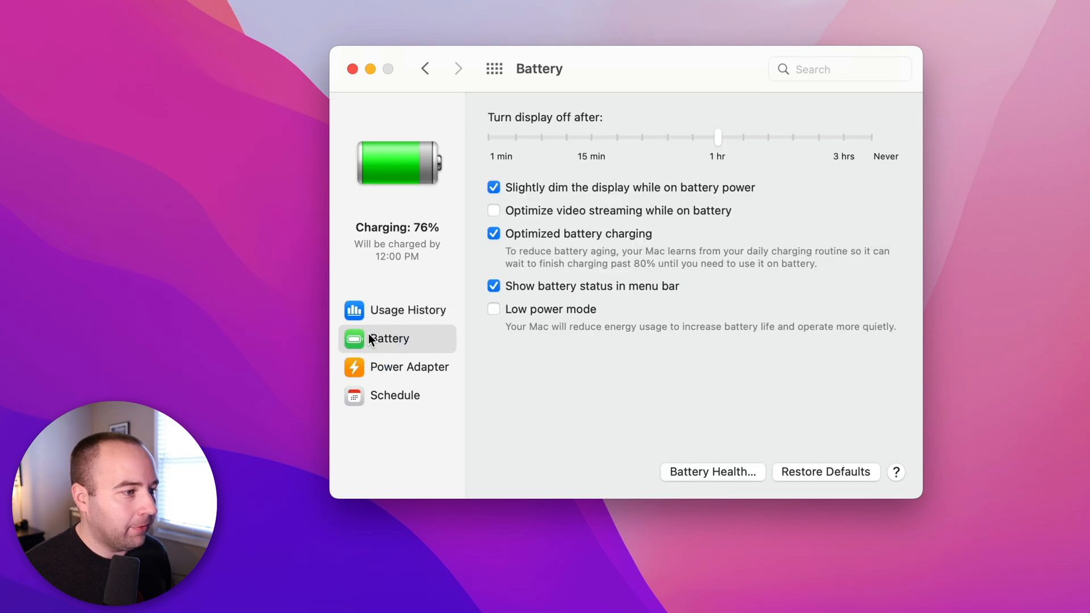
{"action": "mouse_move", "coordinate": [497, 147]}
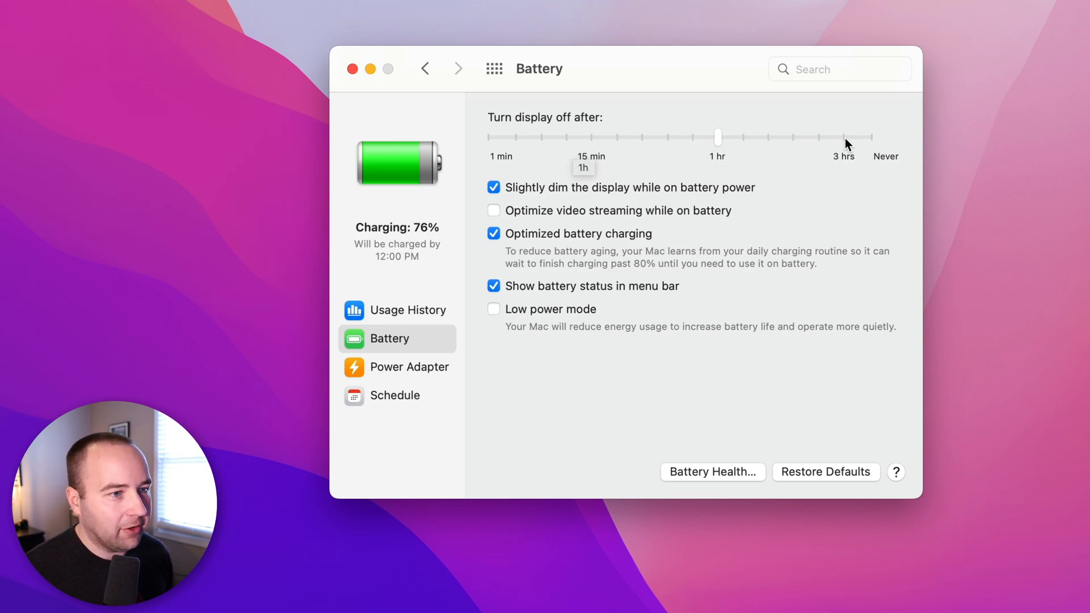
{"action": "mouse_move", "coordinate": [914, 233]}
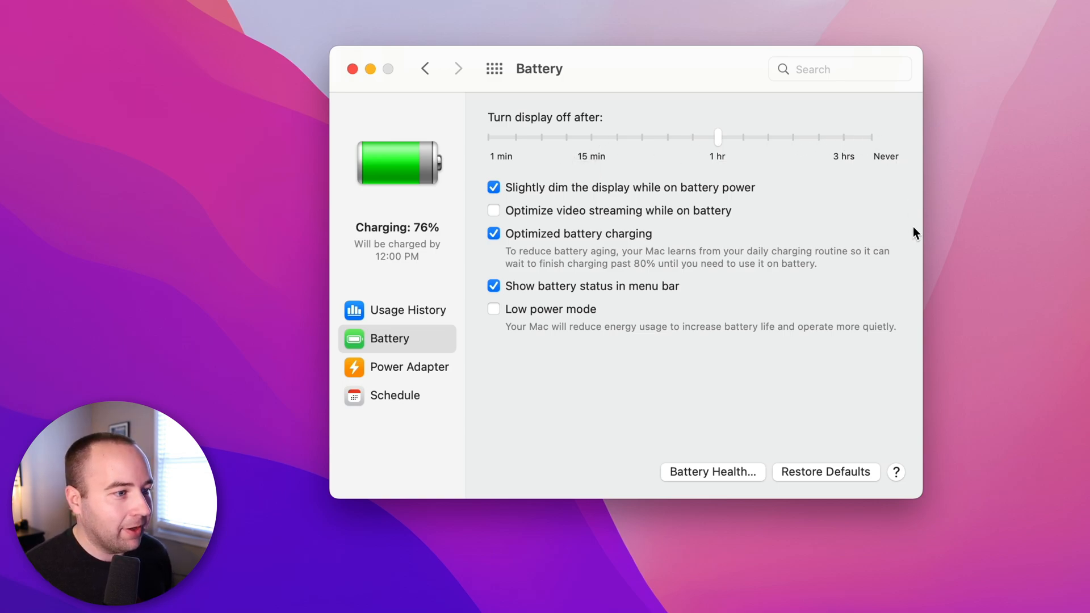
{"action": "mouse_move", "coordinate": [596, 152]}
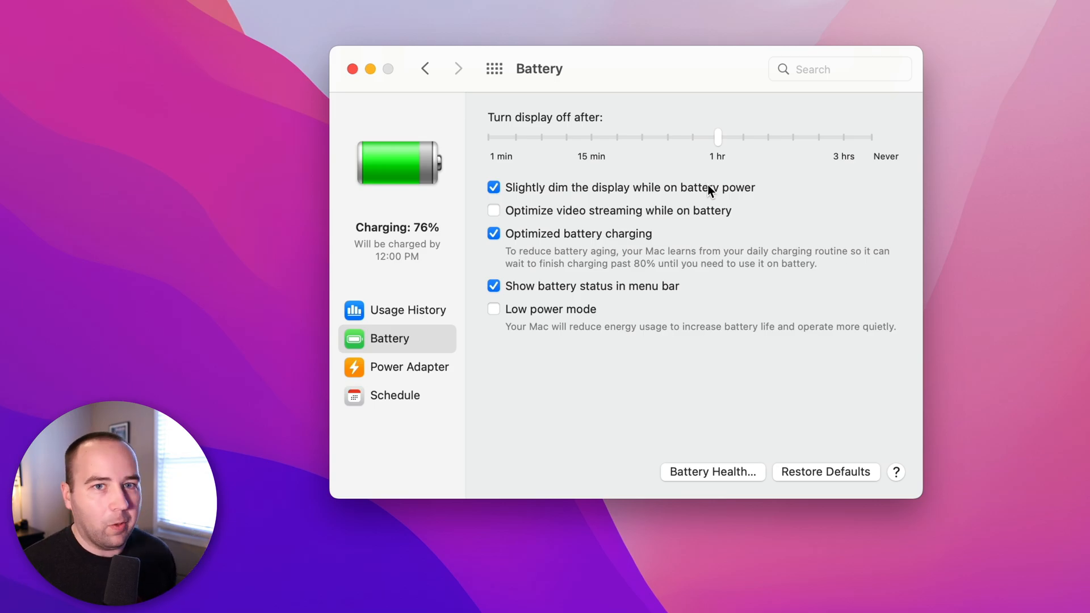
{"action": "left_click", "coordinate": [409, 366]}
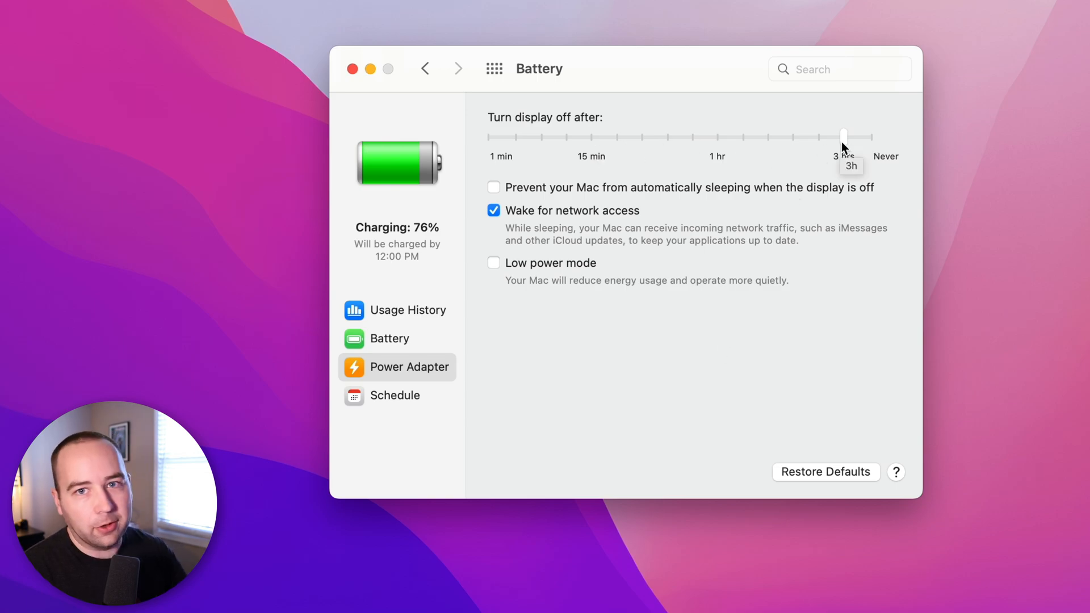
{"action": "mouse_move", "coordinate": [853, 115]}
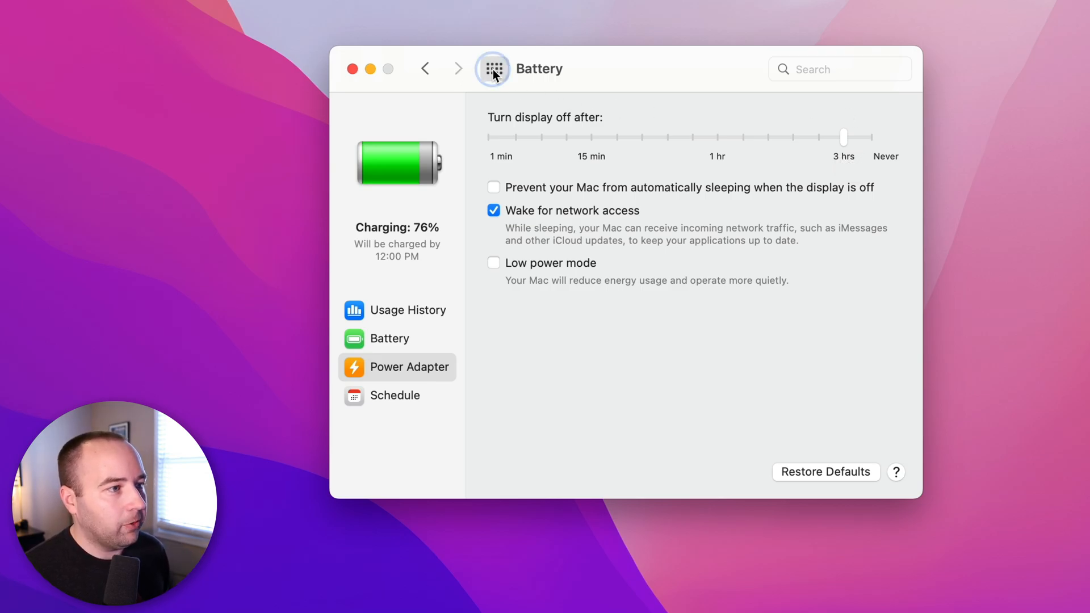
{"action": "left_click", "coordinate": [493, 68]}
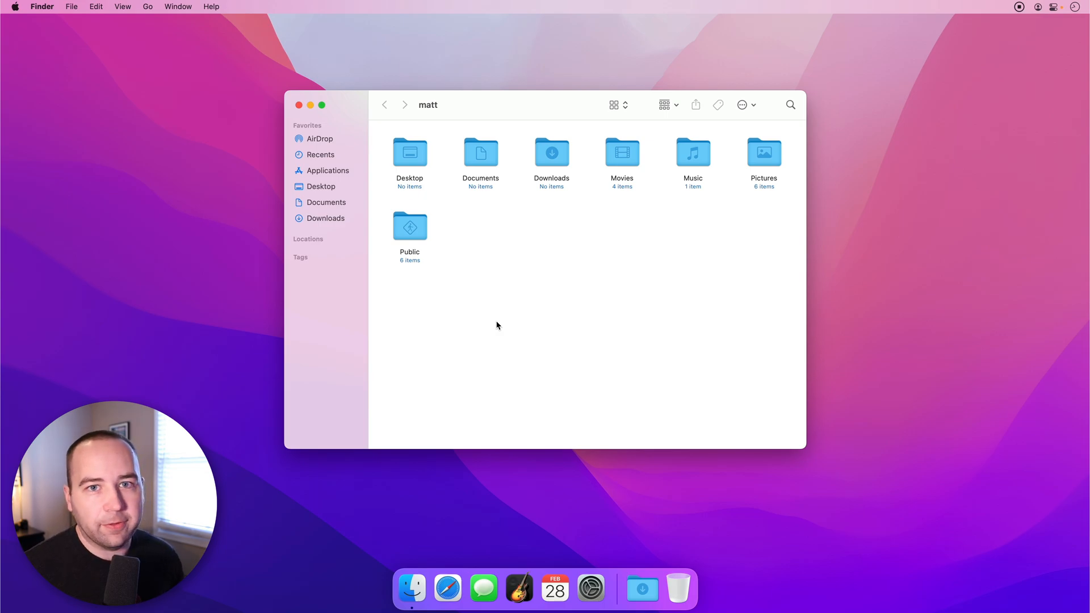
- Bring up Finder's Preferences via the Finder menu and move to the Sidebar pane
{"action": "left_click", "coordinate": [42, 6]}
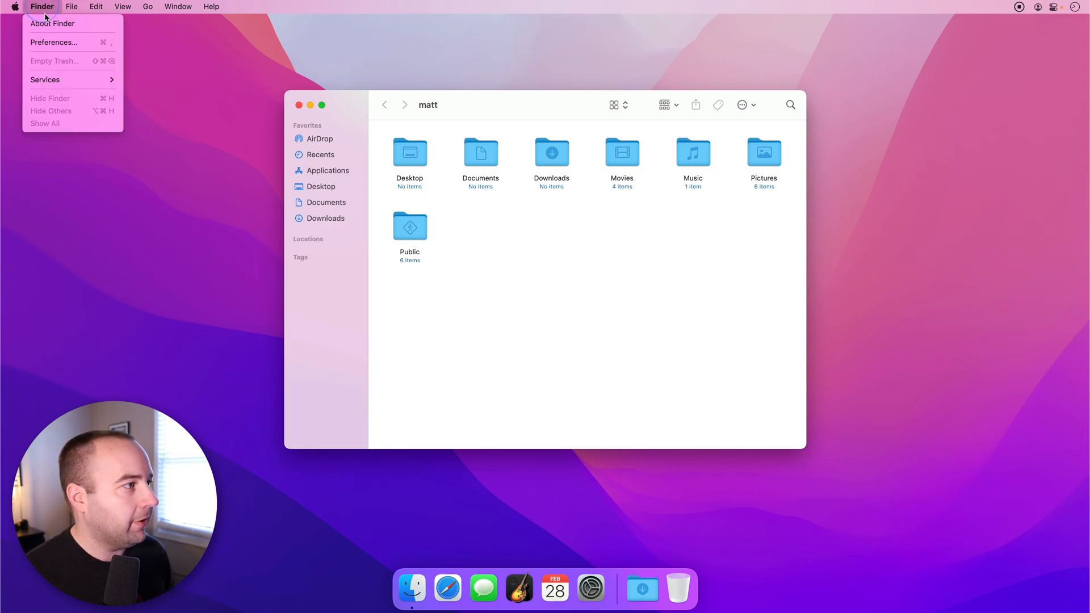
{"action": "left_click", "coordinate": [53, 42]}
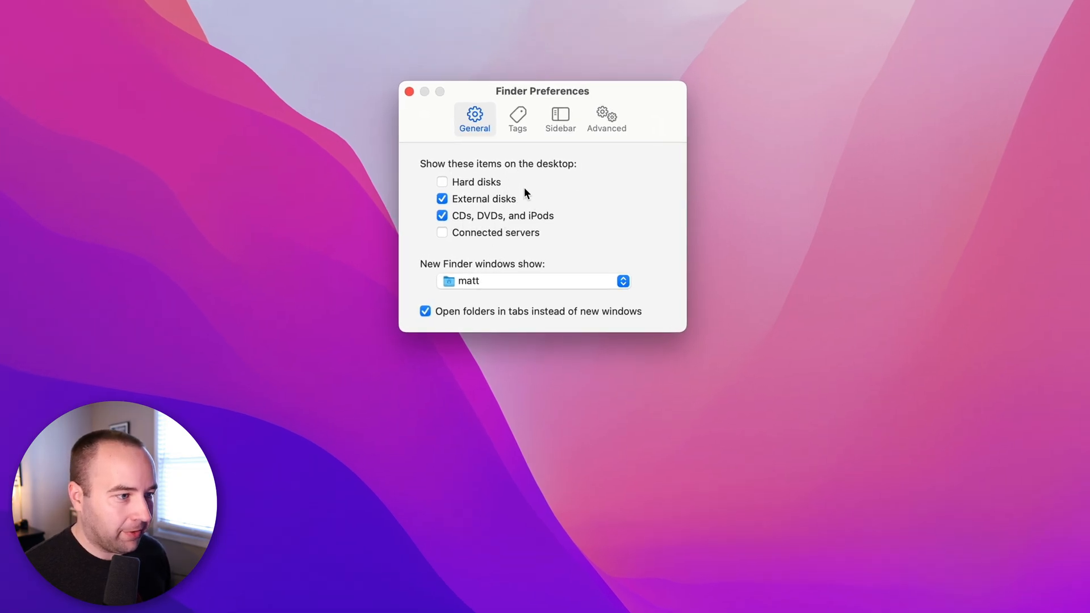
{"action": "left_click", "coordinate": [560, 118]}
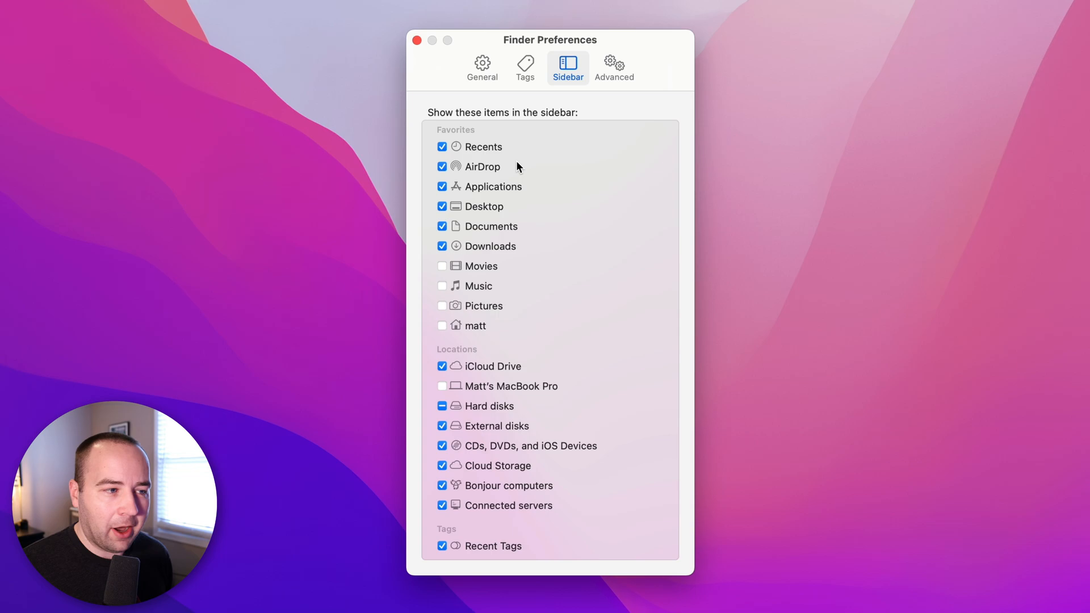
{"action": "mouse_move", "coordinate": [441, 158]}
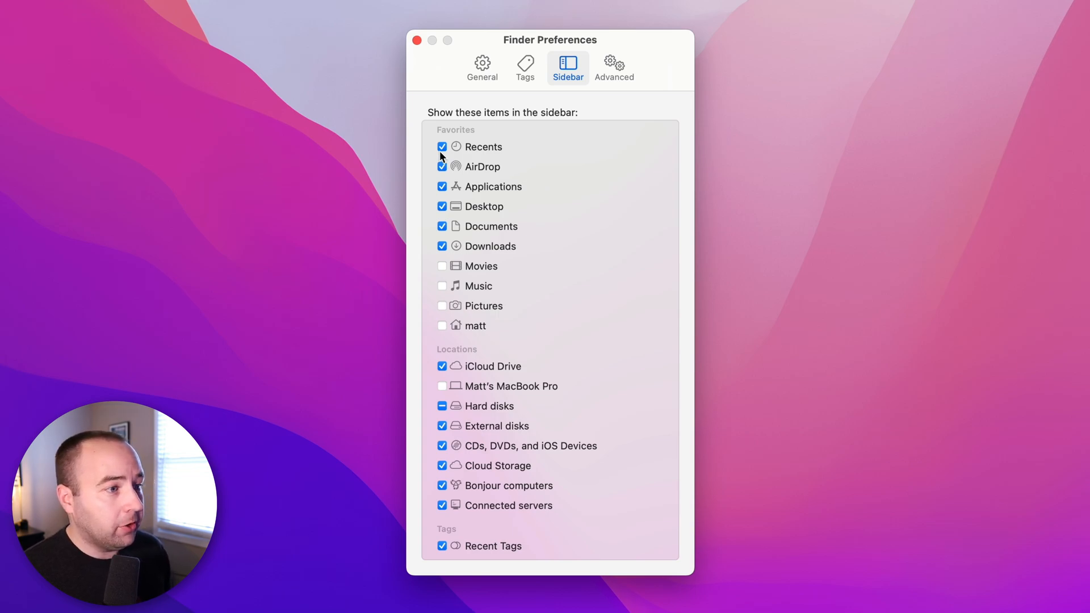
- Uncheck Recents, AirDrop, Desktop, iCloud Drive and Recent Tags from the sidebar list
{"action": "left_click", "coordinate": [442, 146]}
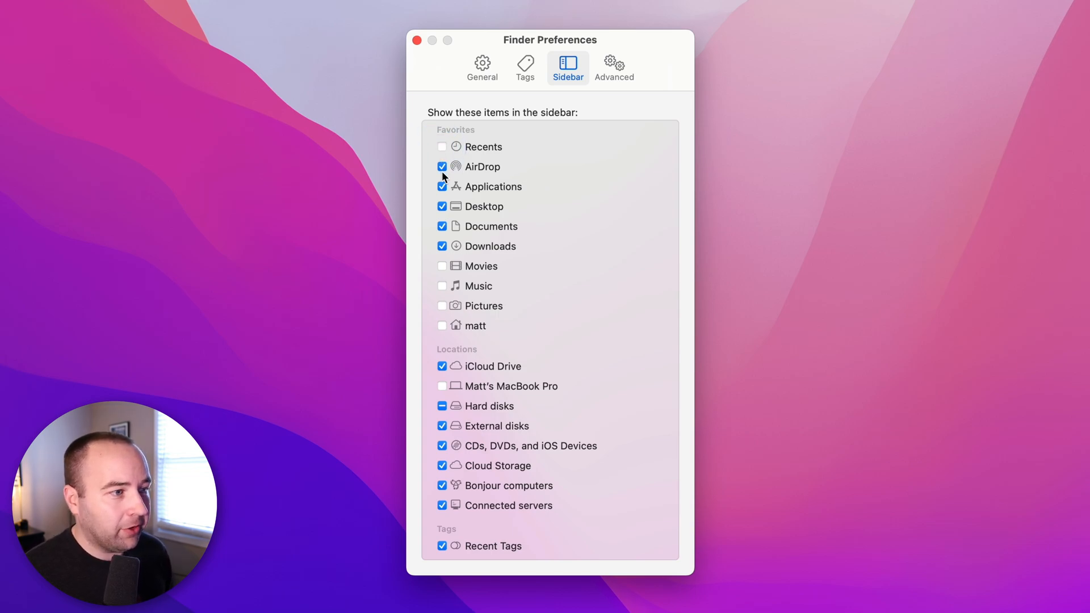
{"action": "left_click", "coordinate": [442, 166]}
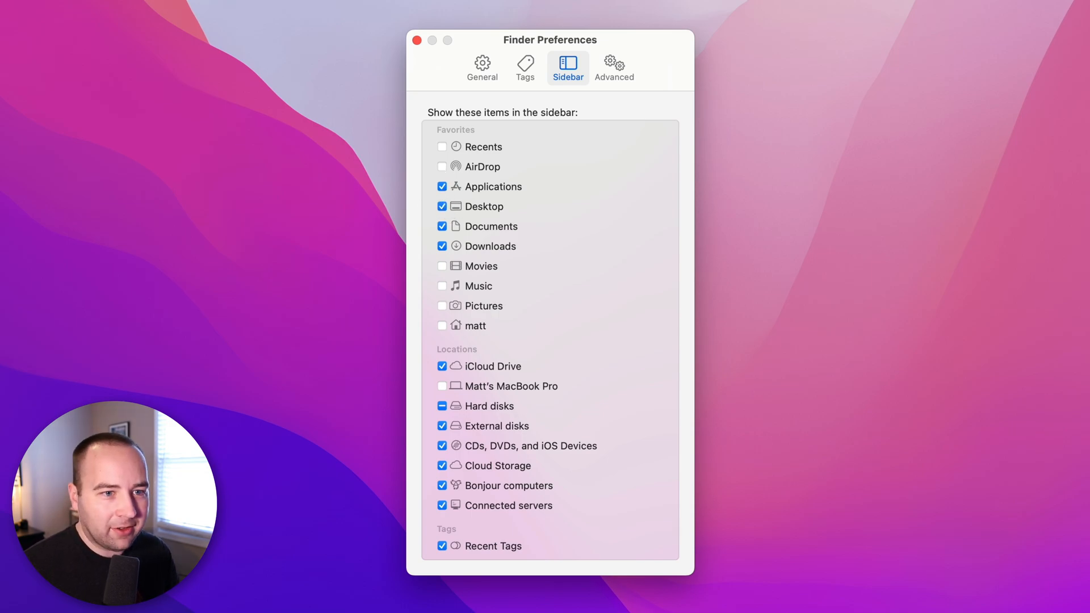
{"action": "left_click", "coordinate": [442, 207]}
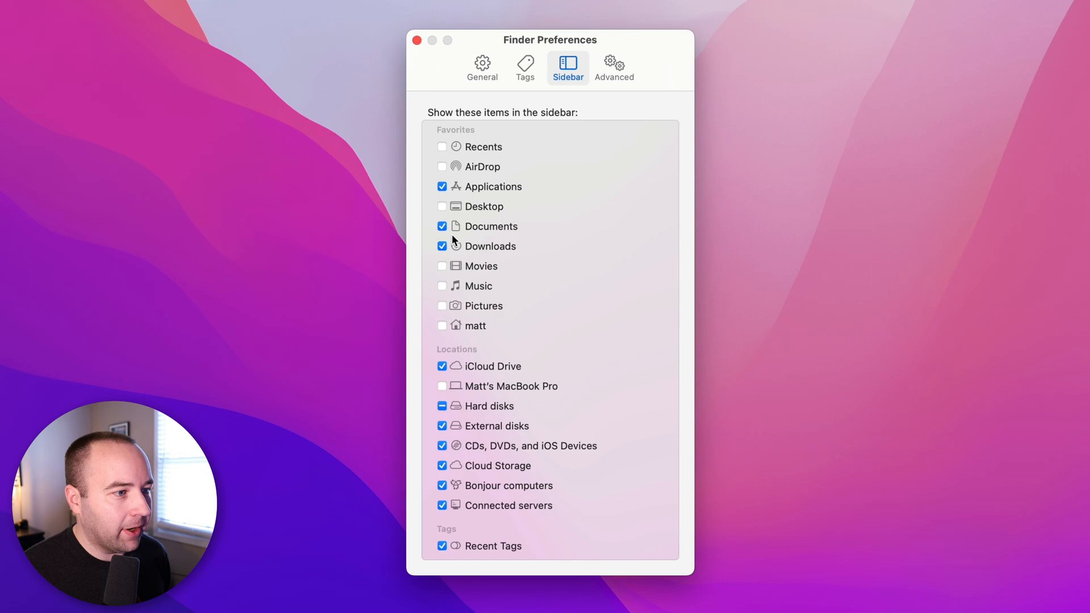
{"action": "mouse_move", "coordinate": [476, 236]}
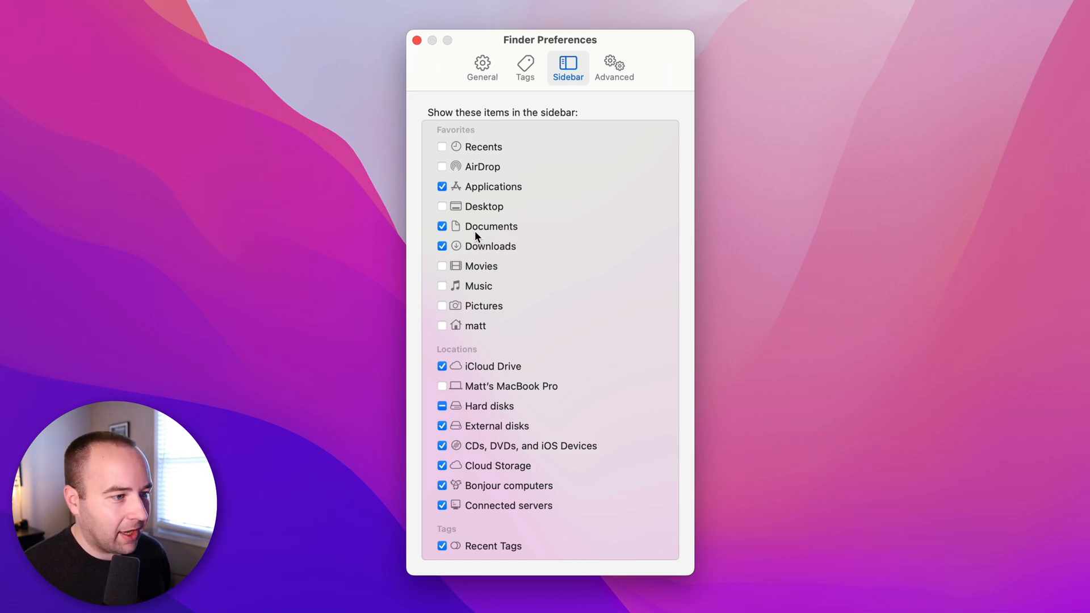
{"action": "mouse_move", "coordinate": [490, 396]}
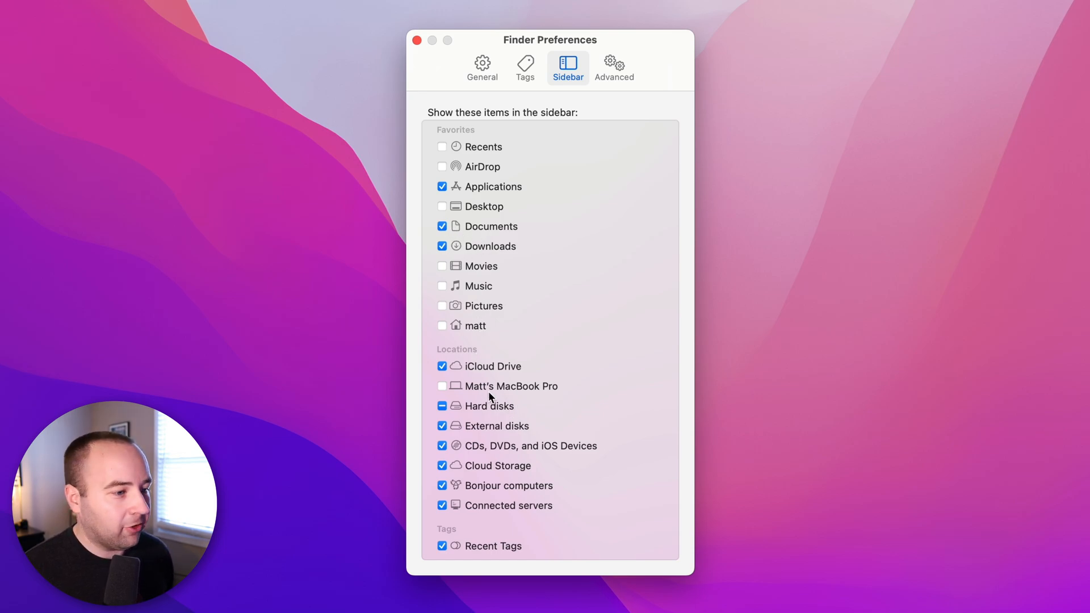
{"action": "mouse_move", "coordinate": [487, 413]}
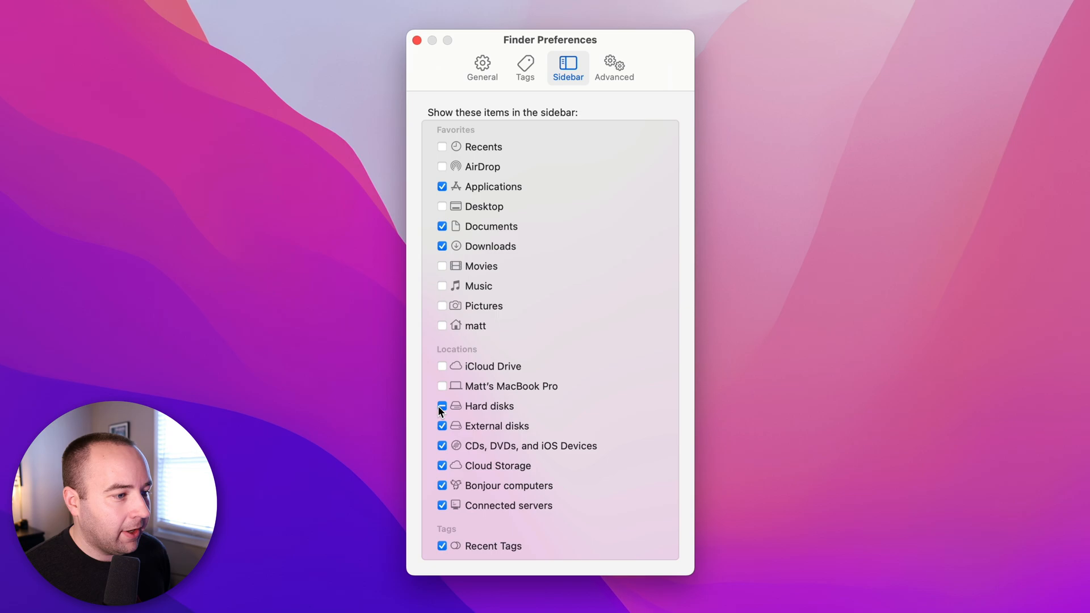
{"action": "left_click", "coordinate": [442, 407]}
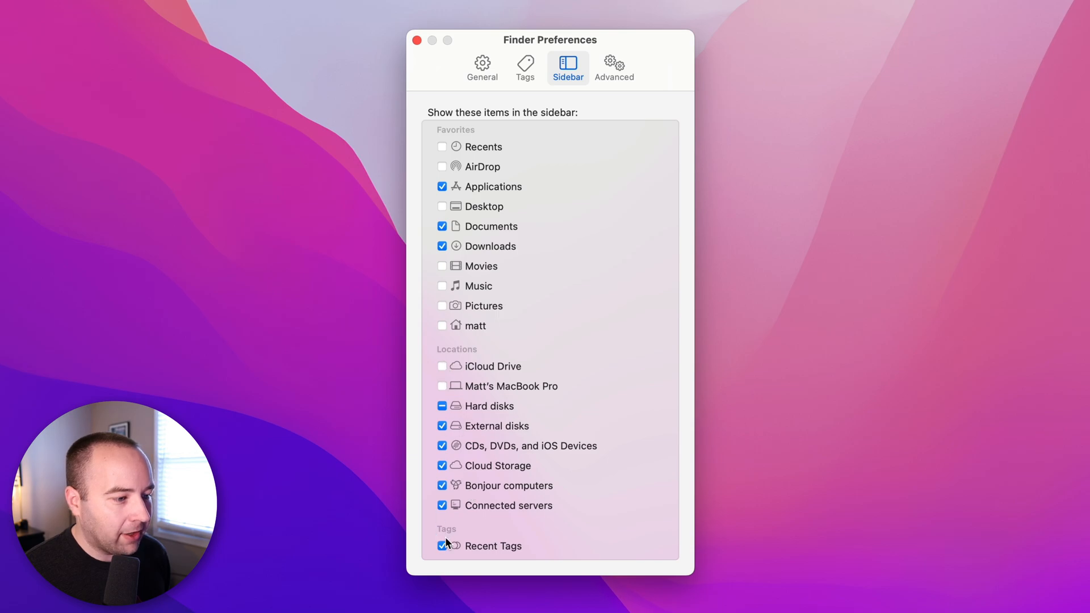
{"action": "left_click", "coordinate": [442, 546]}
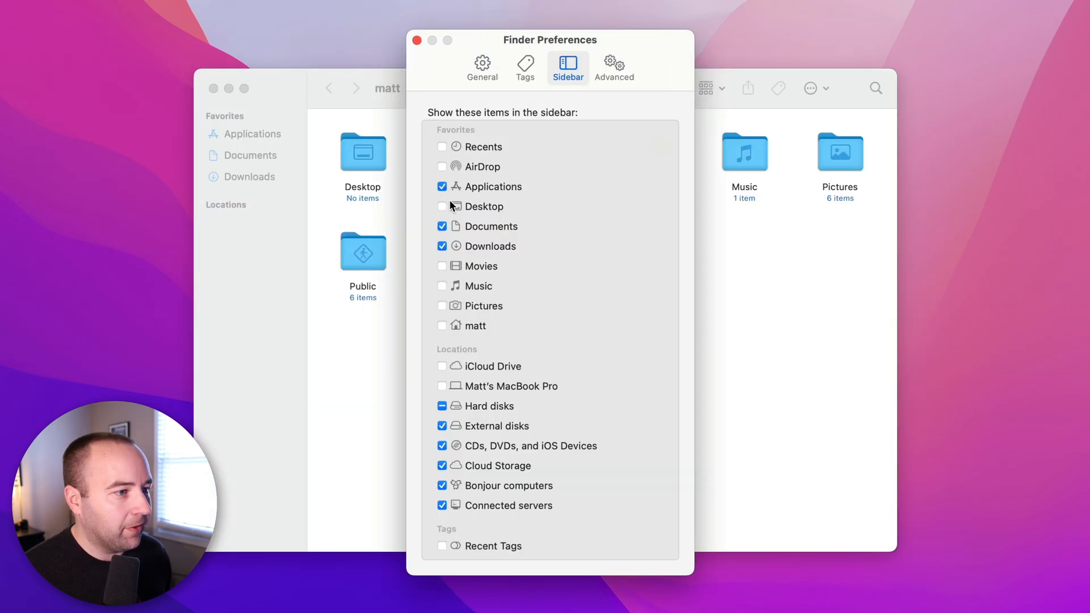
- Re-check Desktop so it stays in the sidebar, then move on to the Advanced pane
{"action": "left_click", "coordinate": [442, 207]}
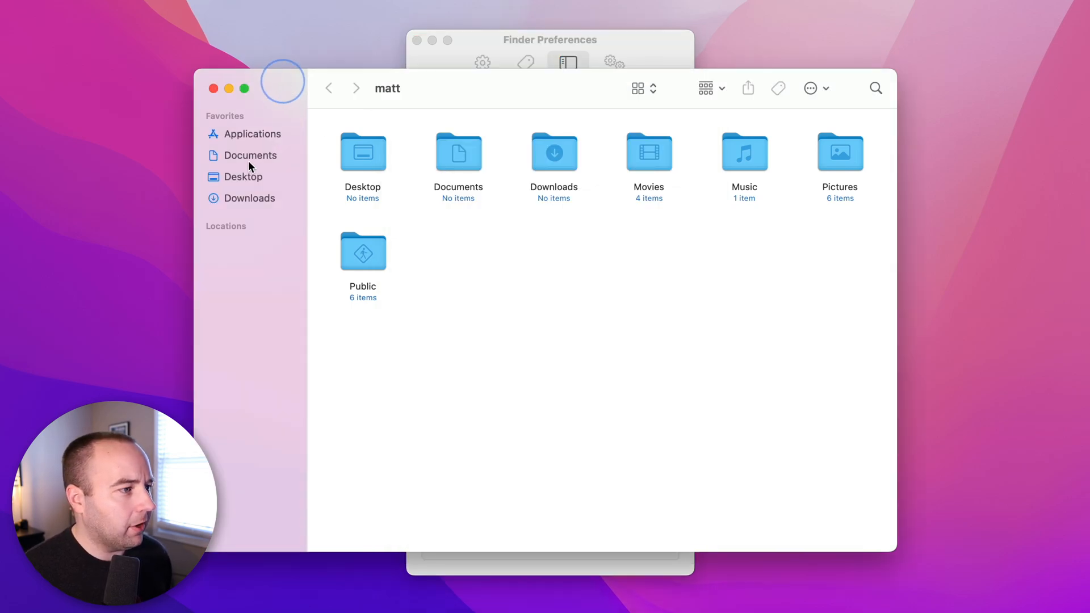
{"action": "right_click", "coordinate": [243, 177]}
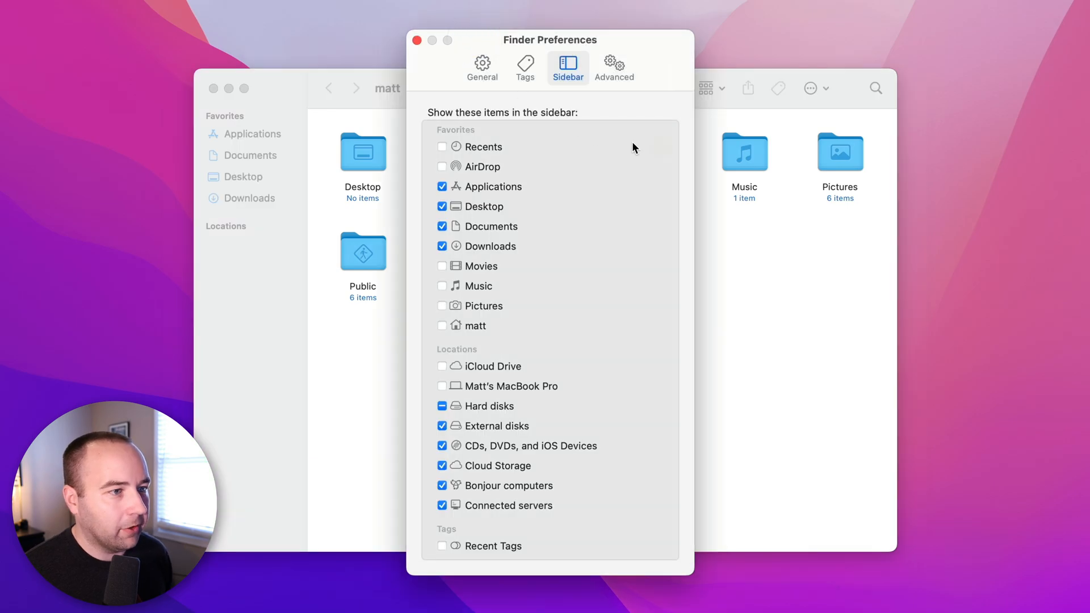
{"action": "left_click", "coordinate": [613, 67]}
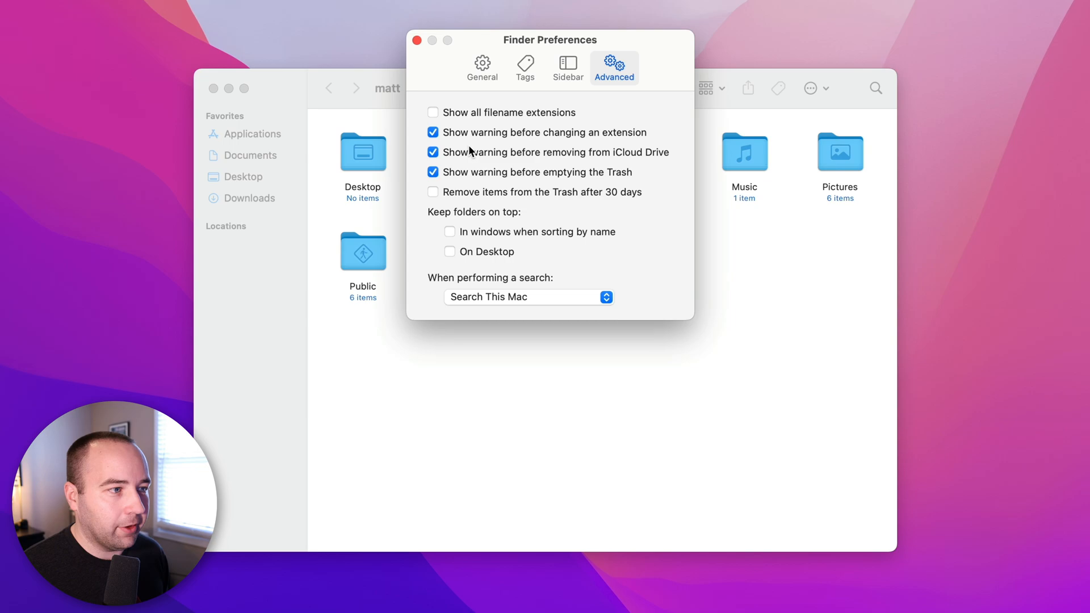
{"action": "mouse_move", "coordinate": [535, 135]}
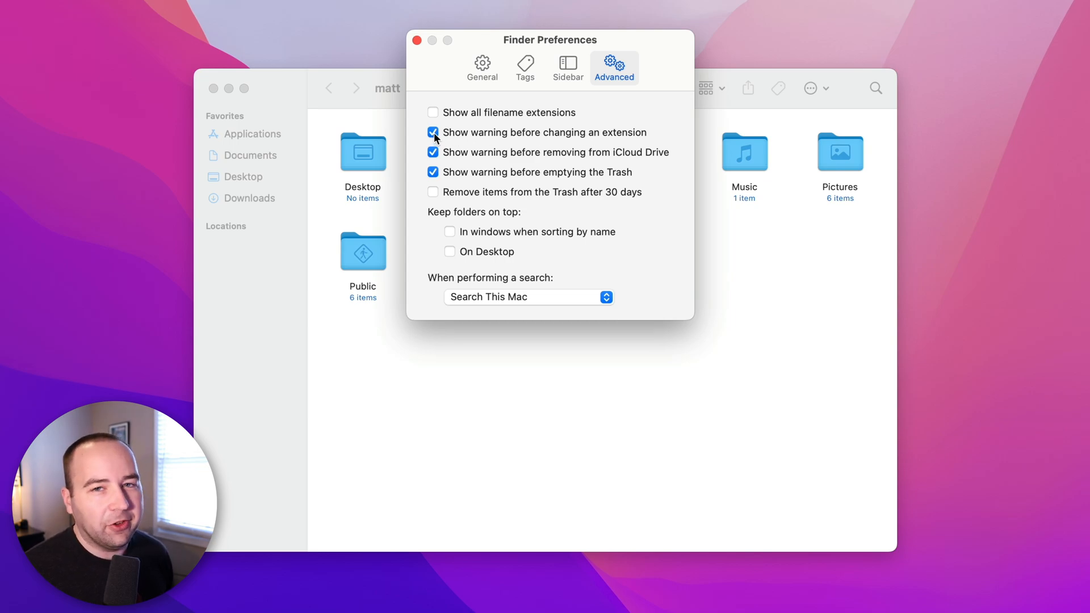
- Uncheck the warnings before changing an extension, removing from iCloud Drive and emptying the Trash
{"action": "left_click", "coordinate": [433, 132]}
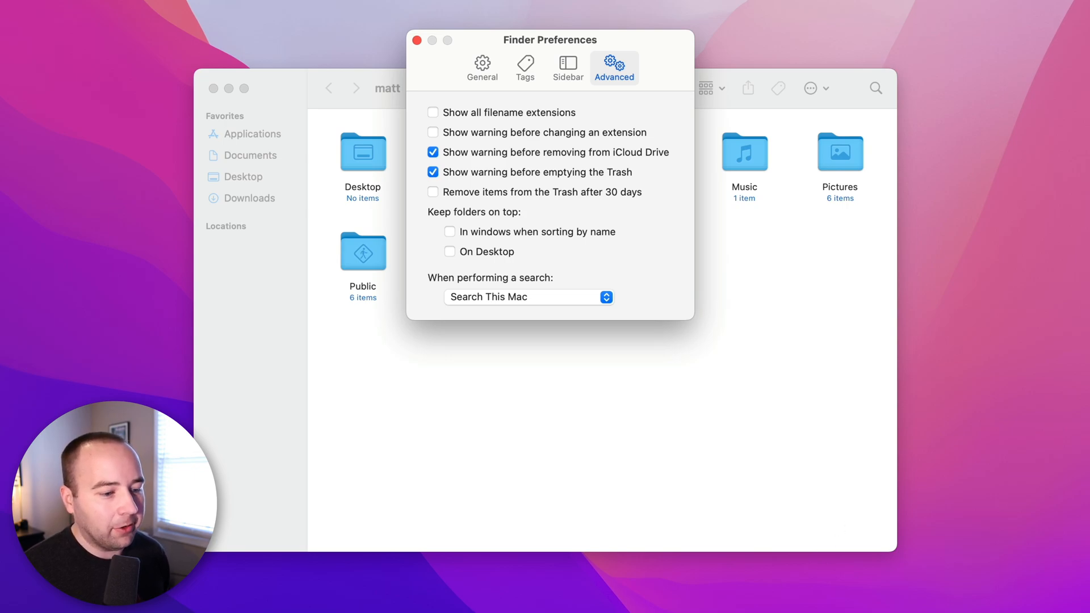
{"action": "mouse_move", "coordinate": [705, 392]}
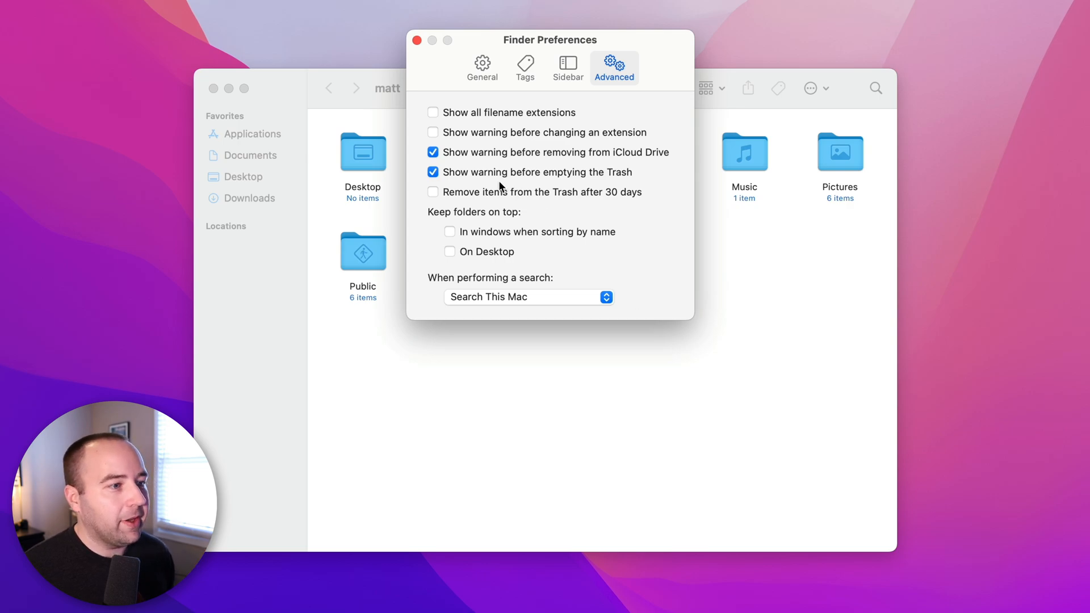
{"action": "left_click", "coordinate": [433, 151]}
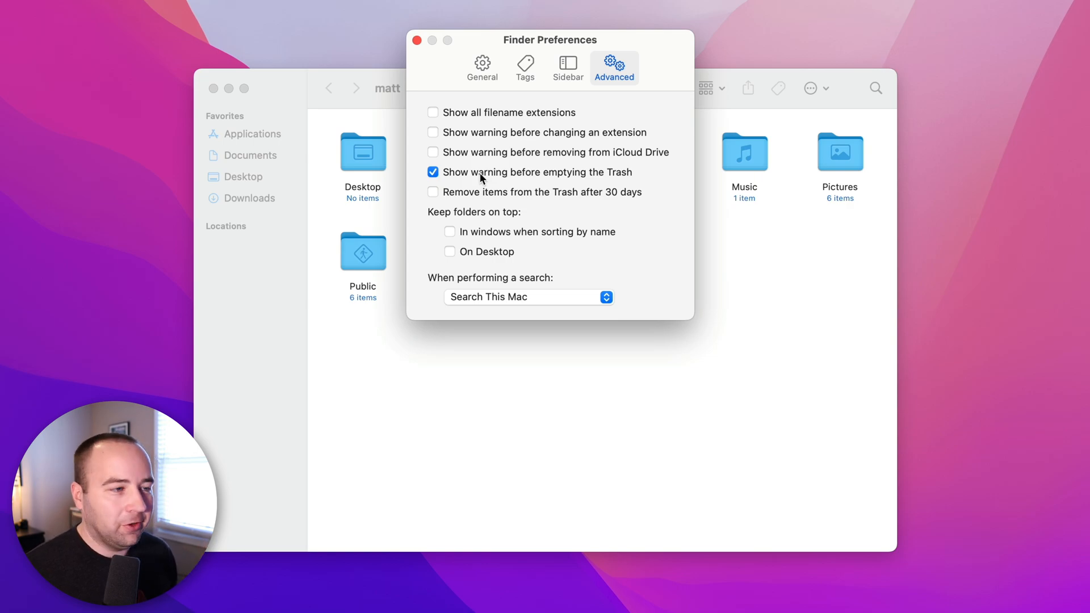
{"action": "left_click", "coordinate": [432, 172]}
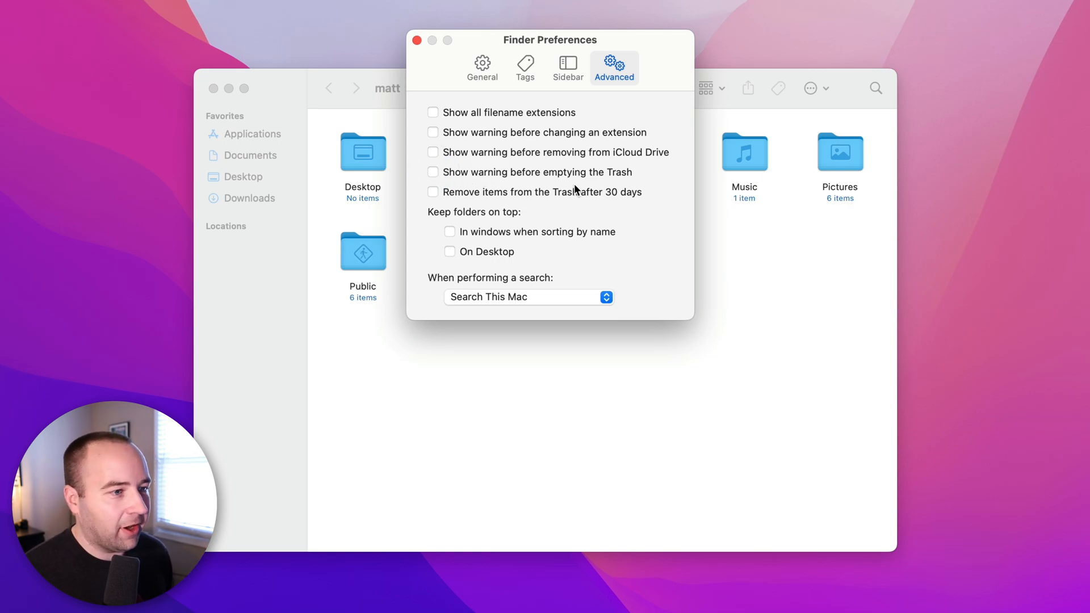
{"action": "mouse_move", "coordinate": [594, 195]}
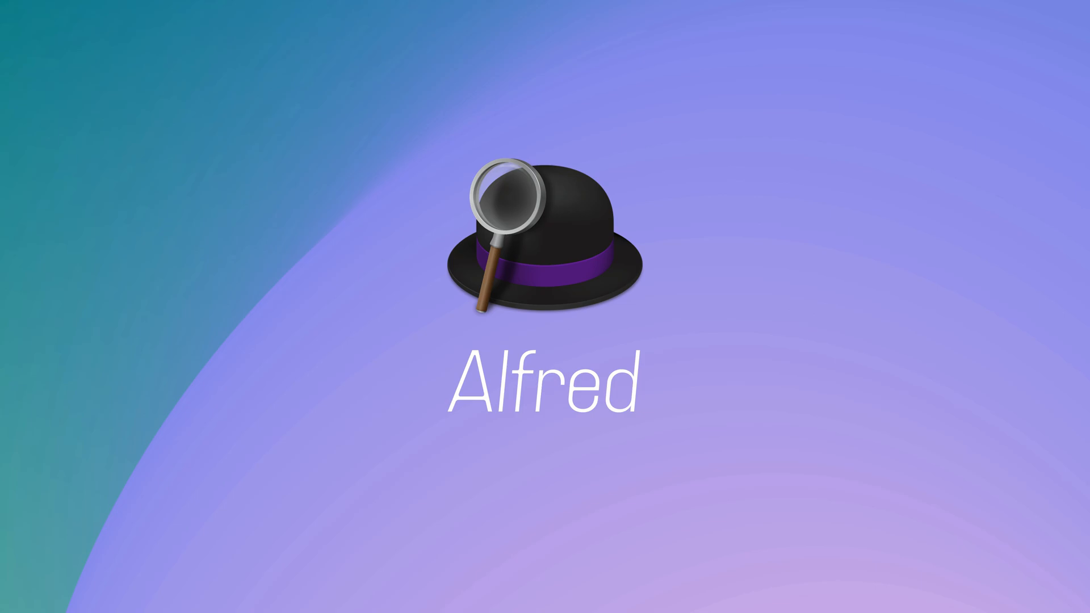
- Copy the one-line glossary JSON text from the text document
{"action": "type", "text": "obsi"}
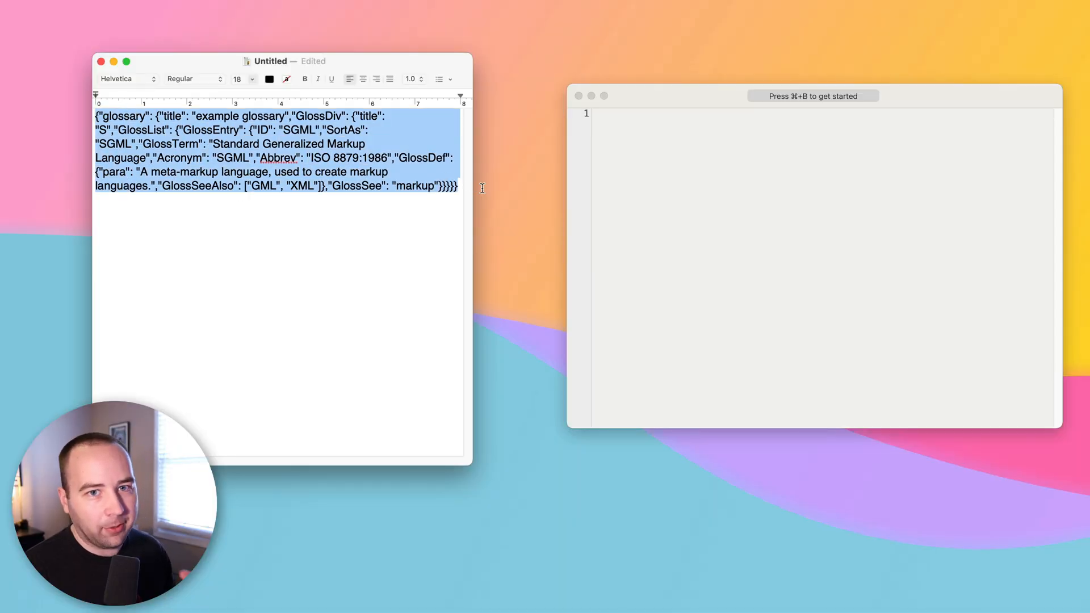
{"action": "right_click", "coordinate": [278, 161]}
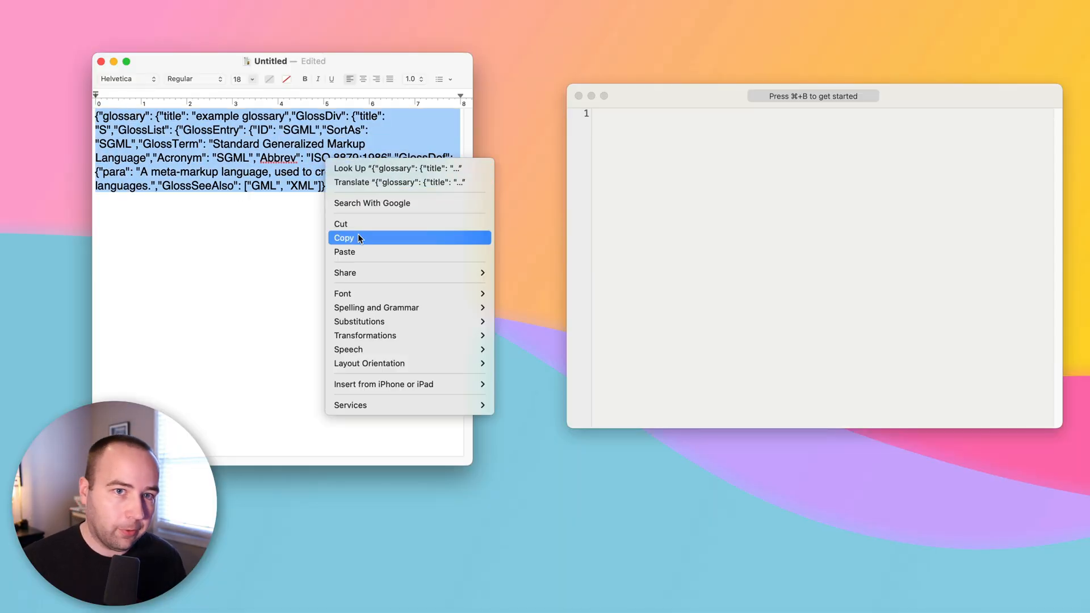
{"action": "left_click", "coordinate": [343, 238]}
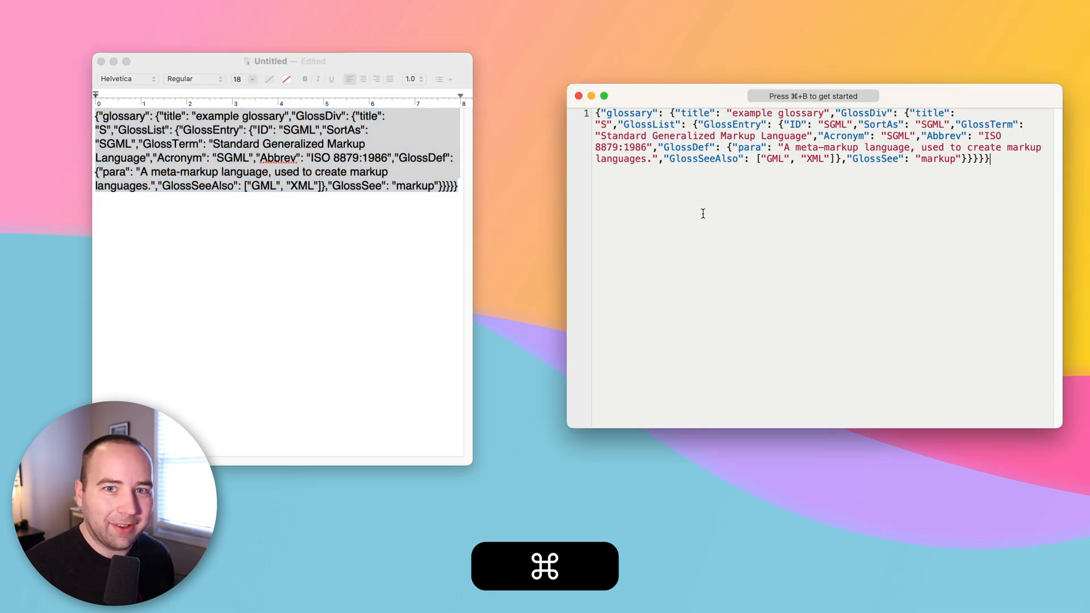
- Paste the JSON into Boop and run Format JSON to indent it
{"action": "type", "text": "form"}
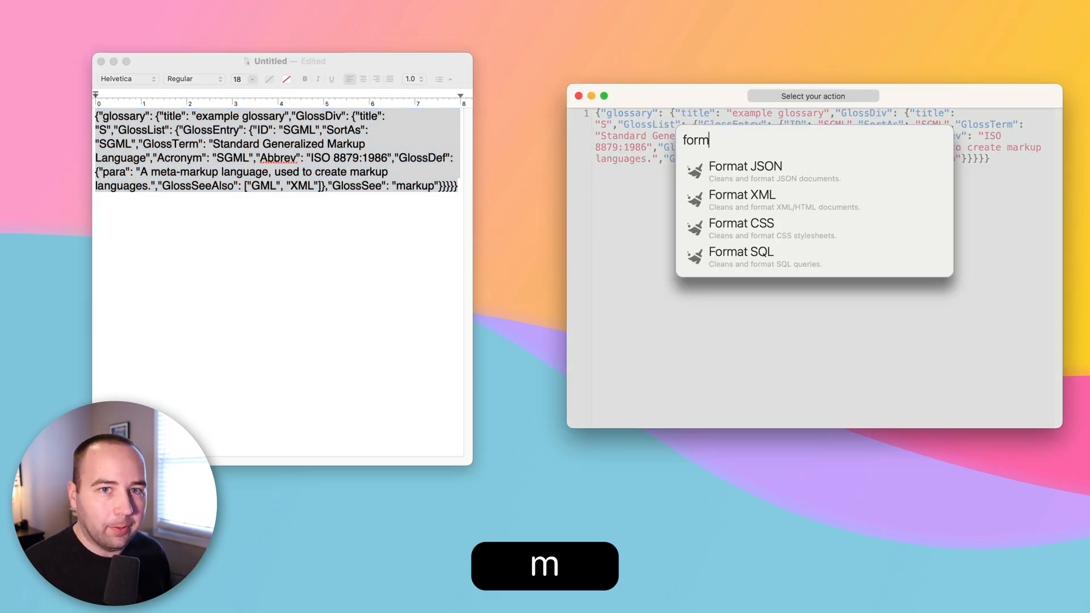
{"action": "left_click", "coordinate": [745, 166]}
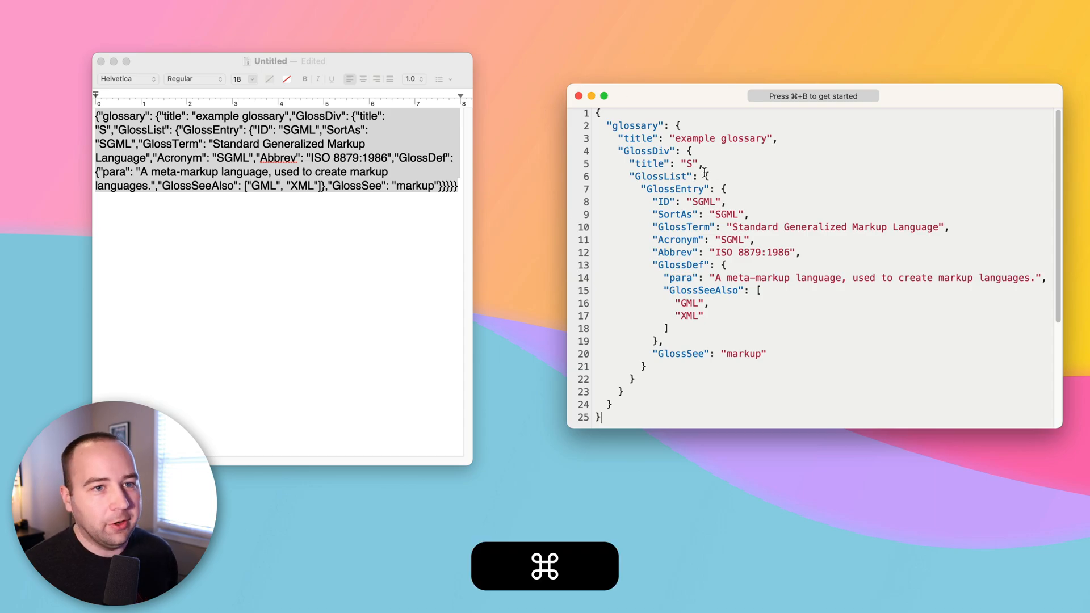
{"action": "key", "text": "cmd+v"}
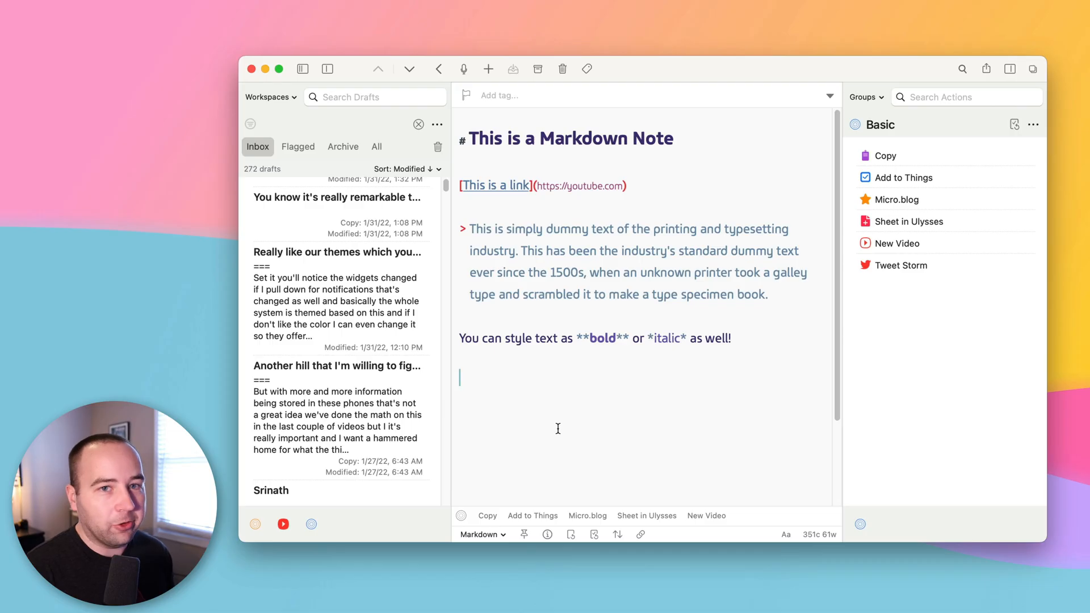
- Add the line 'I really love this app!' to the note and run a Basic action to process it
{"action": "type", "text": "I really love thi"}
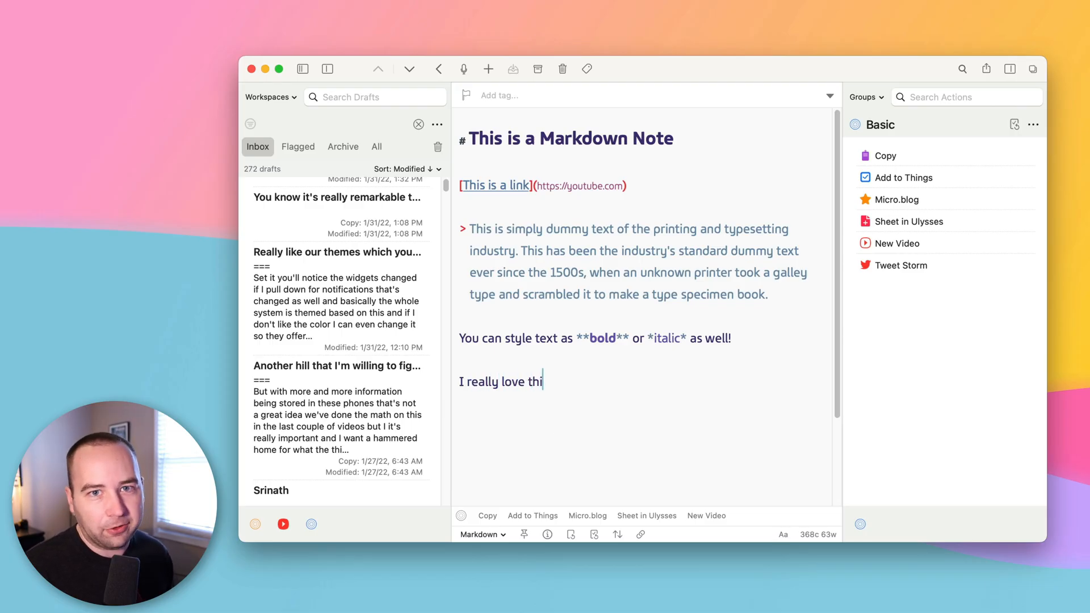
{"action": "type", "text": "s app!"}
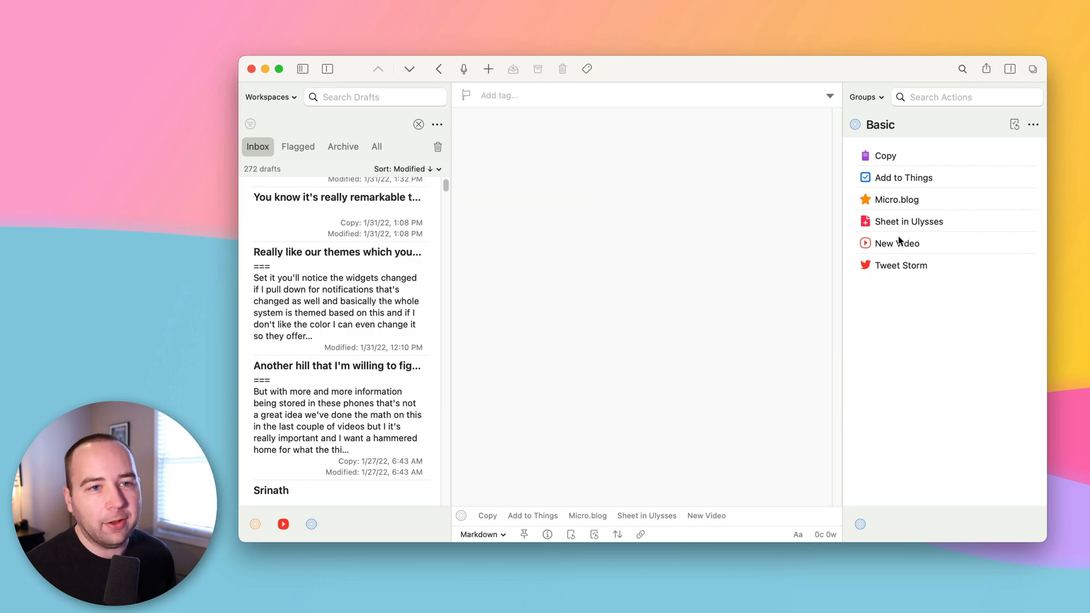
{"action": "left_click", "coordinate": [900, 243]}
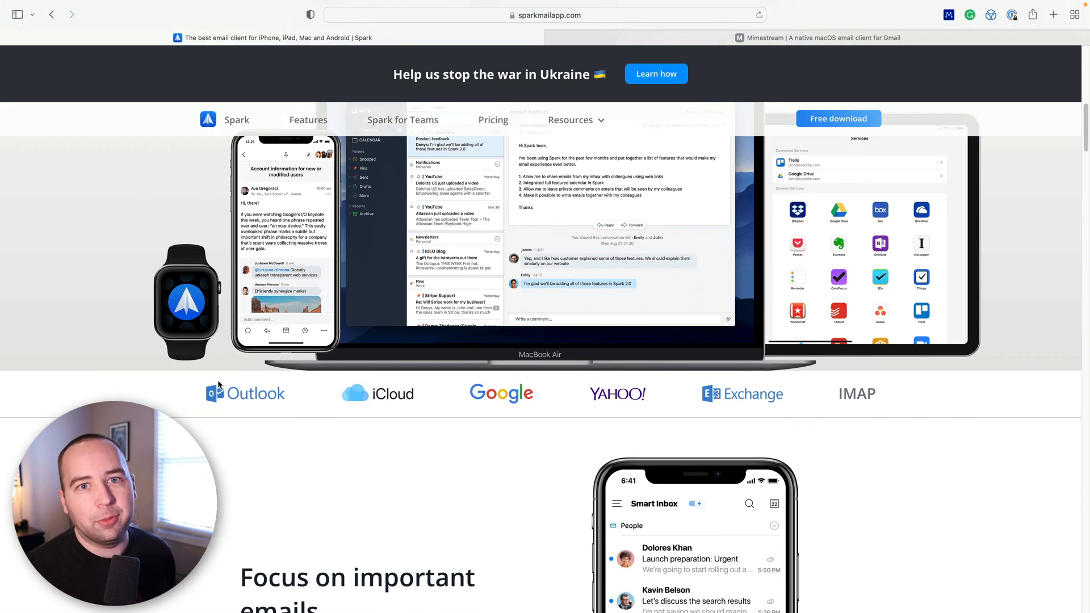
- Scroll the Spark page, then switch to the Mimestream tab and scroll through its features
{"action": "scroll", "scroll_direction": "down", "scroll_amount": 3}
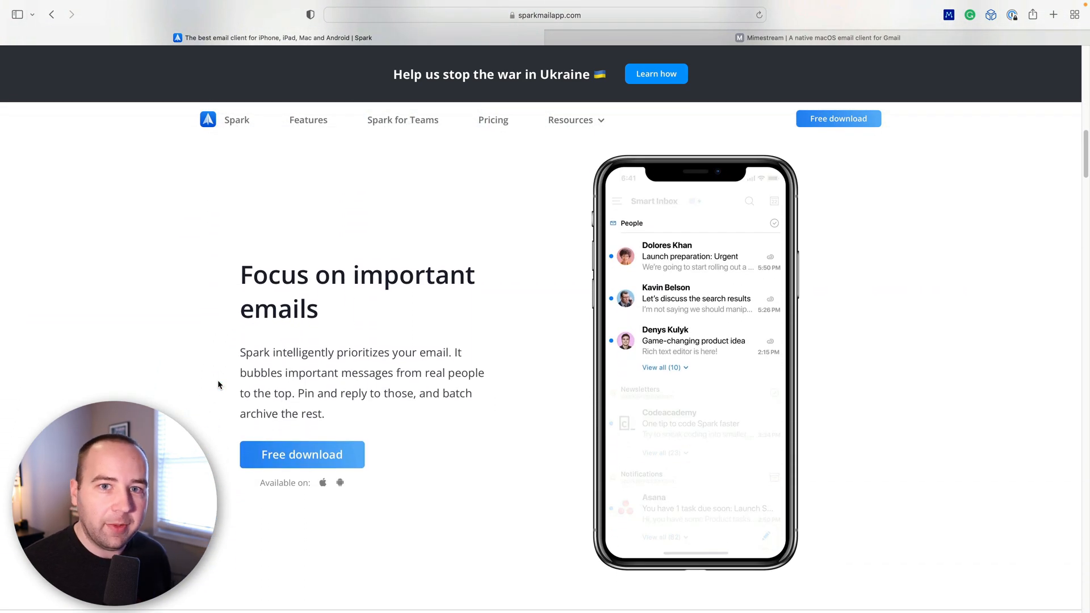
{"action": "left_click", "coordinate": [818, 37]}
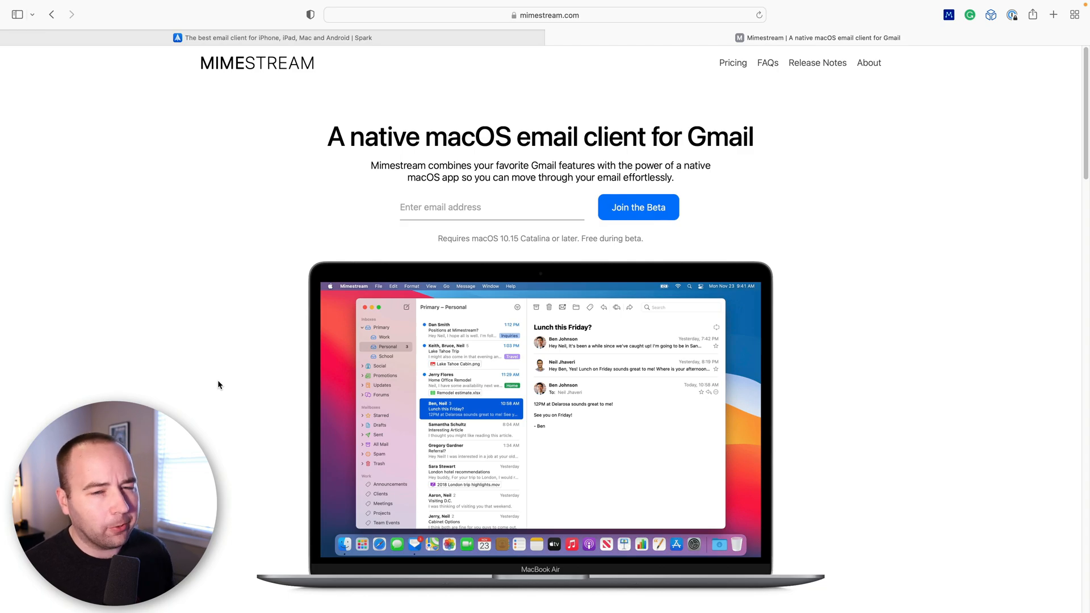
{"action": "scroll", "scroll_direction": "down", "scroll_amount": 3}
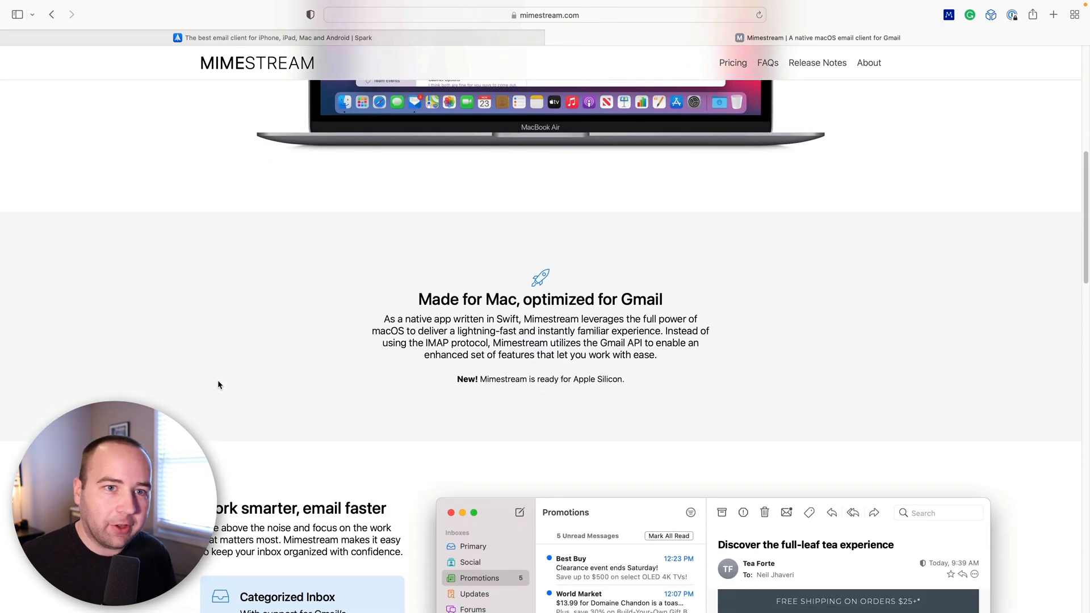
{"action": "scroll", "scroll_direction": "down", "scroll_amount": 3}
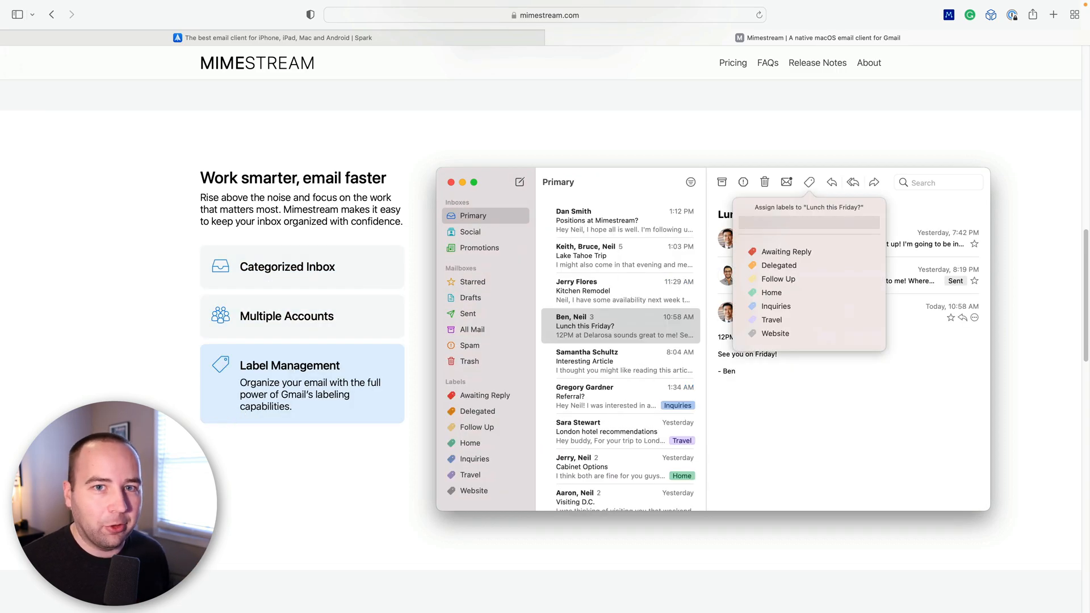
{"action": "scroll", "scroll_direction": "down", "scroll_amount": 3}
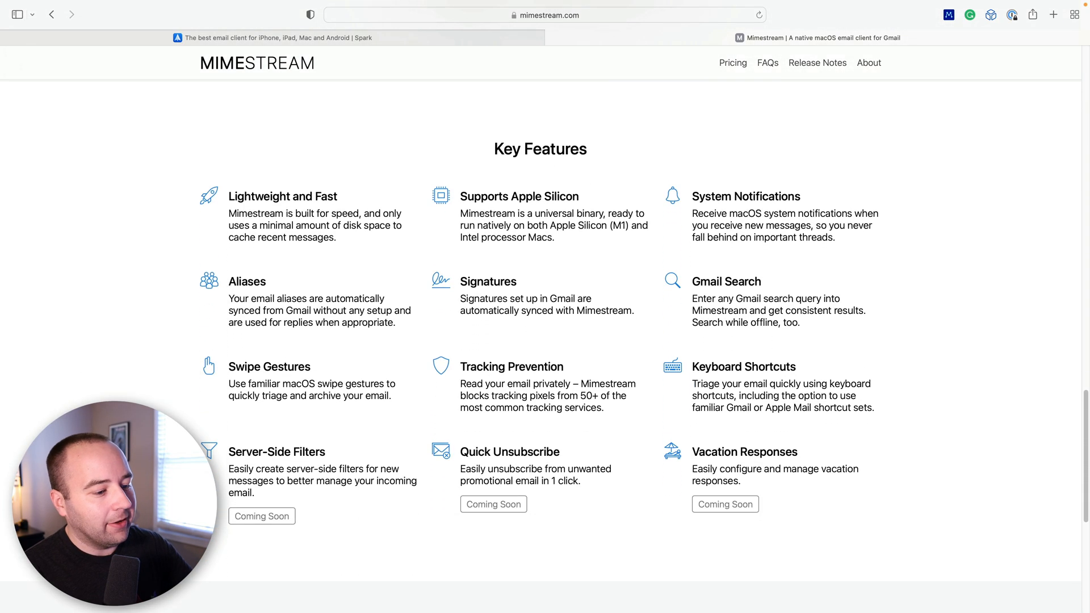
{"action": "scroll", "scroll_direction": "down", "scroll_amount": 3}
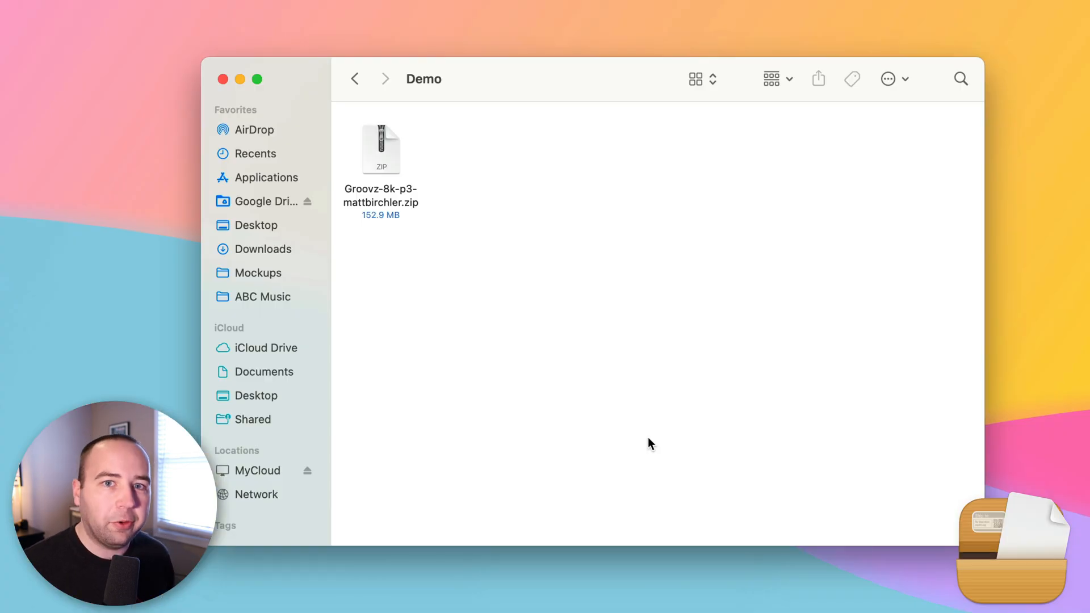
{"action": "mouse_move", "coordinate": [556, 424]}
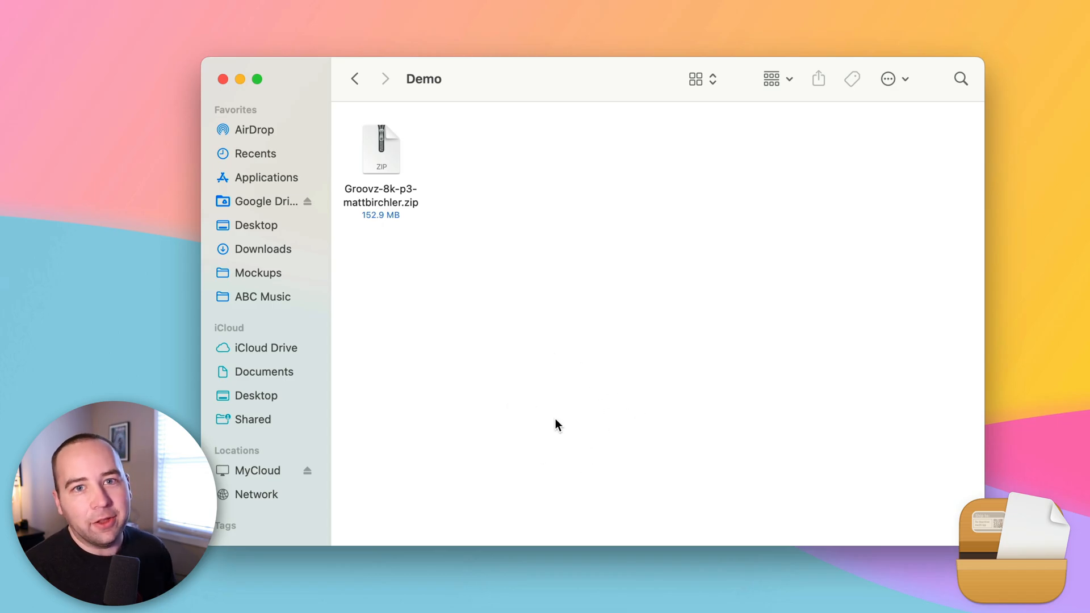
- Show The Unarchiver's Archive Formats list and scroll through the supported types
{"action": "left_click", "coordinate": [382, 149]}
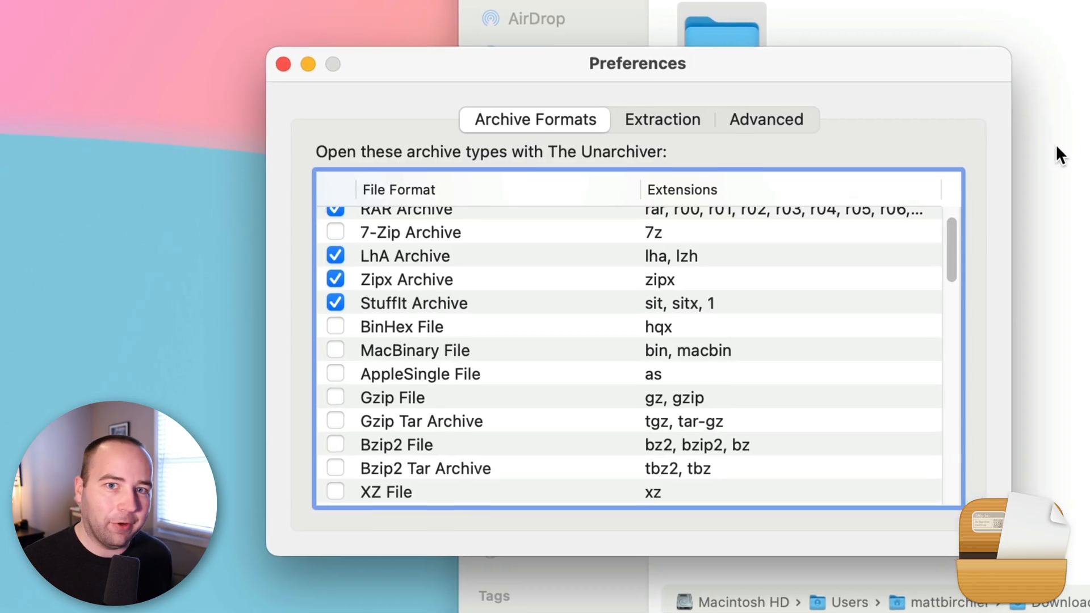
{"action": "scroll", "scroll_direction": "down", "scroll_amount": 3}
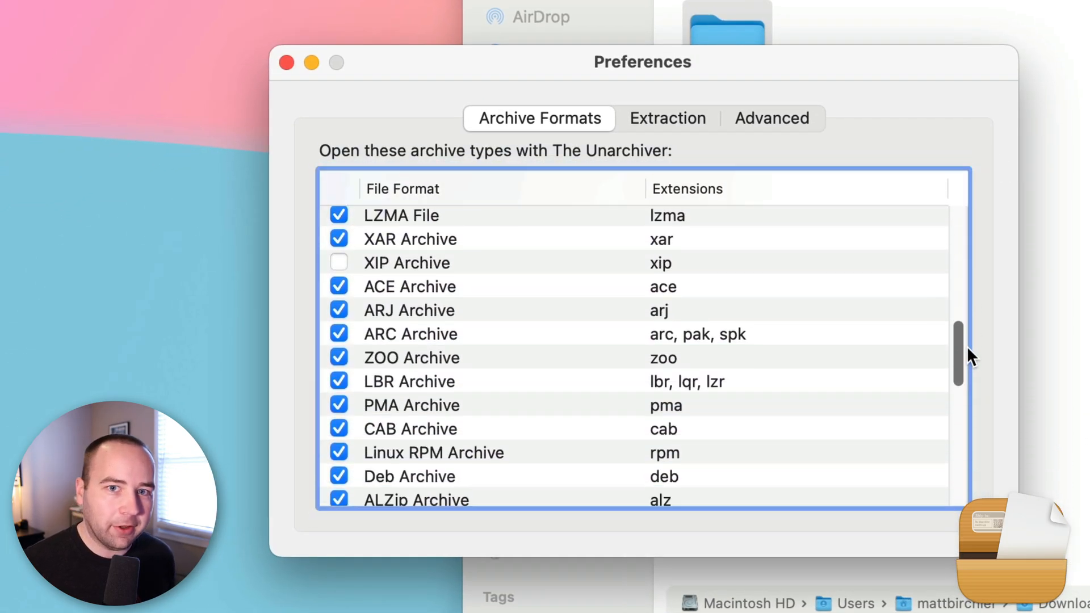
{"action": "scroll", "scroll_direction": "down", "scroll_amount": 3}
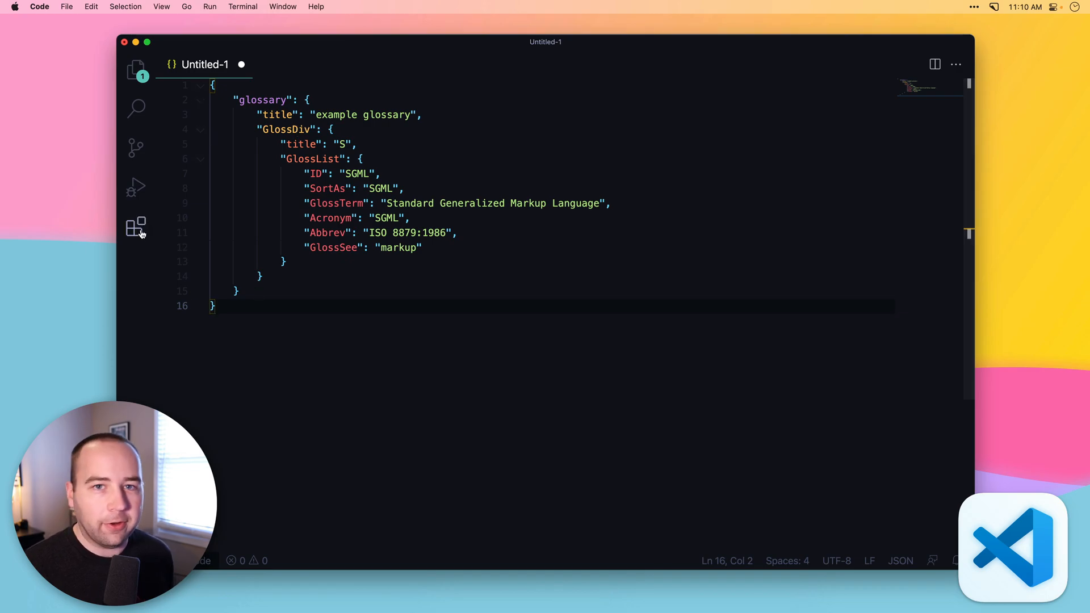
- Go to VLC > Features on videolan.org and scroll through the supported formats lists
{"action": "left_click", "coordinate": [136, 226]}
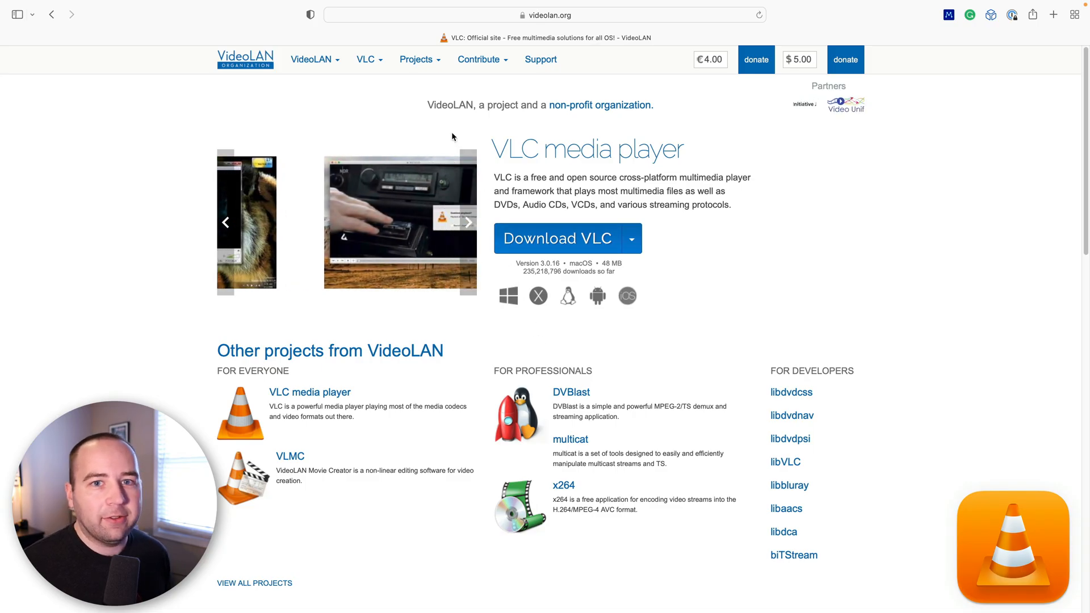
{"action": "left_click", "coordinate": [365, 59]}
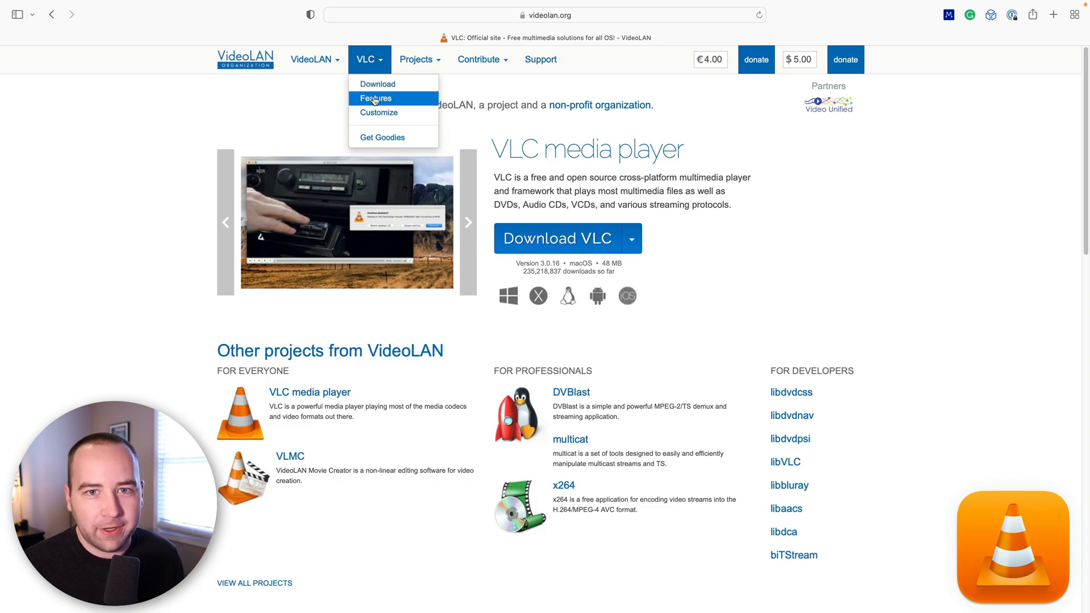
{"action": "left_click", "coordinate": [376, 98]}
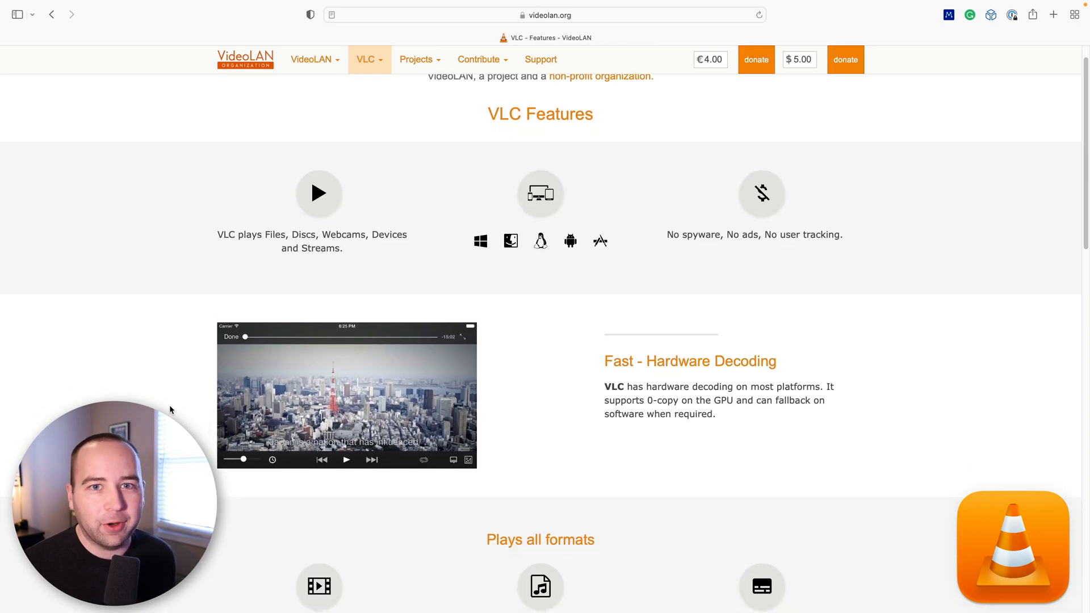
{"action": "scroll", "scroll_direction": "down", "scroll_amount": 3}
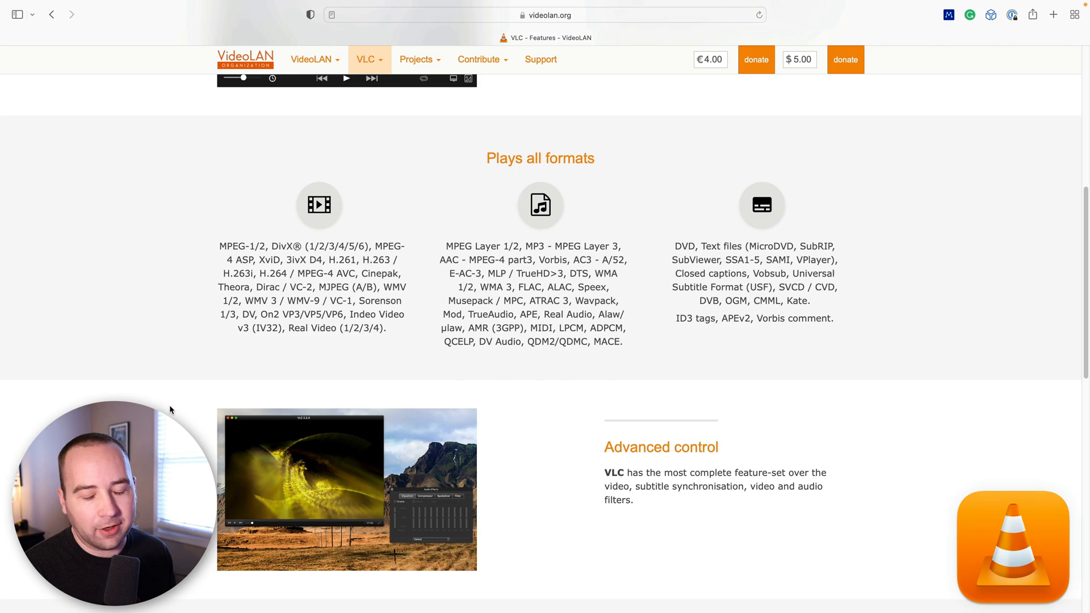
{"action": "scroll", "scroll_direction": "down", "scroll_amount": 3}
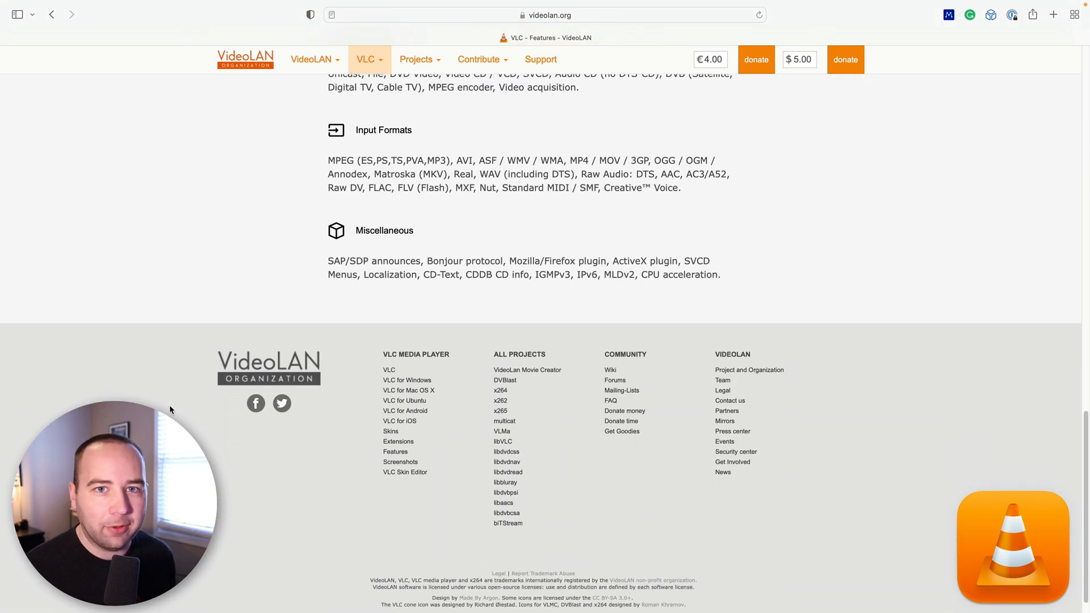